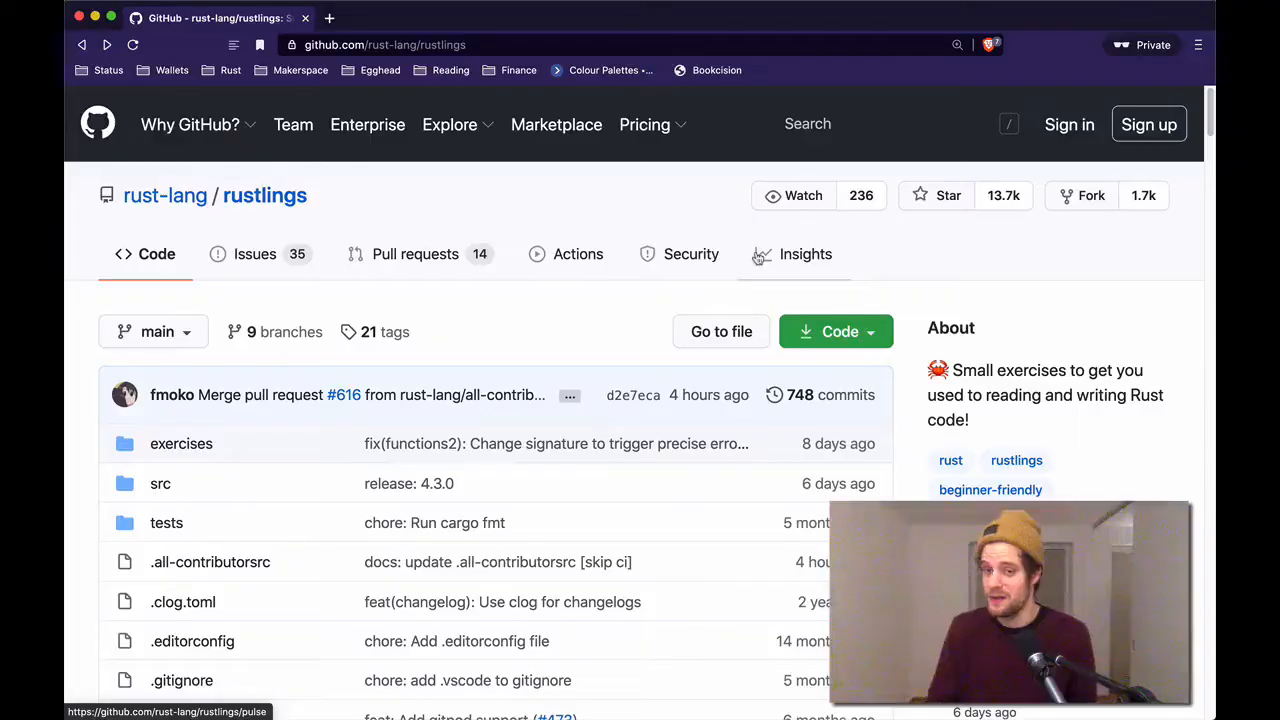
mouse_move(470, 190)
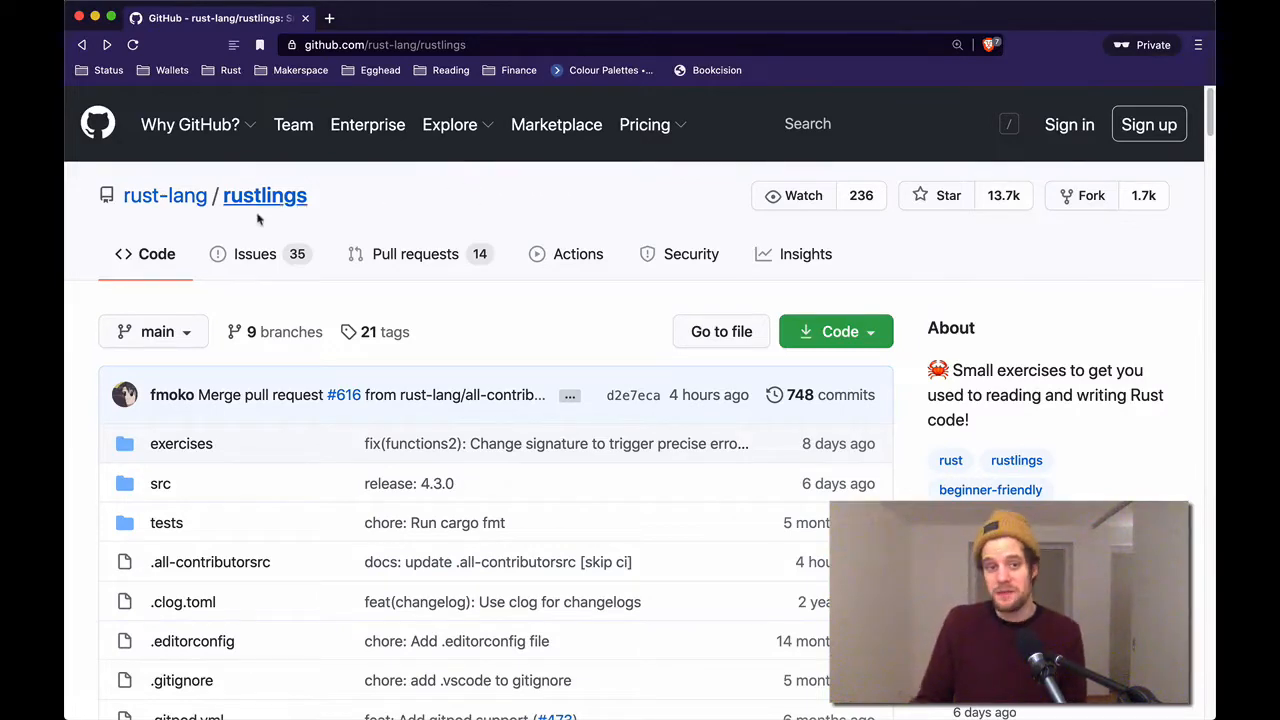
- Highlight the rustlings repository name and scroll down its GitHub page
double_click(265, 195)
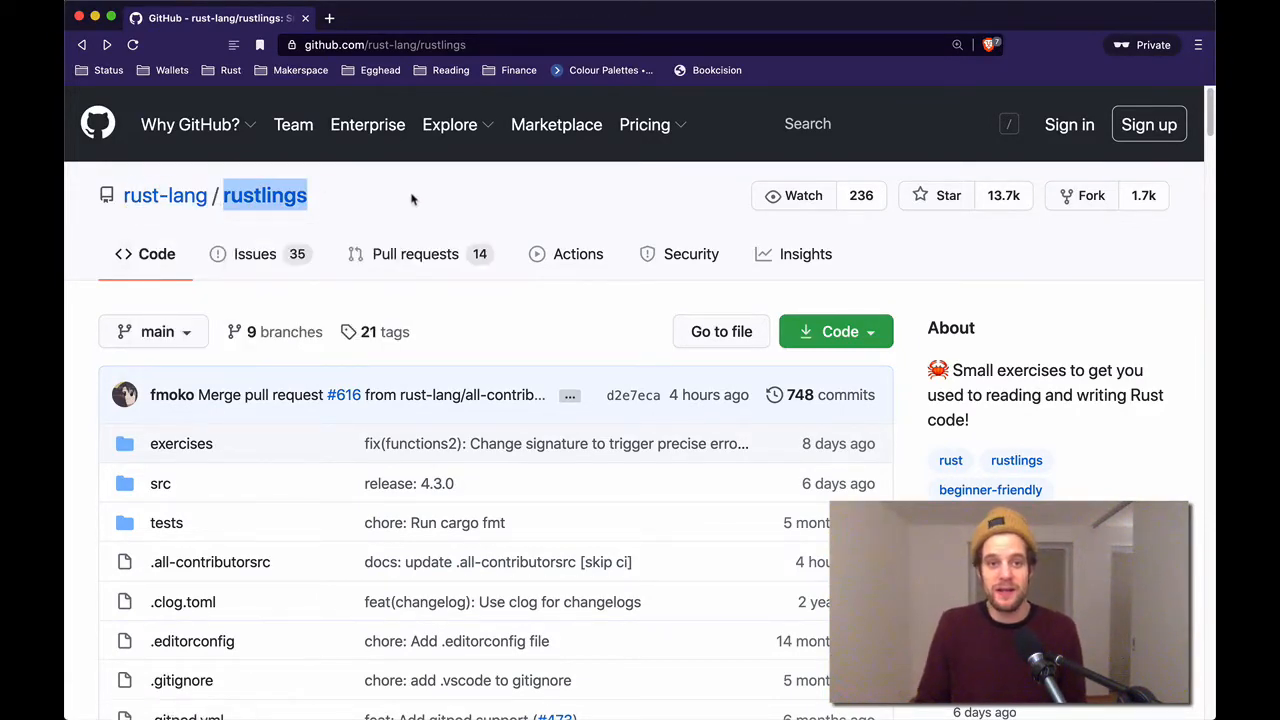
scroll(down, 3)
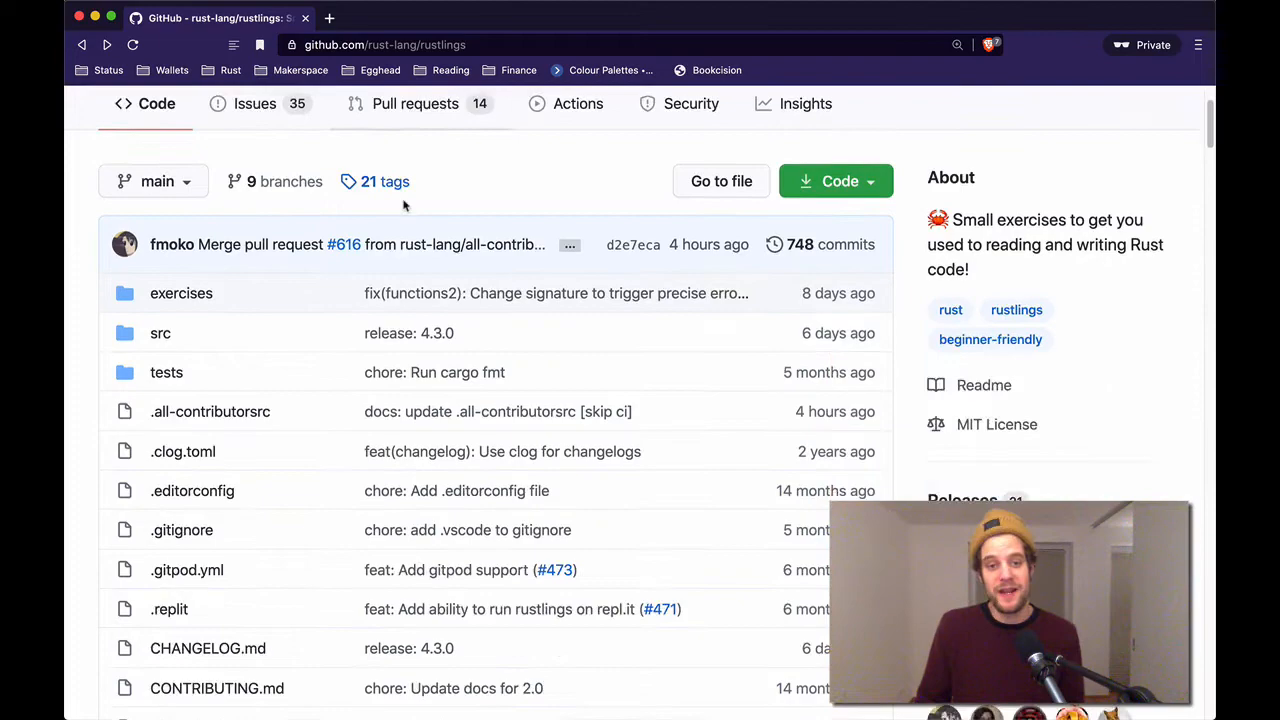
scroll(down, 3)
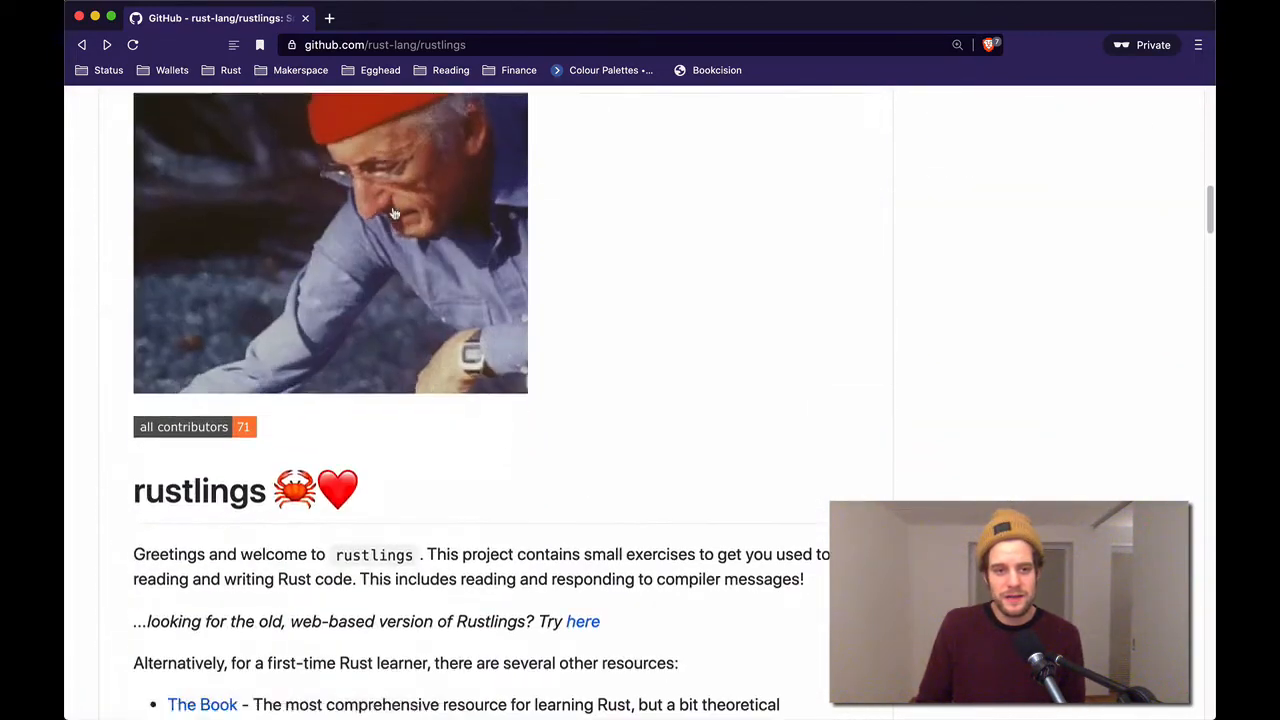
scroll(down, 3)
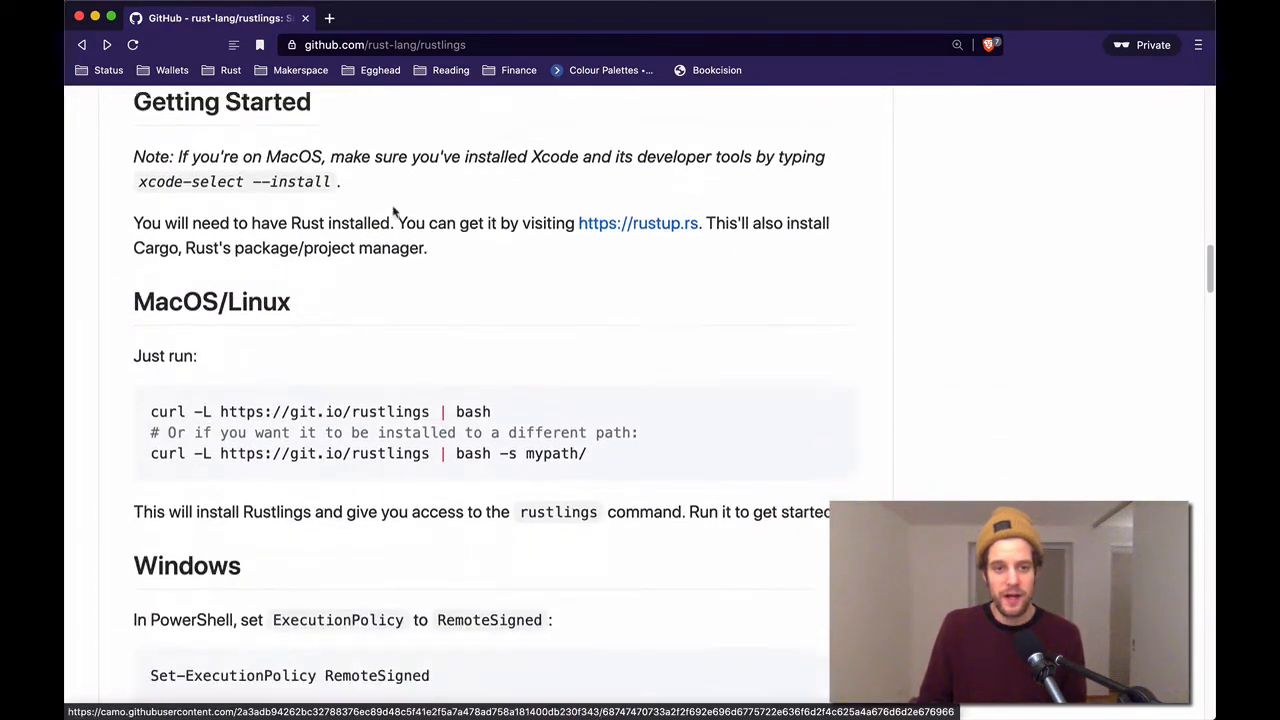
scroll(down, 3)
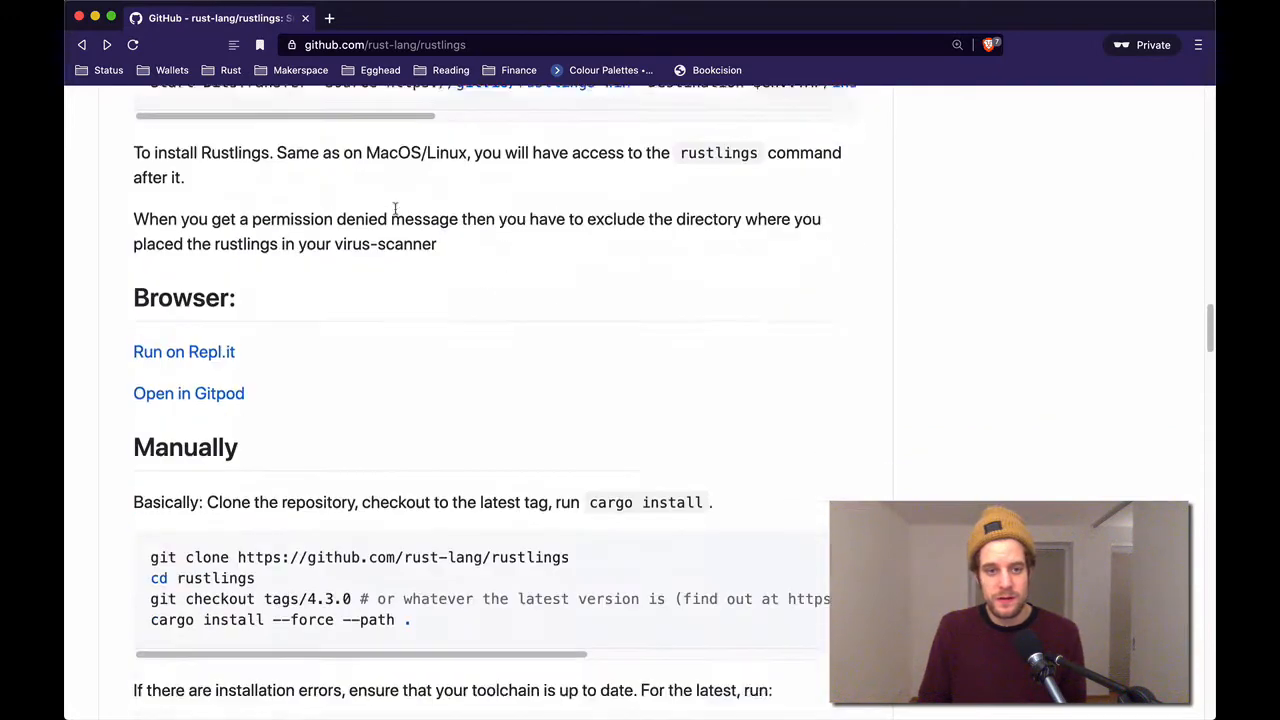
scroll(down, 3)
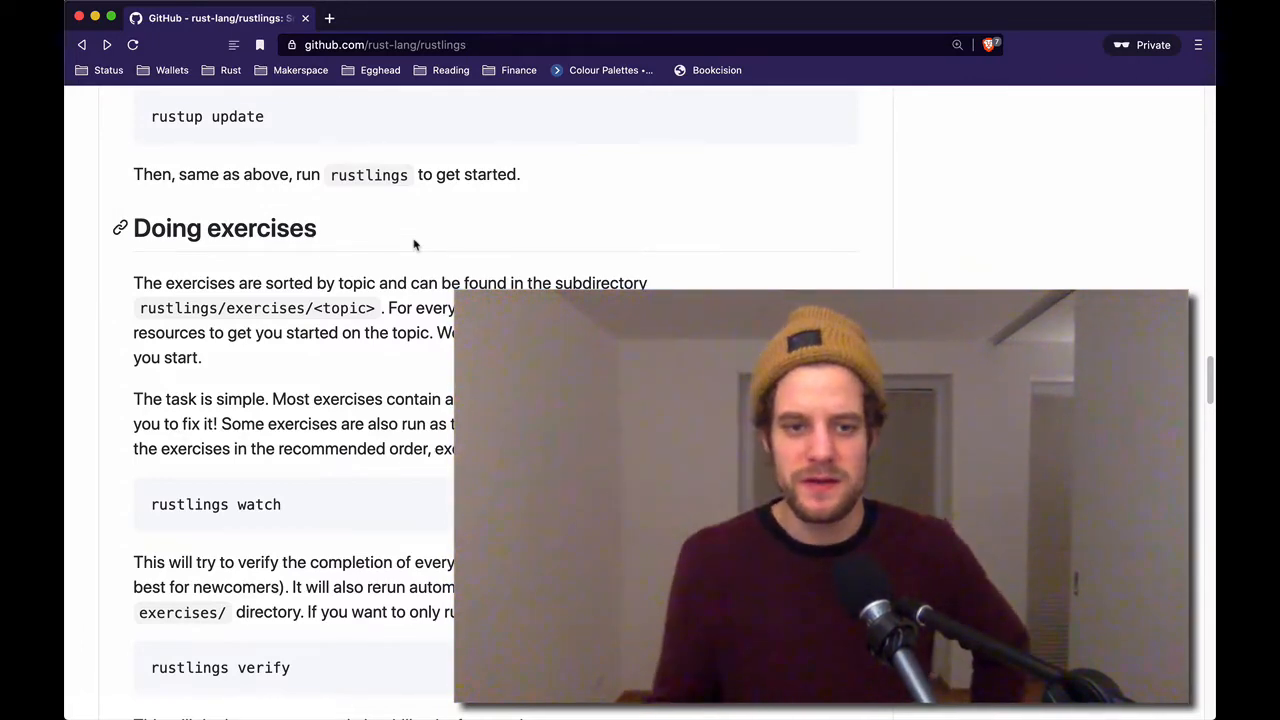
- Highlight the rustlings watch command and scroll around the README
double_click(215, 504)
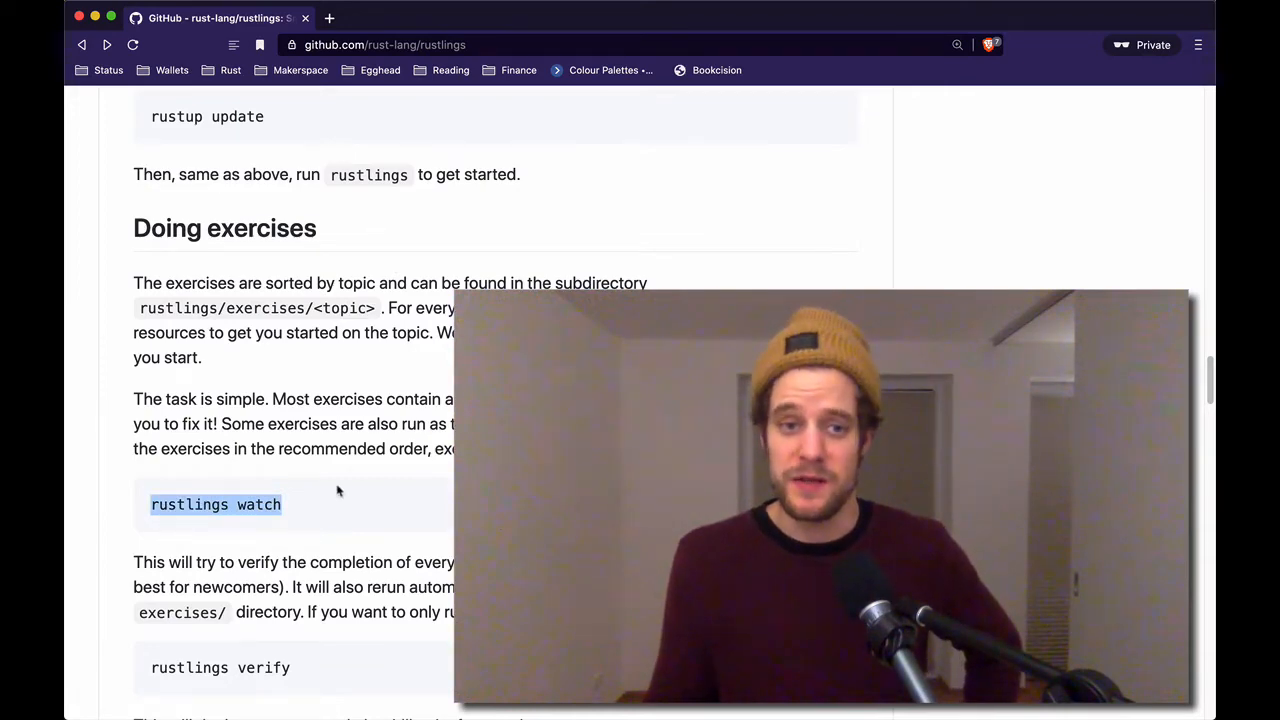
scroll(down, 3)
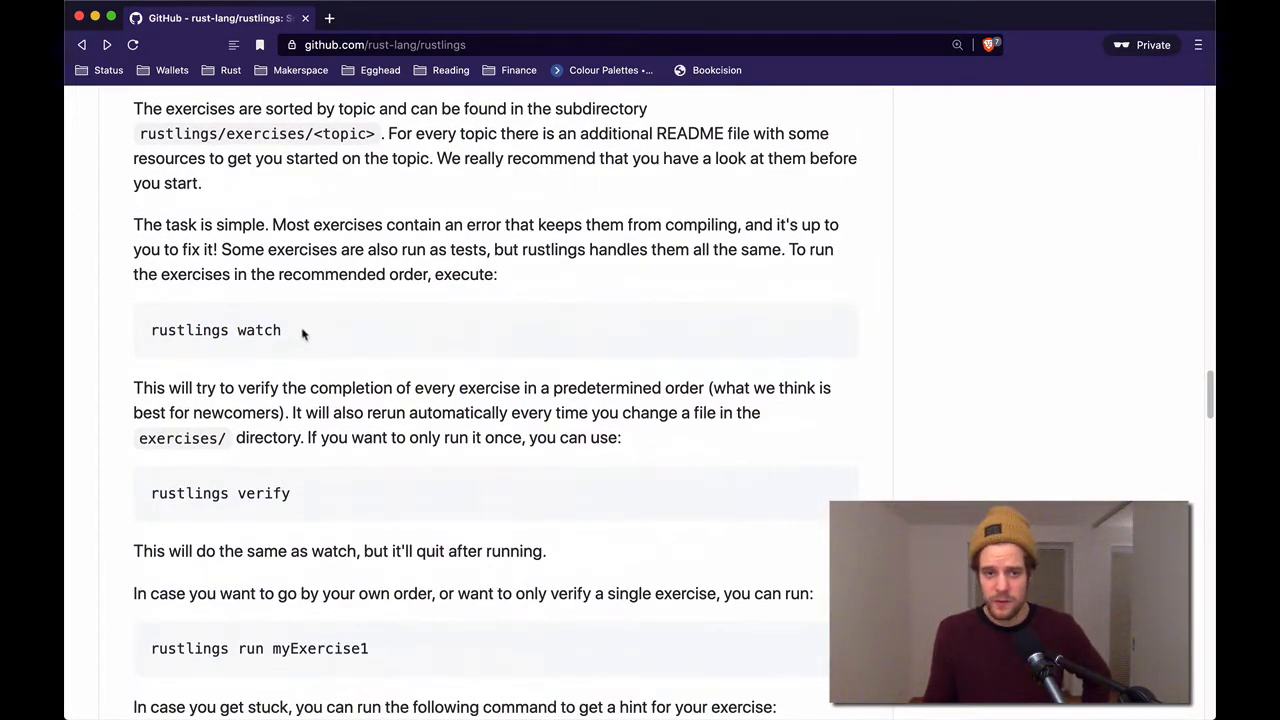
scroll(down, 3)
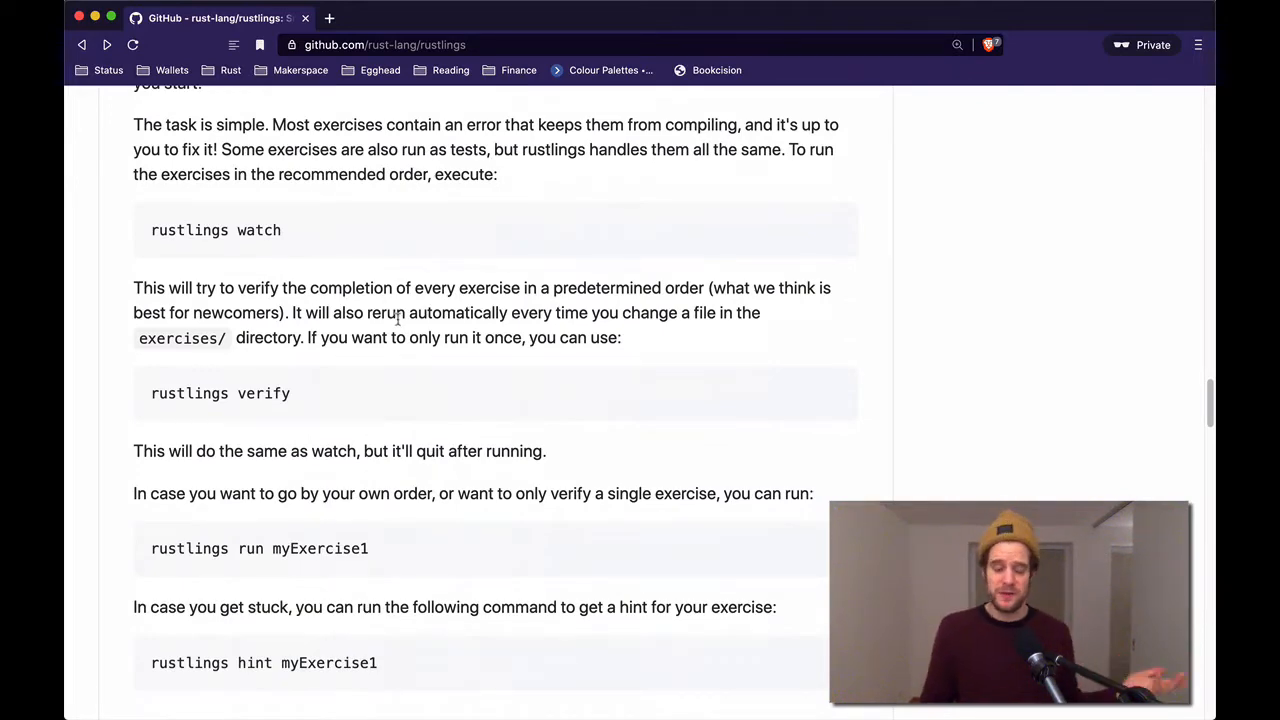
scroll(down, 3)
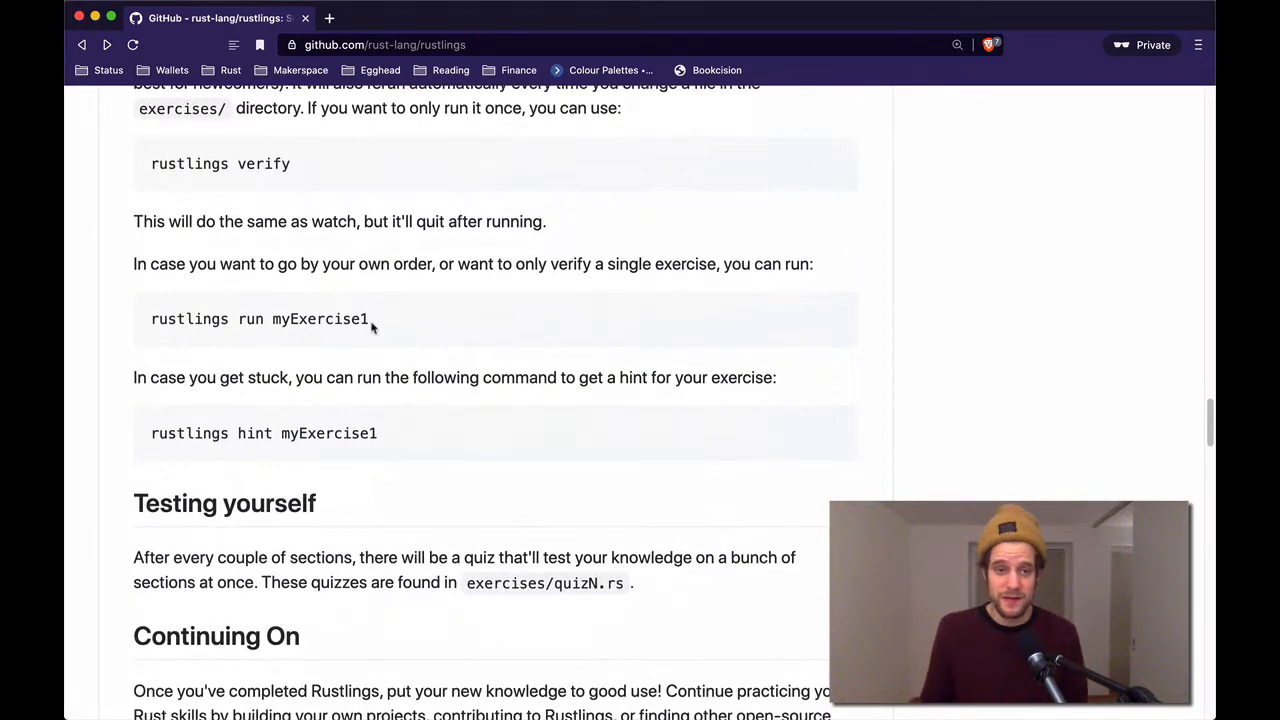
scroll(up, 3)
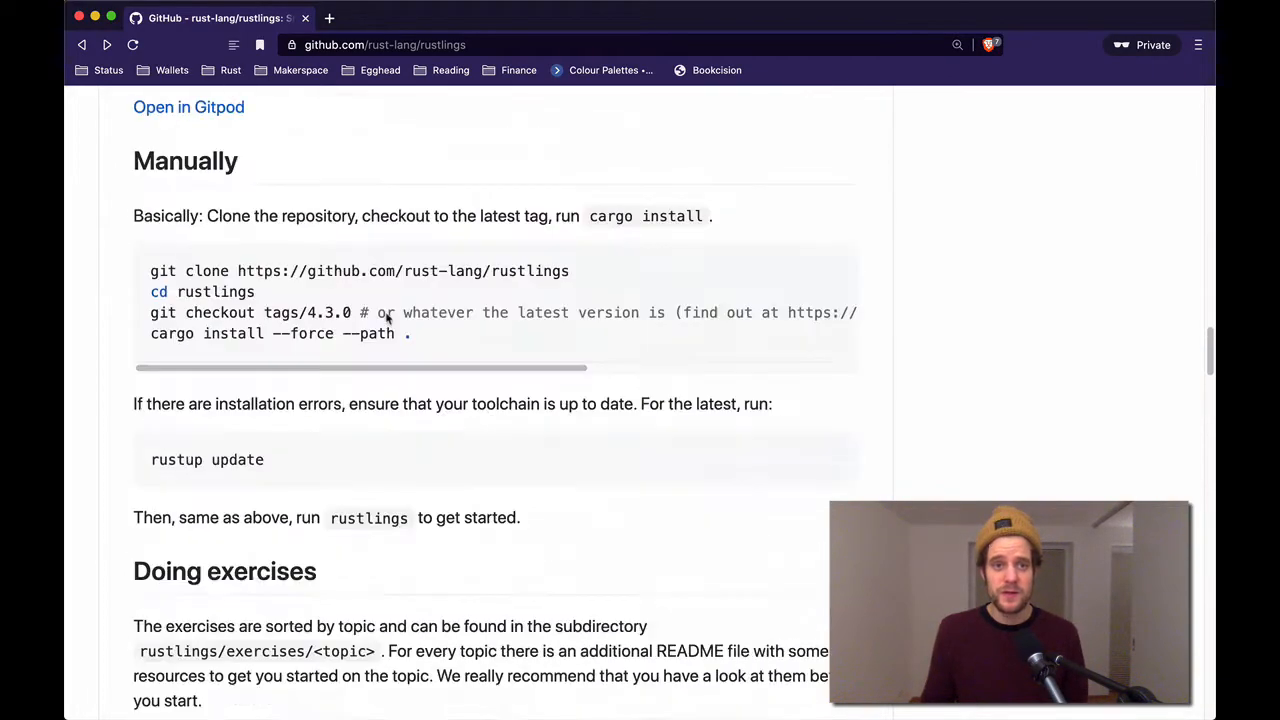
scroll(up, 3)
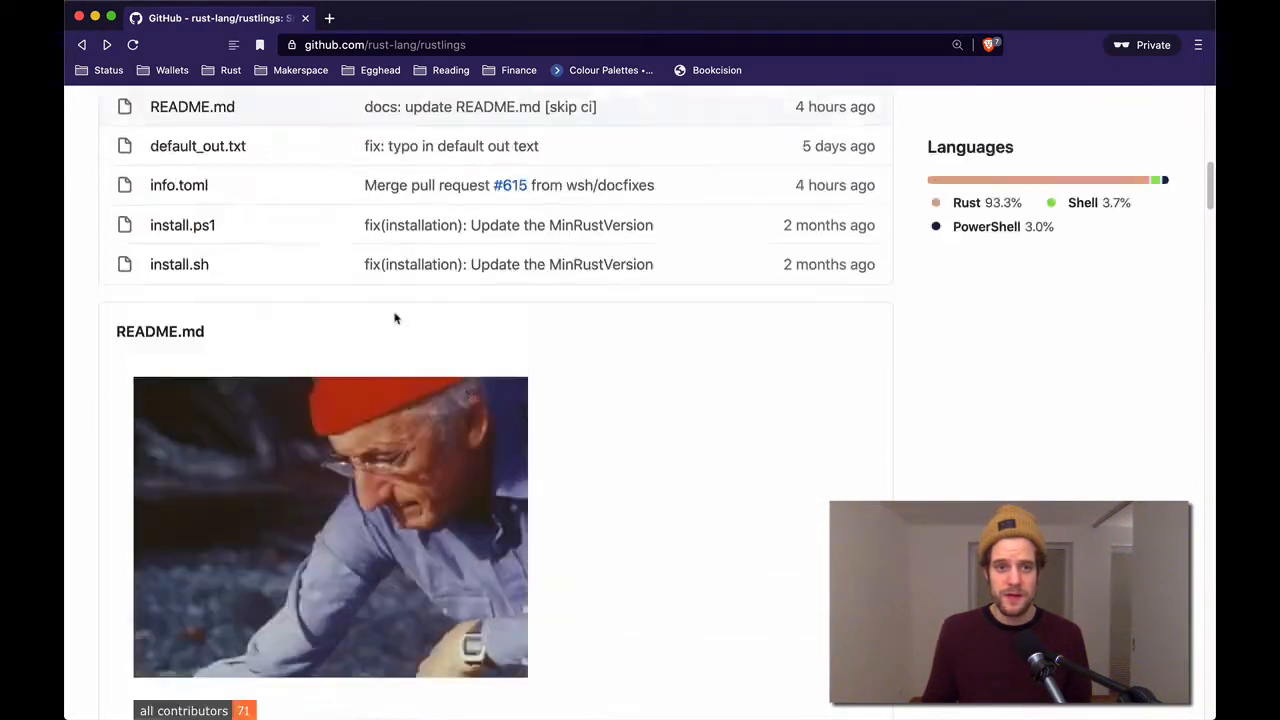
scroll(up, 3)
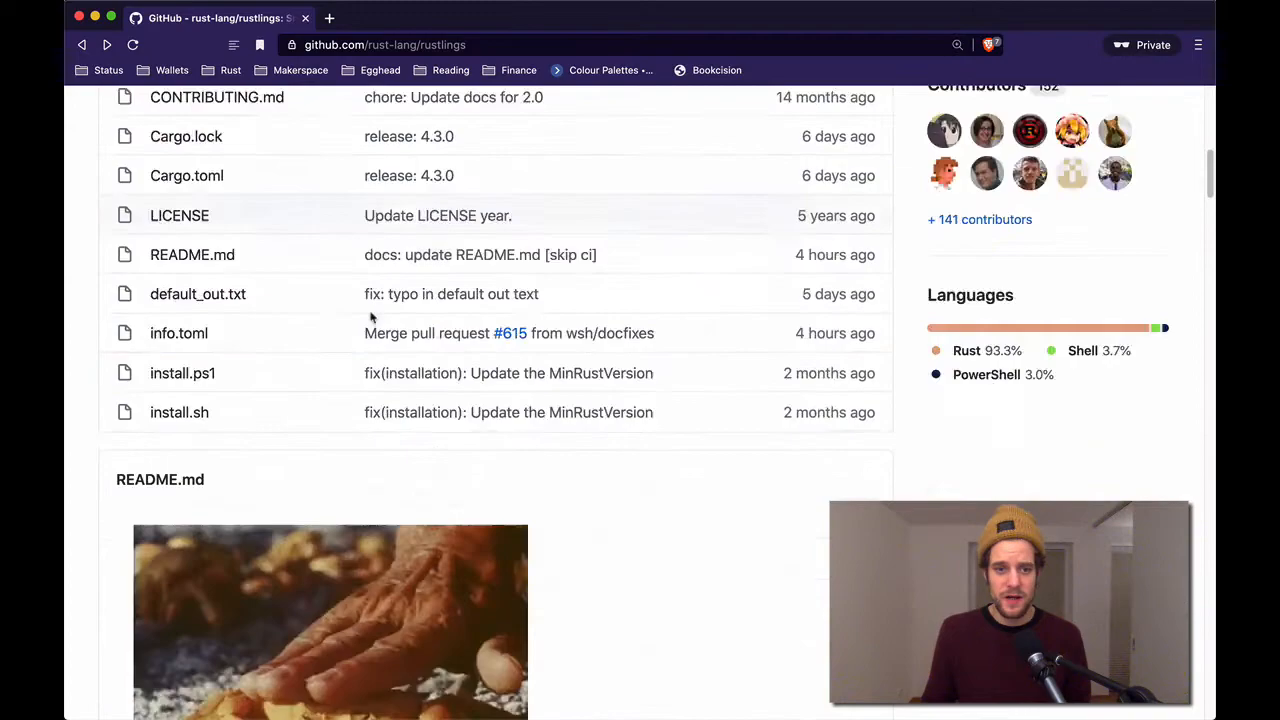
scroll(down, 3)
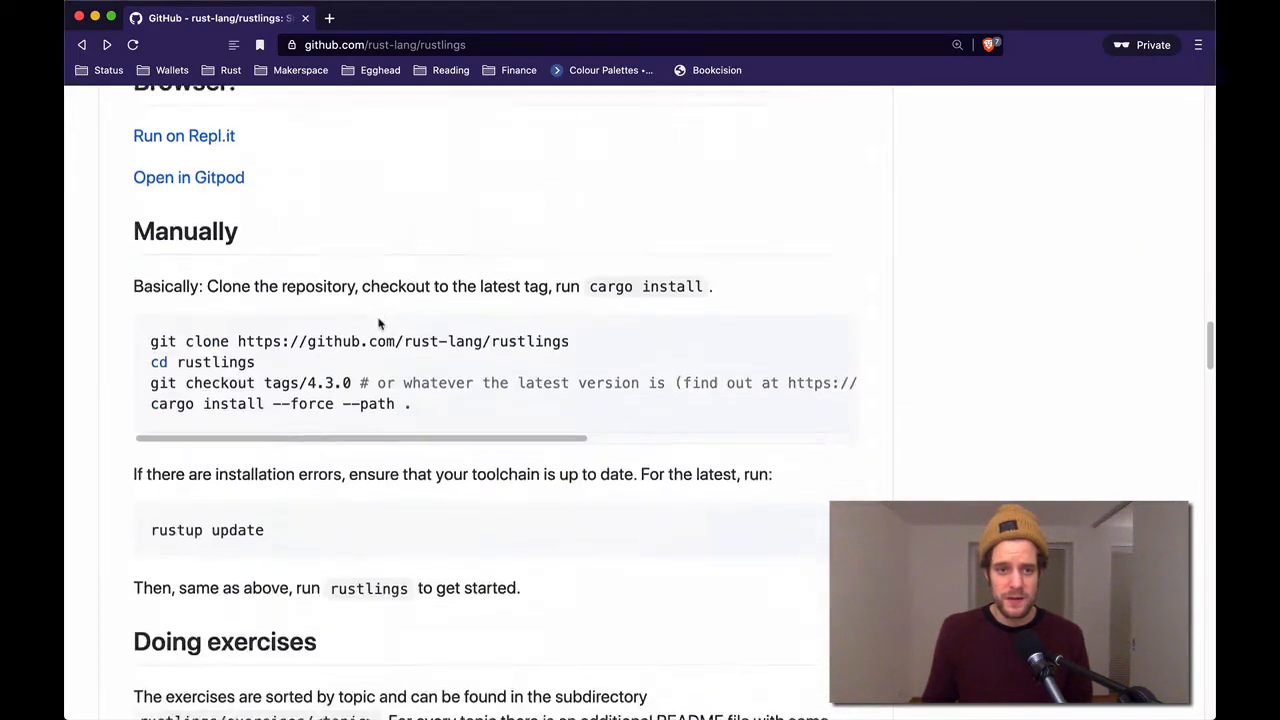
scroll(down, 3)
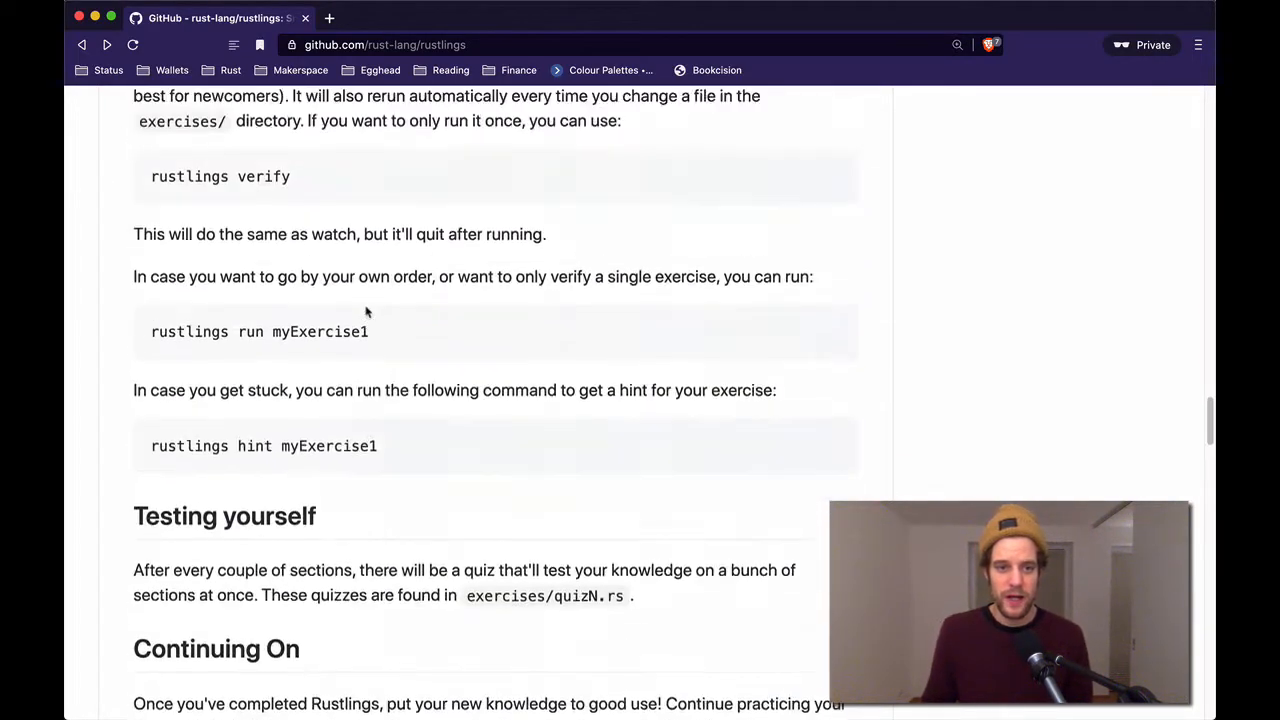
scroll(up, 3)
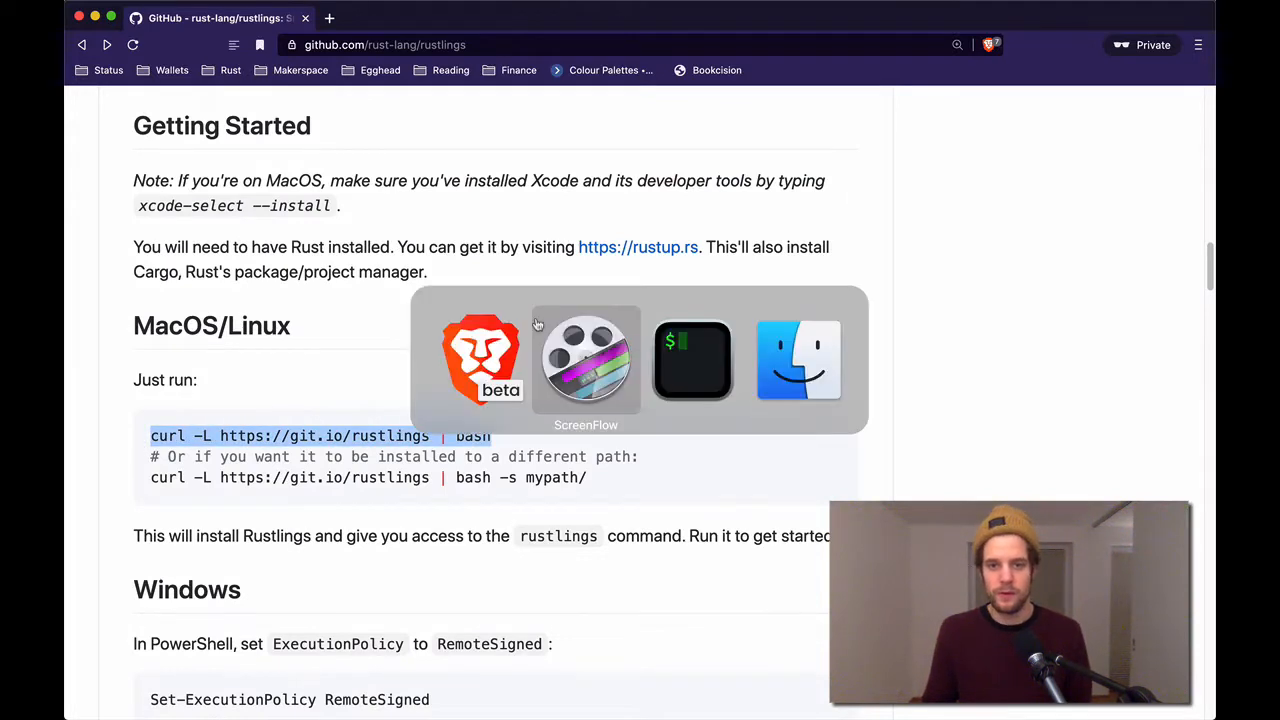
- Confirm the rustlings installer in the terminal and review its compile output
click(692, 360)
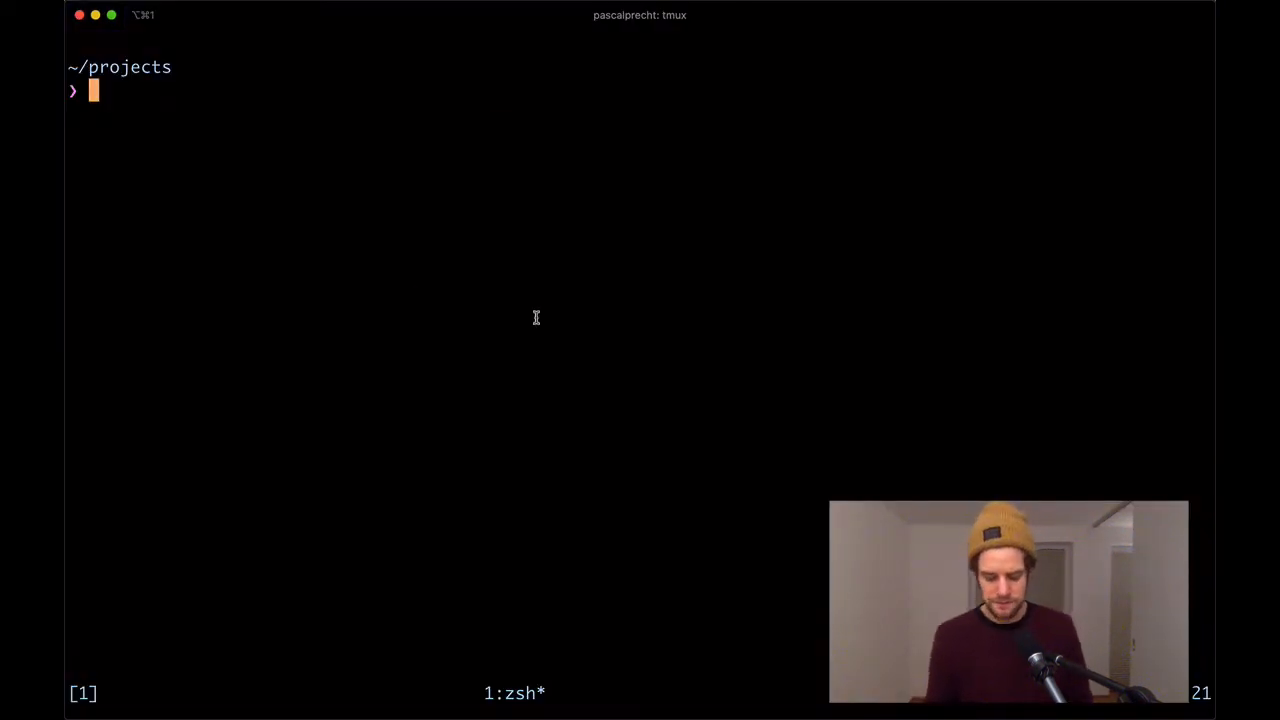
key(Return)
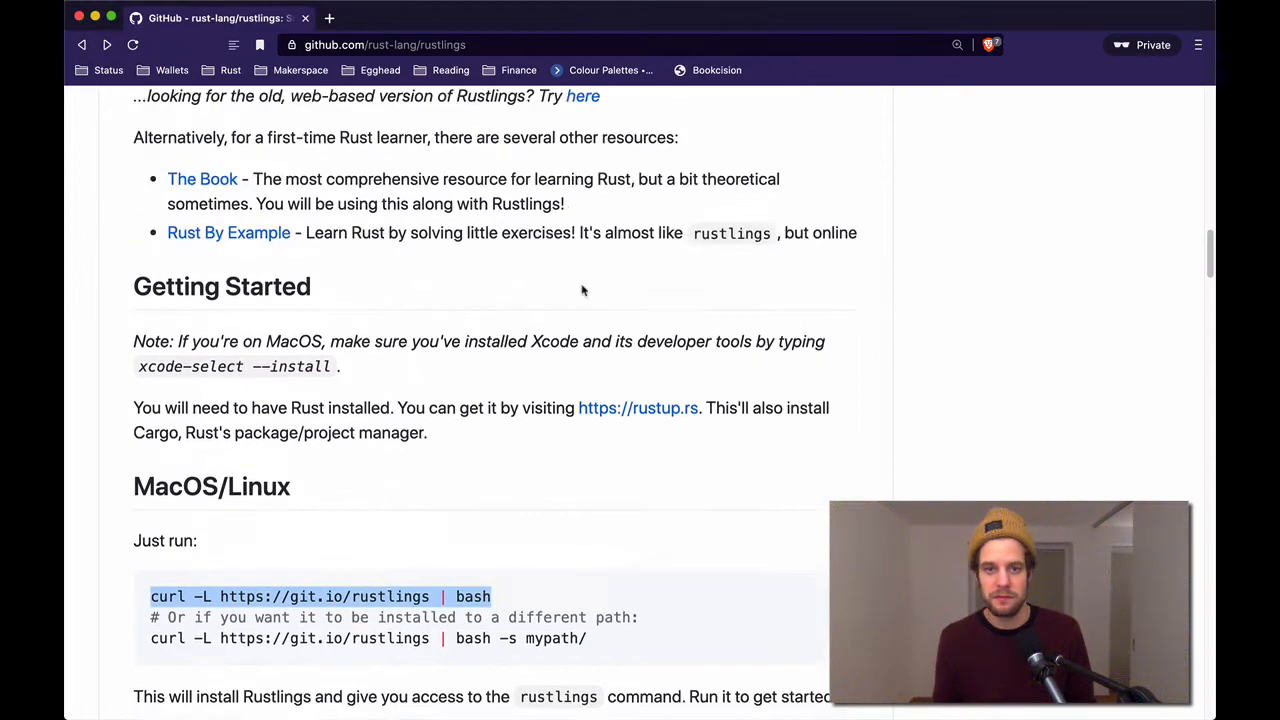
scroll(up, 3)
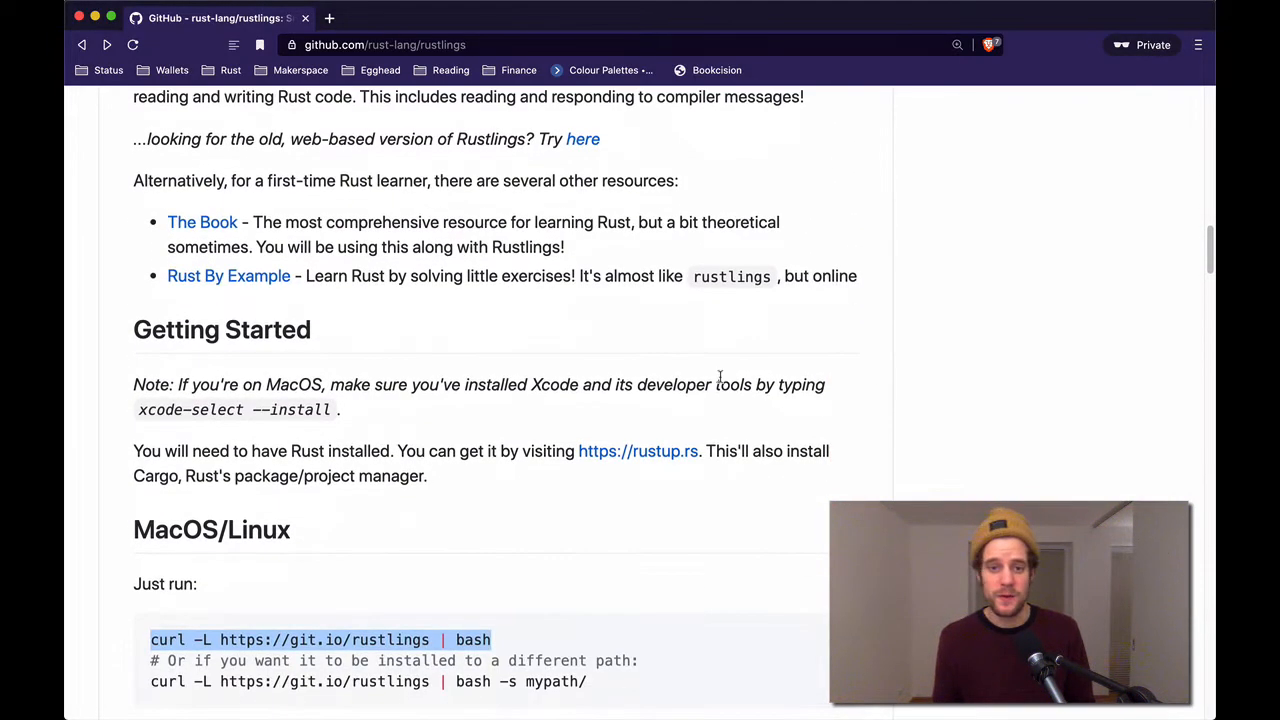
scroll(down, 3)
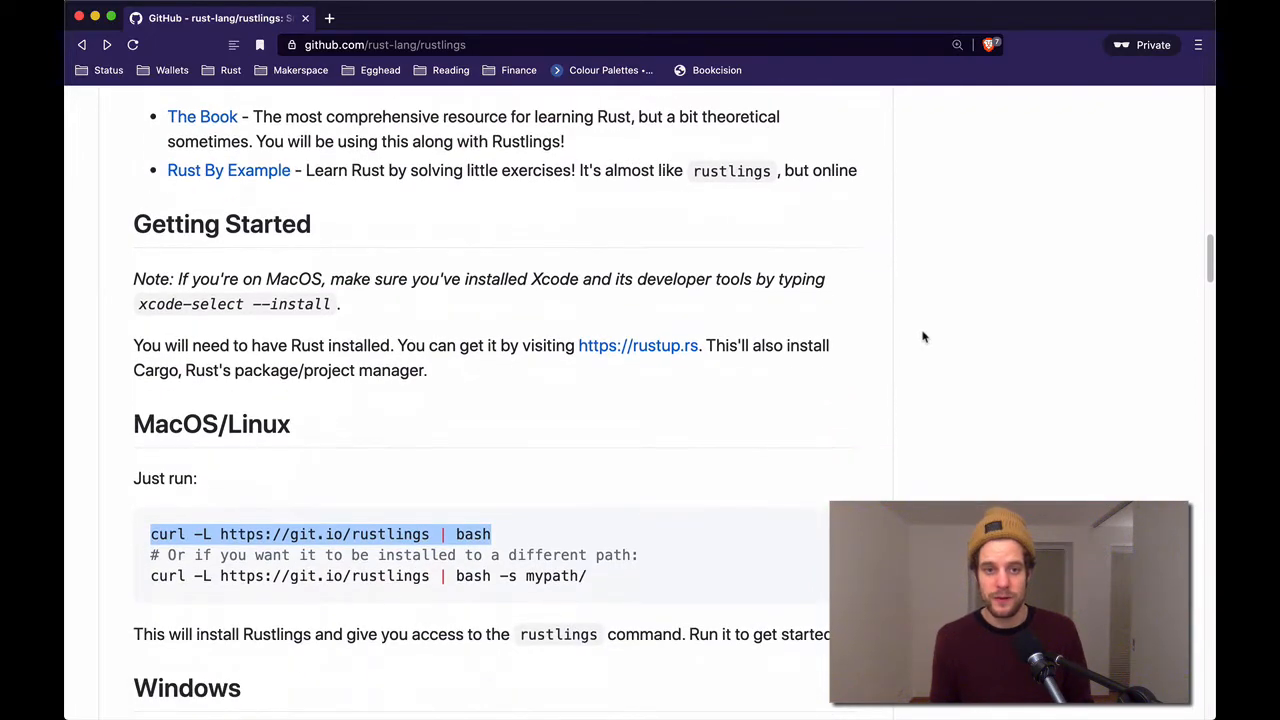
scroll(up, 3)
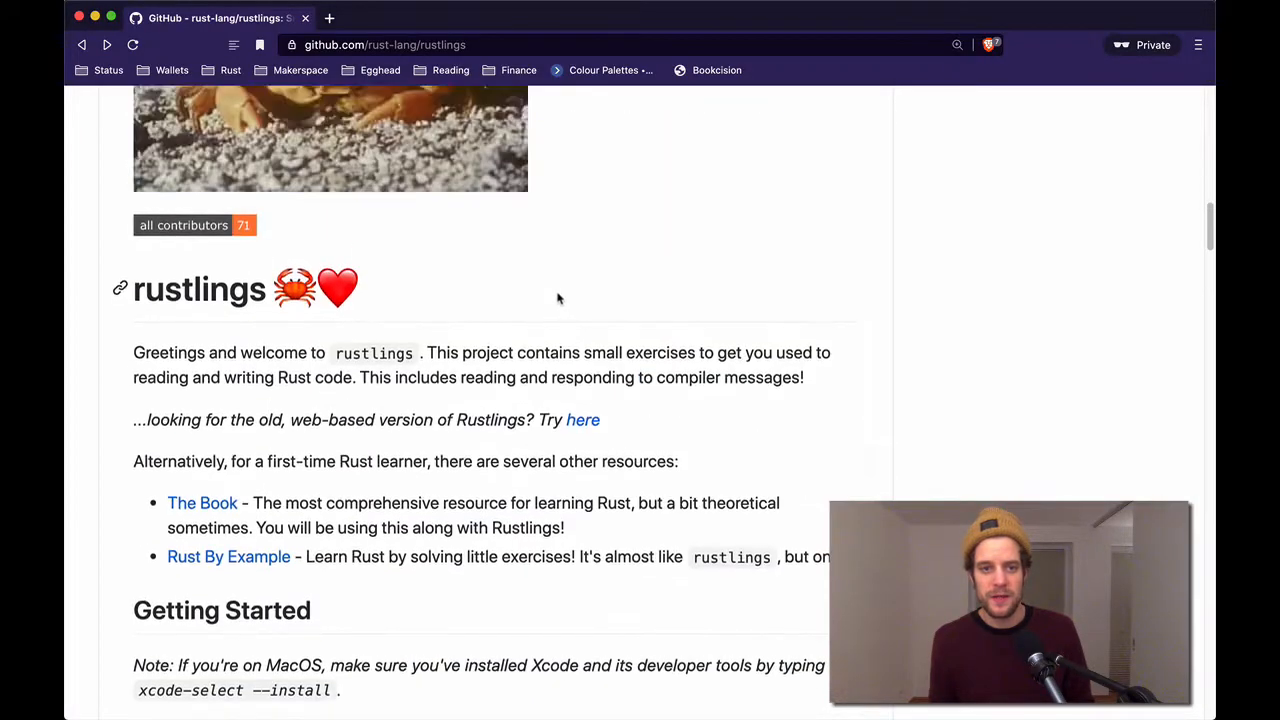
scroll(up, 3)
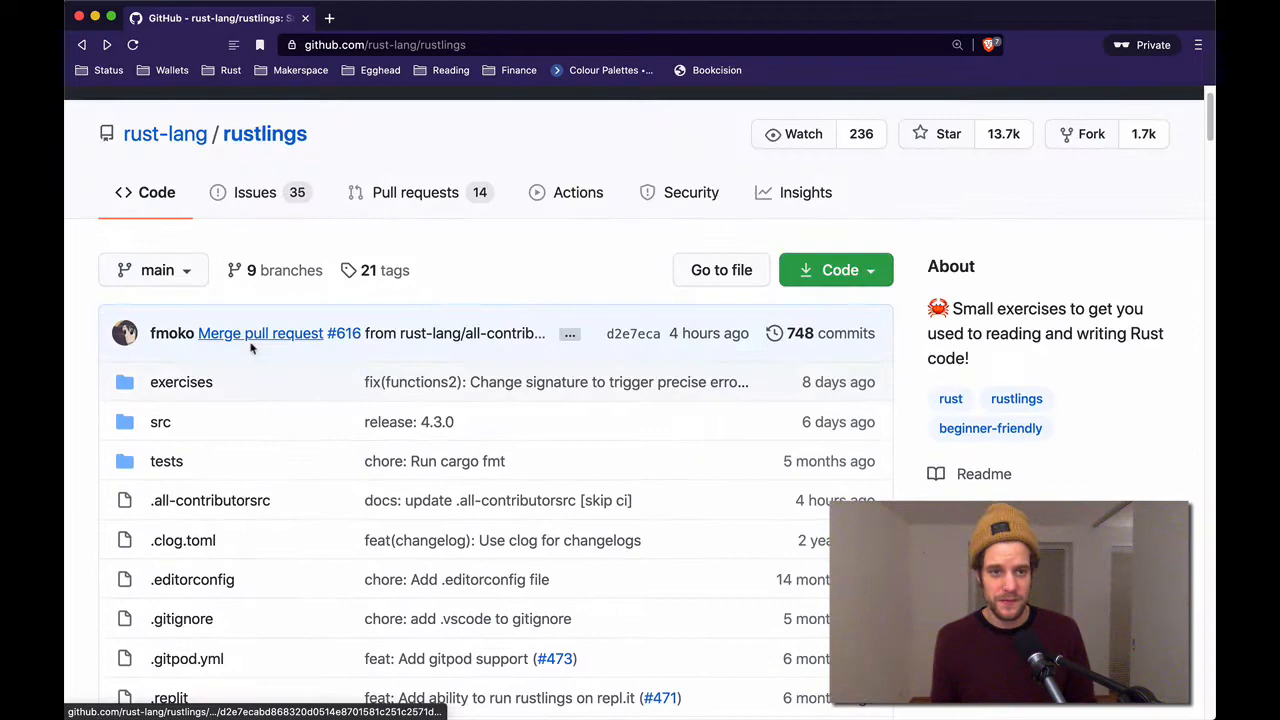
- Open the repository's exercises folder and look over topics like functions, structs and variables
click(181, 382)
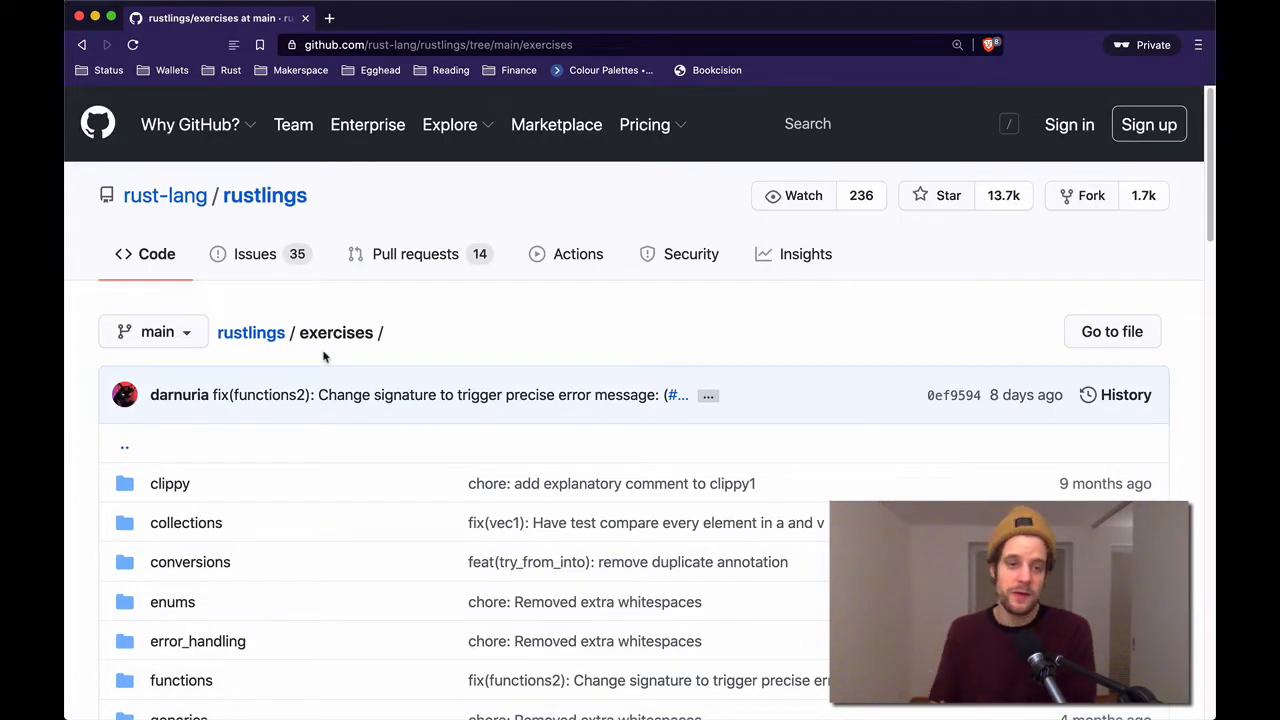
scroll(down, 3)
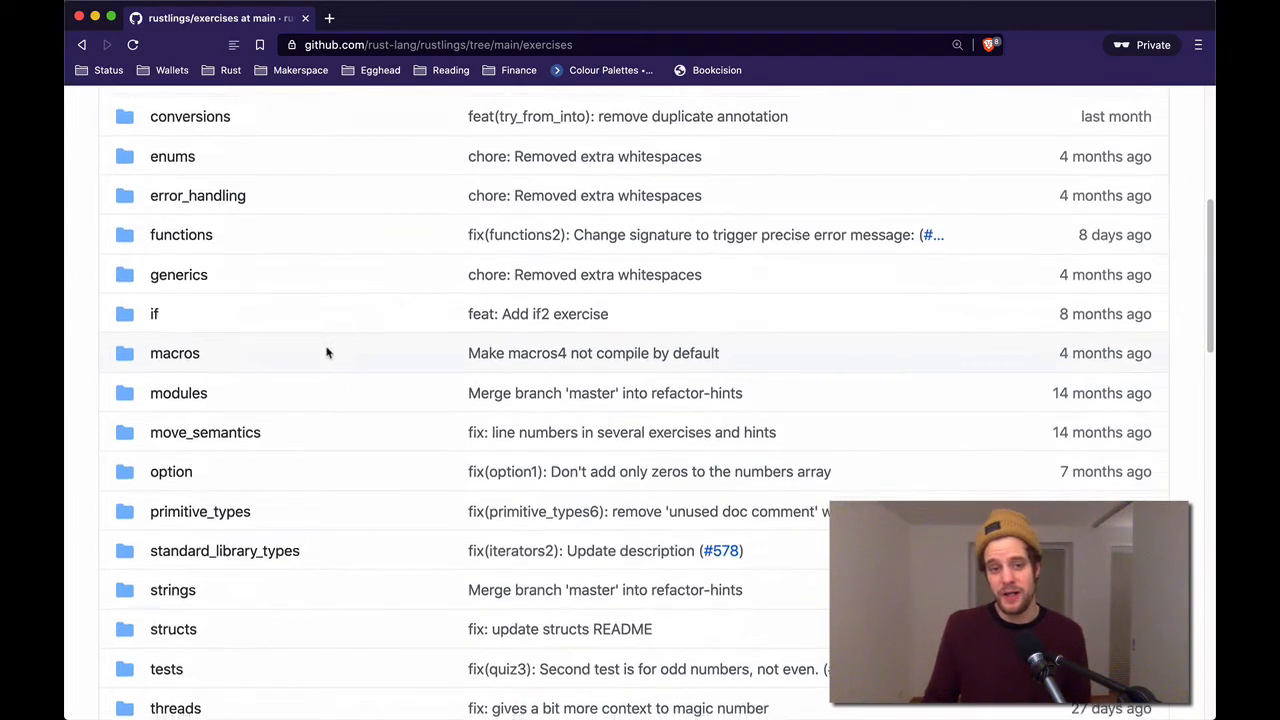
scroll(down, 3)
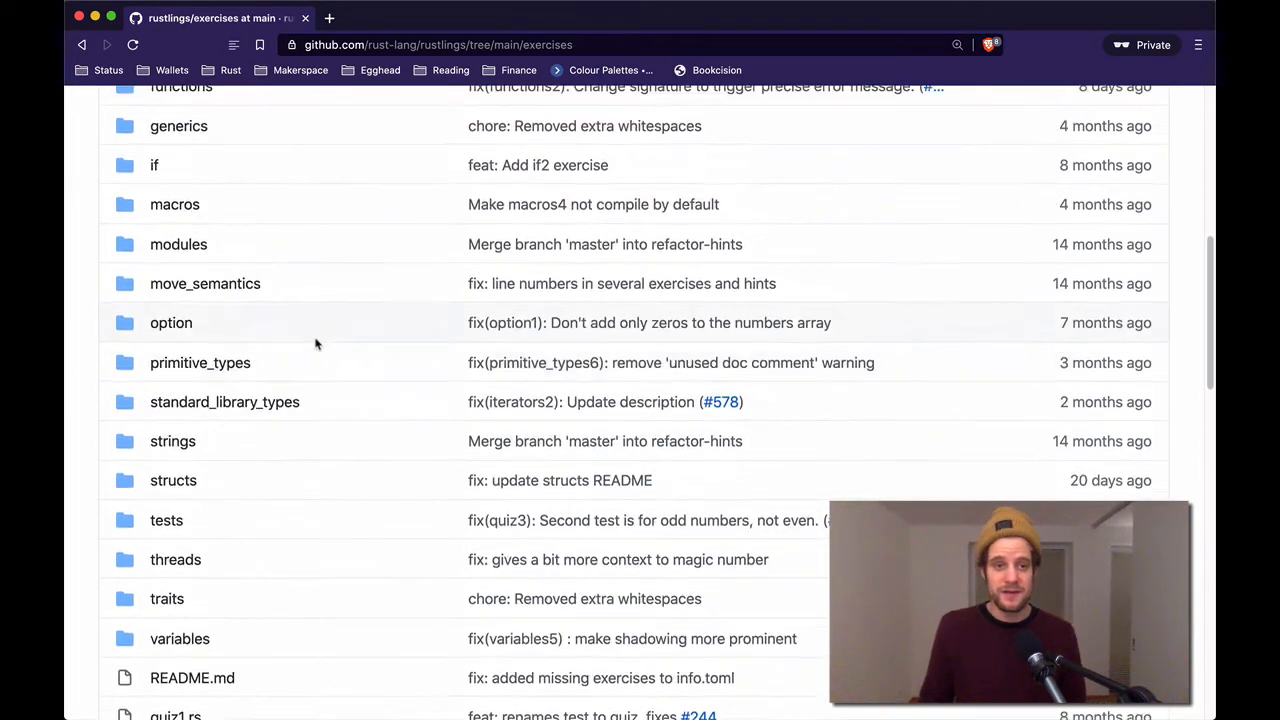
scroll(up, 3)
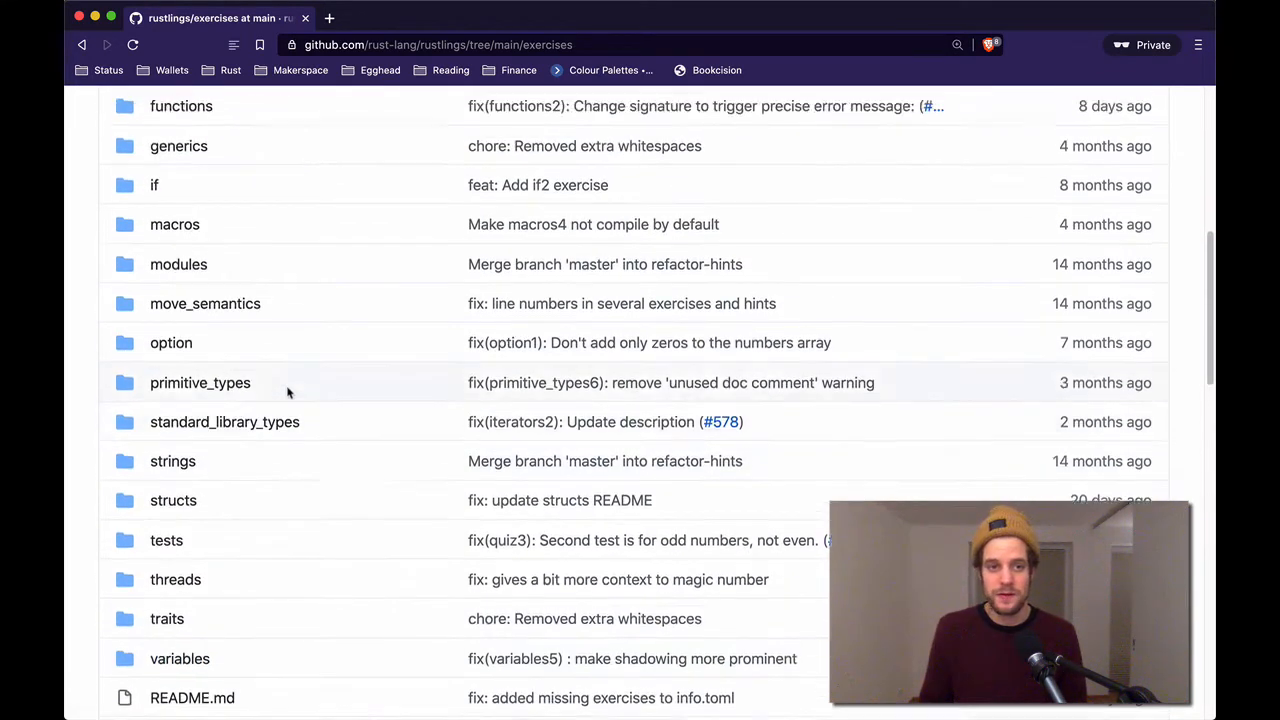
scroll(up, 3)
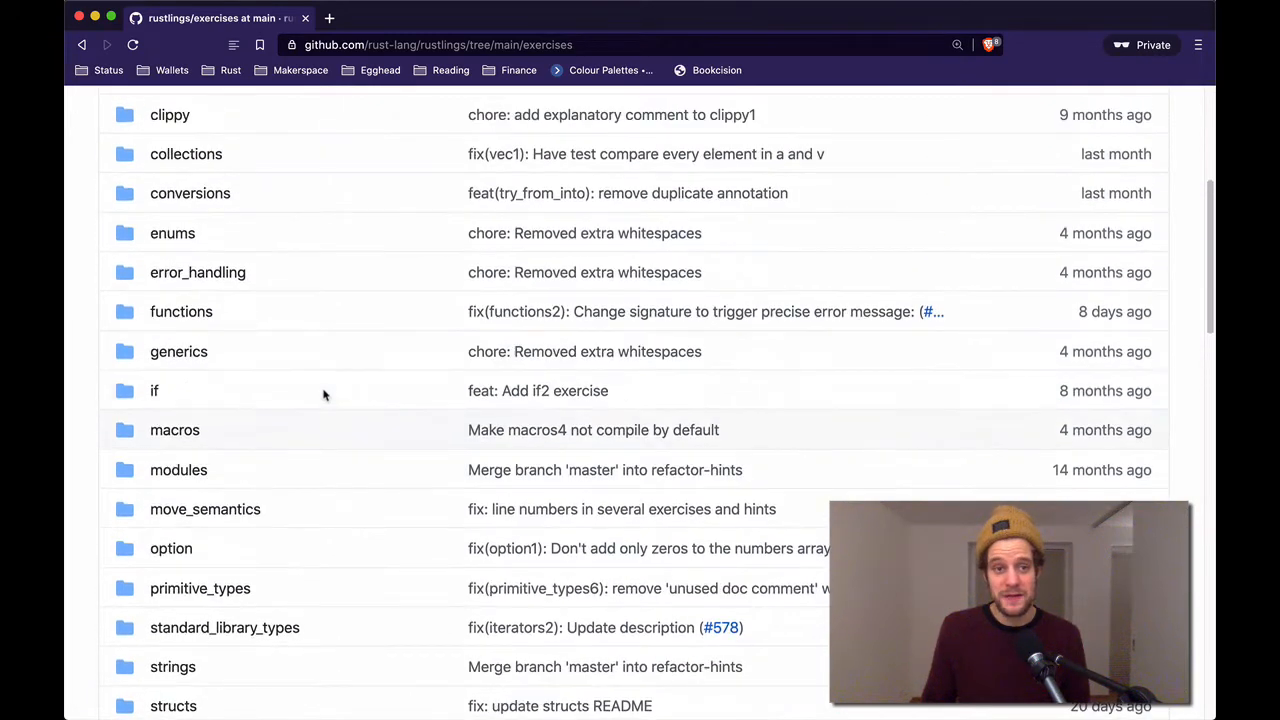
scroll(down, 3)
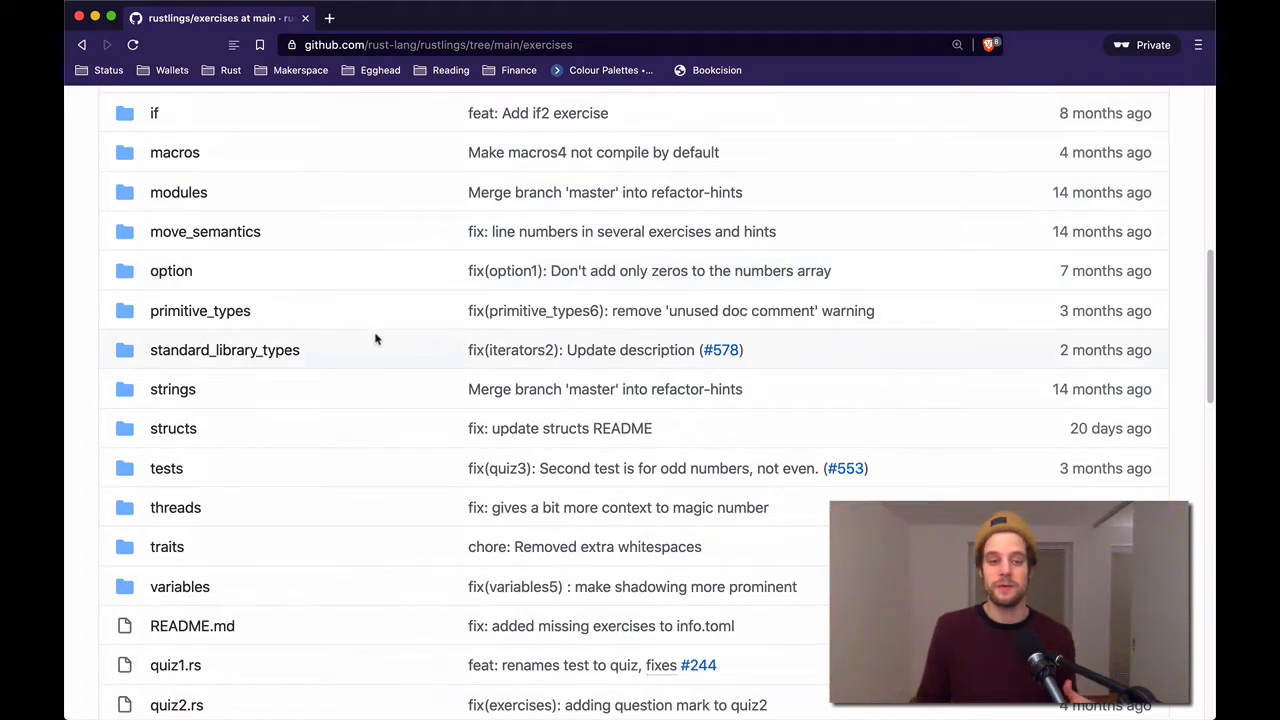
scroll(up, 3)
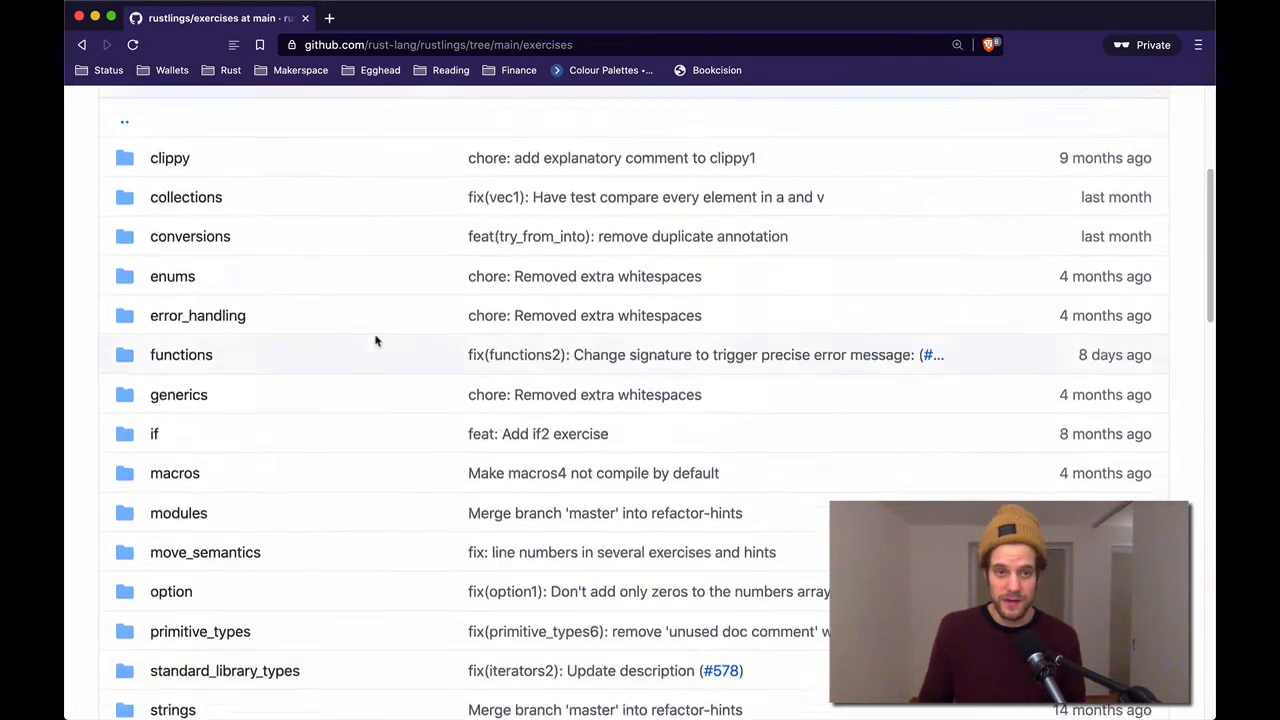
scroll(up, 3)
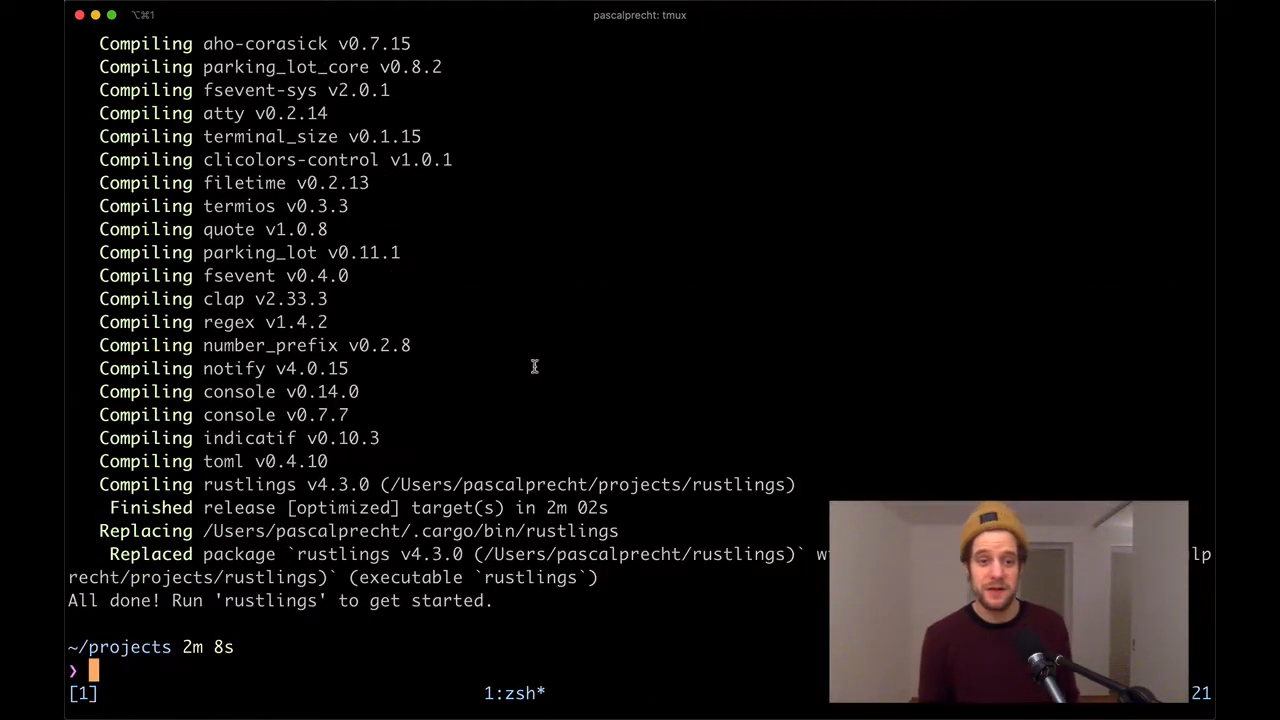
- Run rustlings from the projects folder, then cd into rustlings
text(ru)
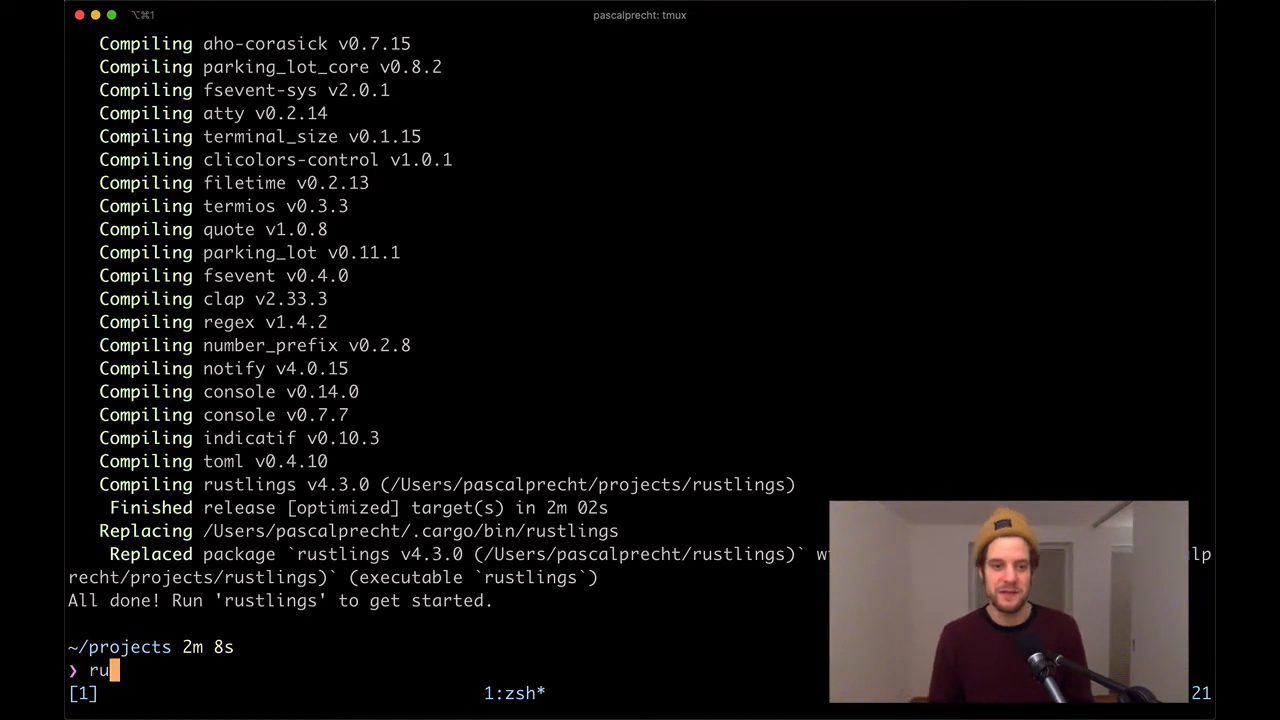
key(Return)
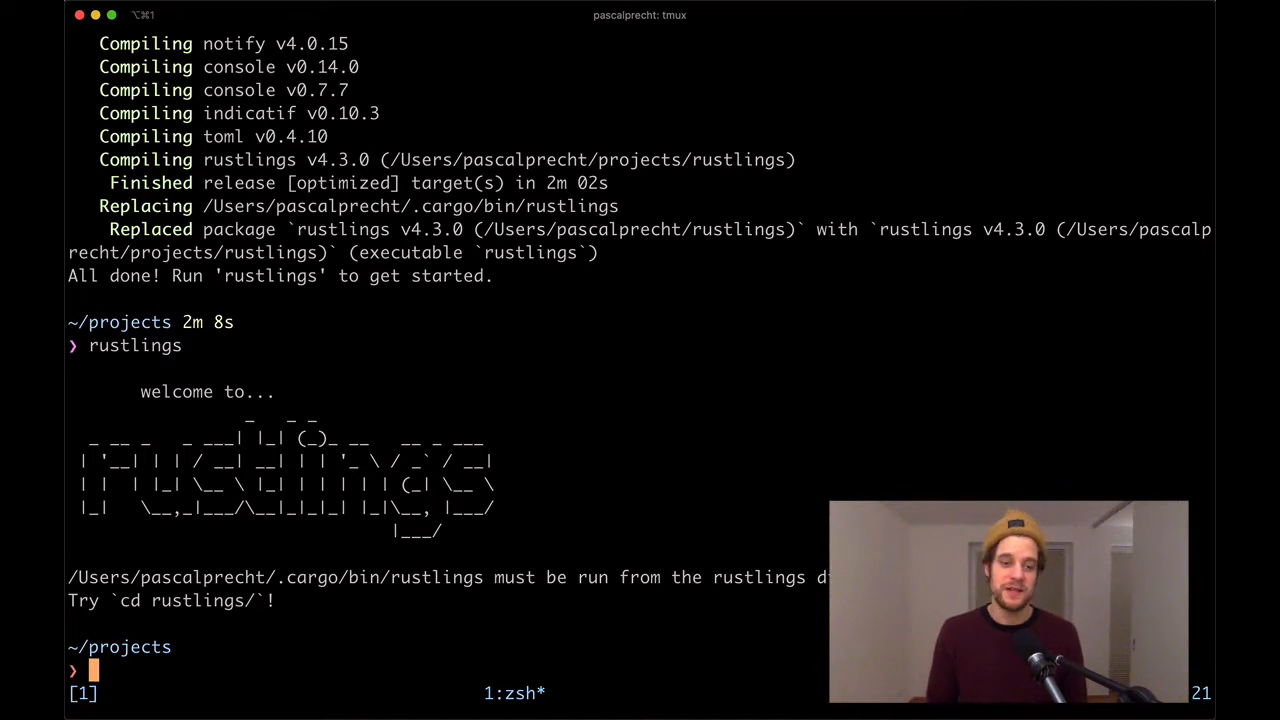
text(cd)
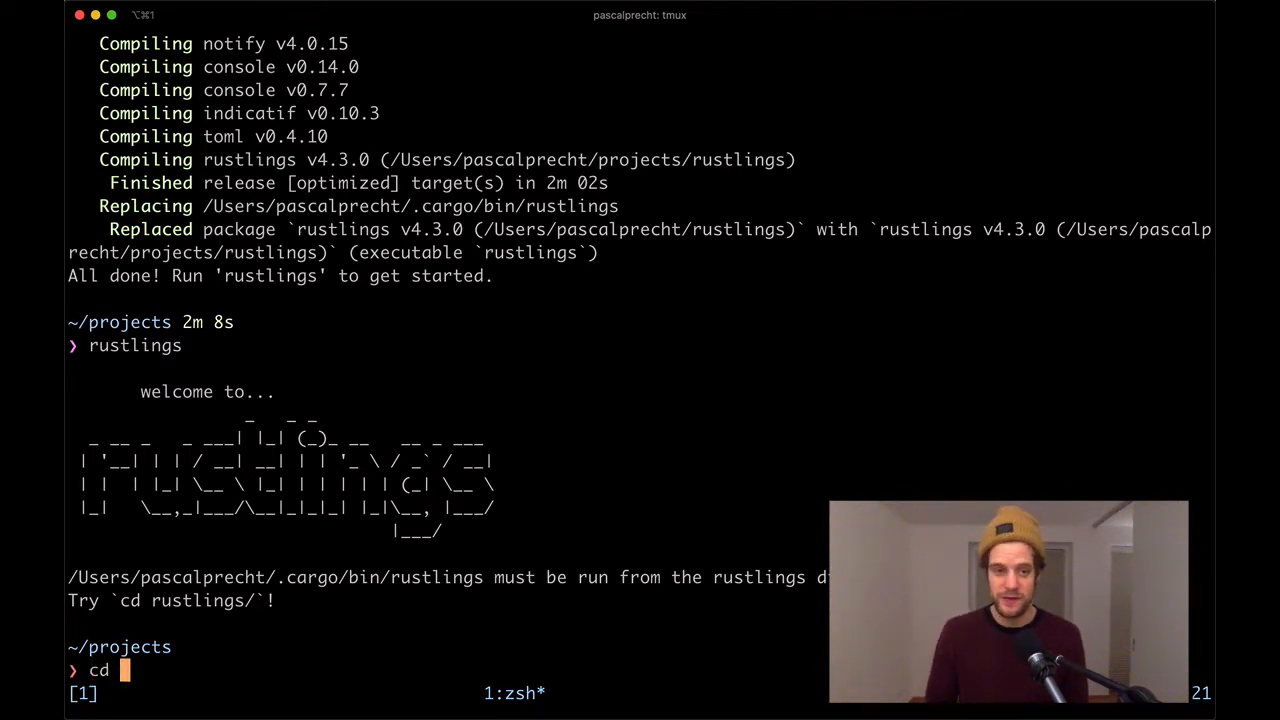
key(Return)
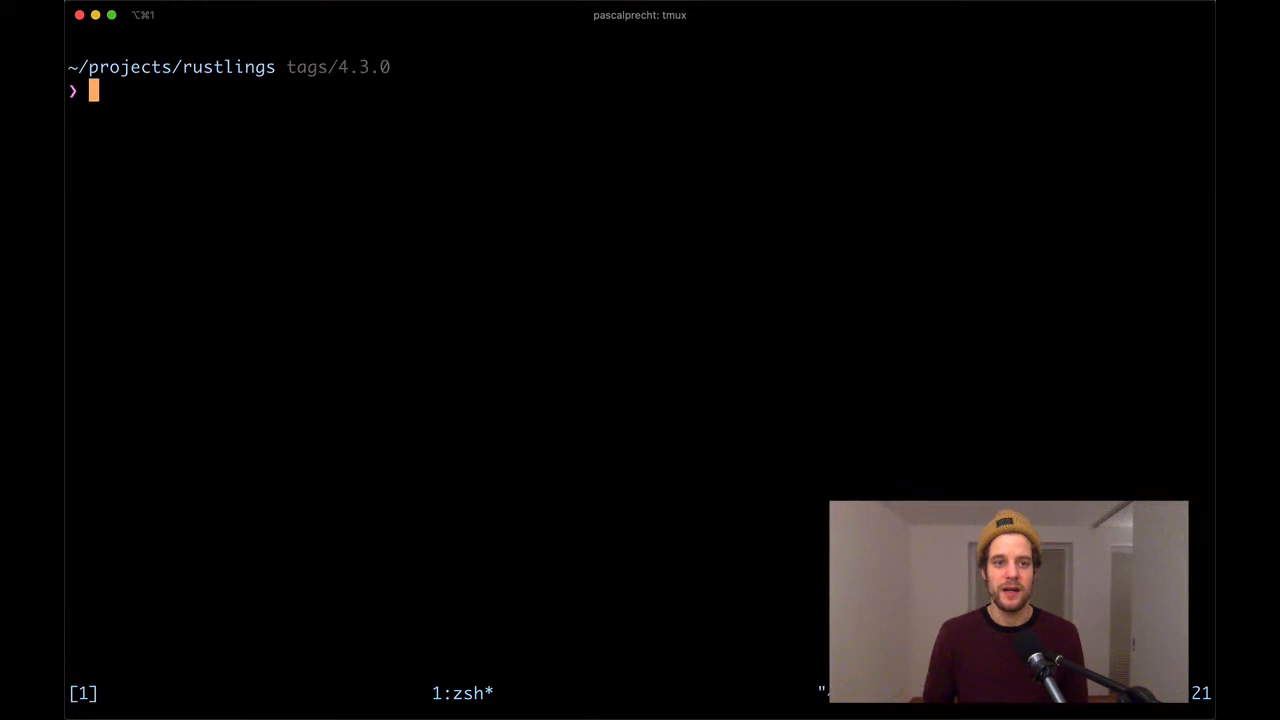
- Run rustlings inside ~/projects/rustlings and scroll through its welcome notes
text(rustling)
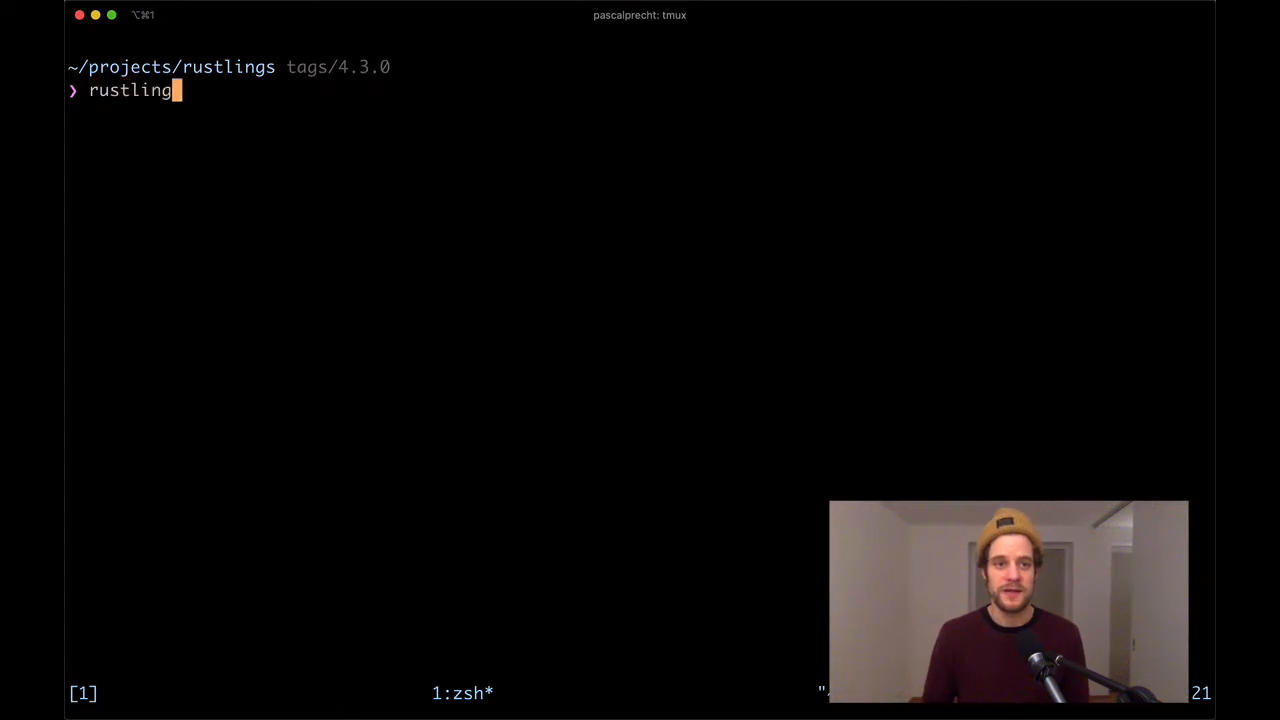
key(Return)
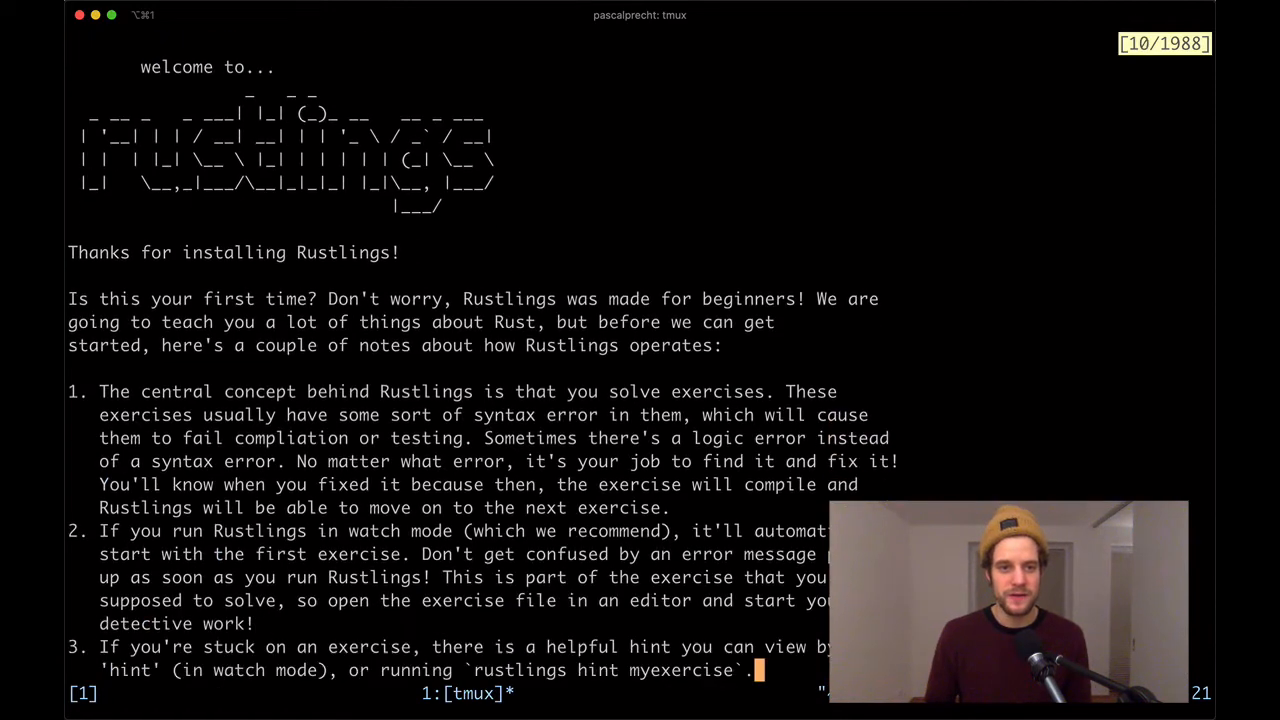
scroll(down, 3)
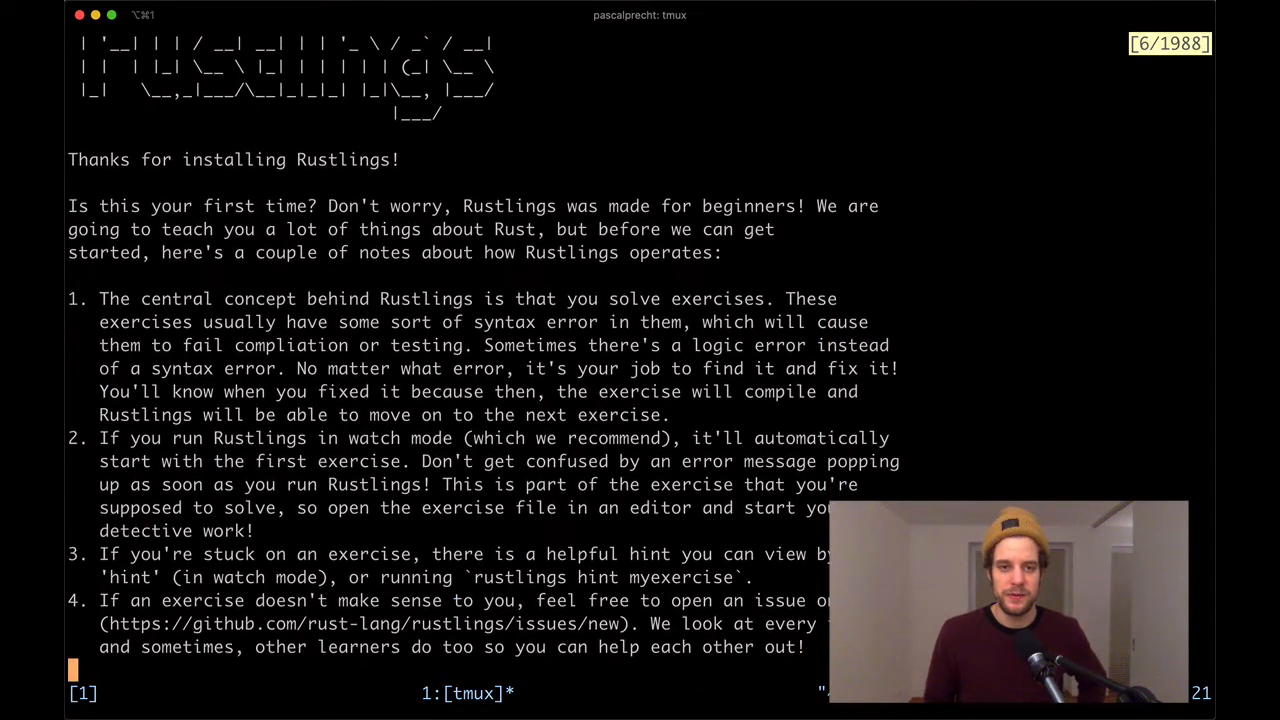
scroll(down, 3)
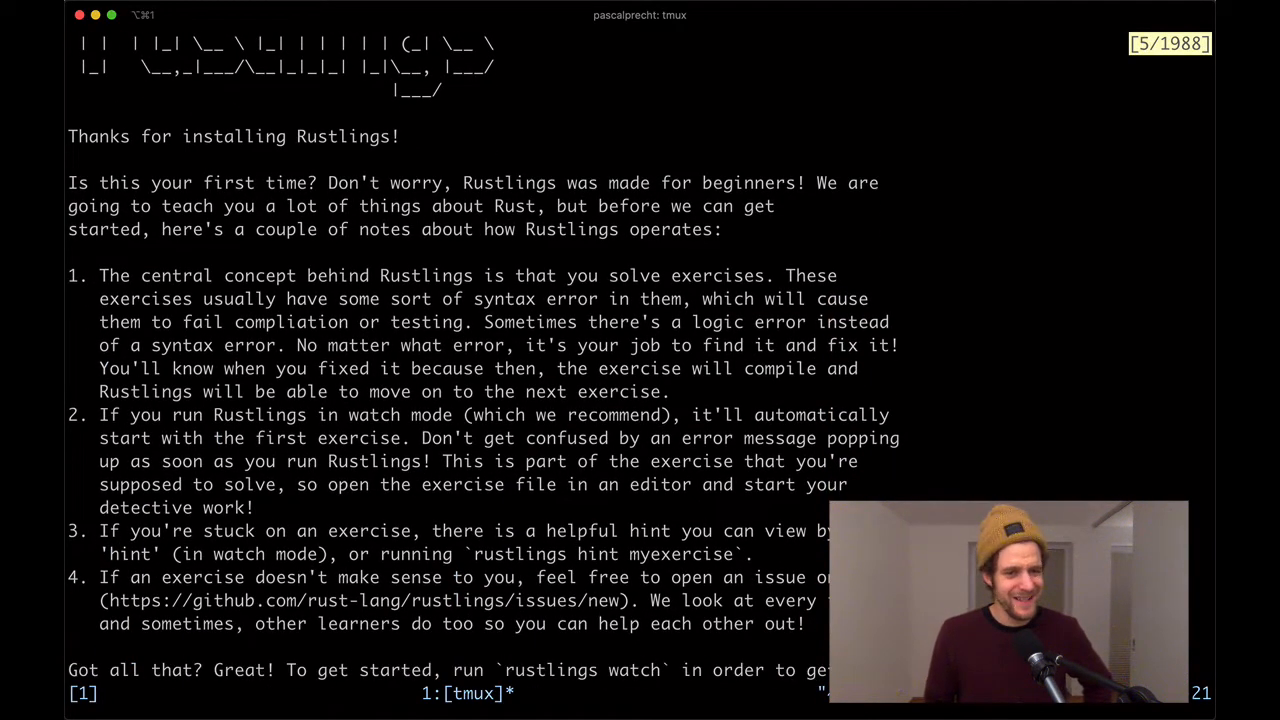
scroll(down, 3)
text(rustlings)
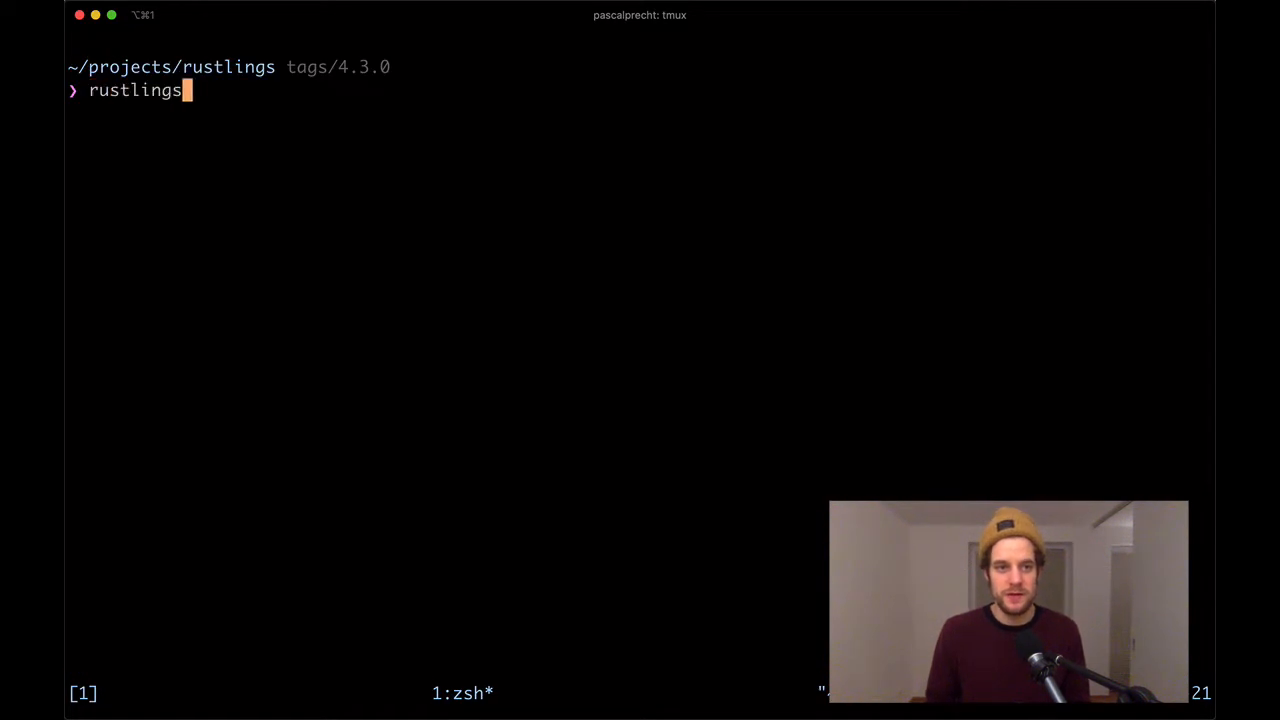
- Start rustlings watch, then in a second window begin typing vim exercises/
key(Return)
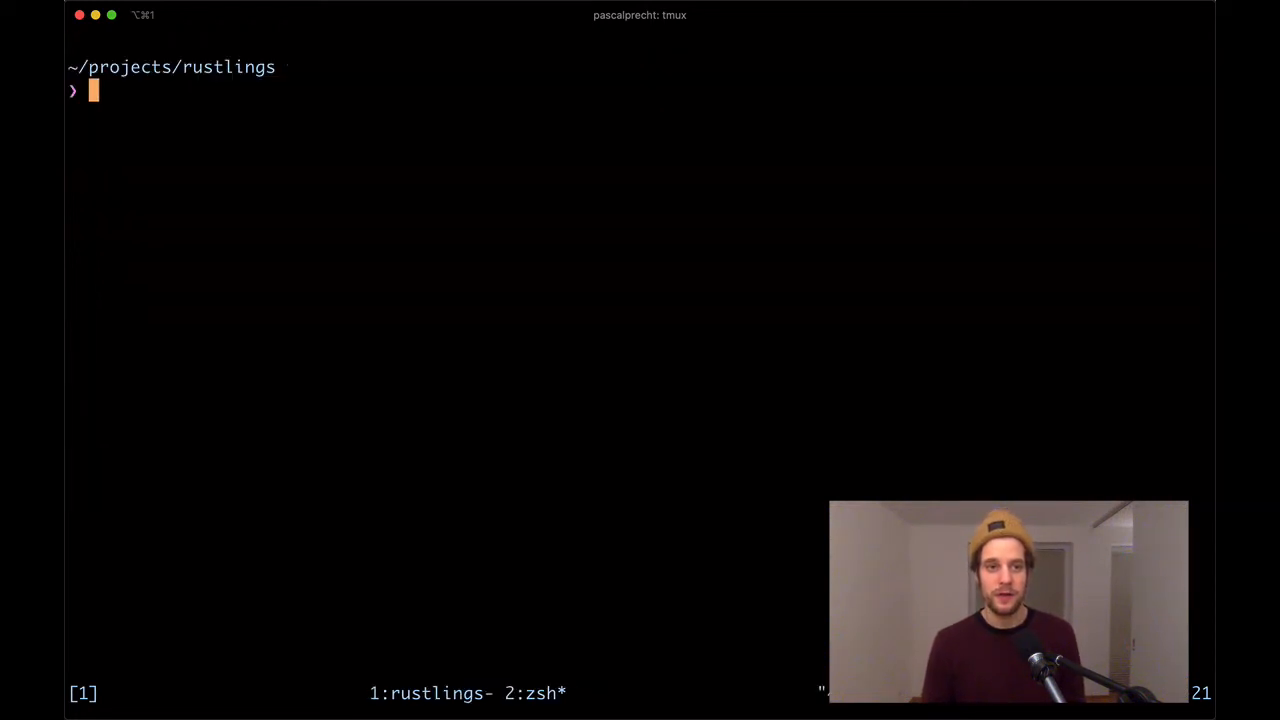
text(vim)
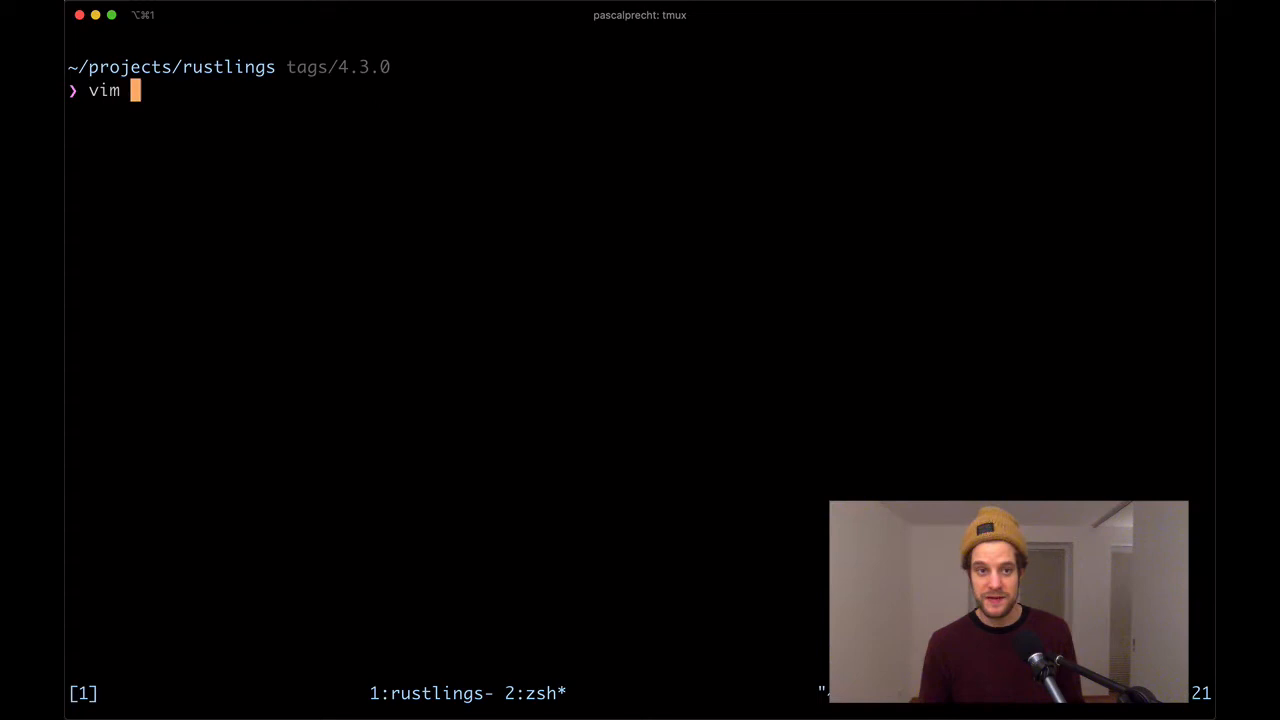
text(exercises/variables/)
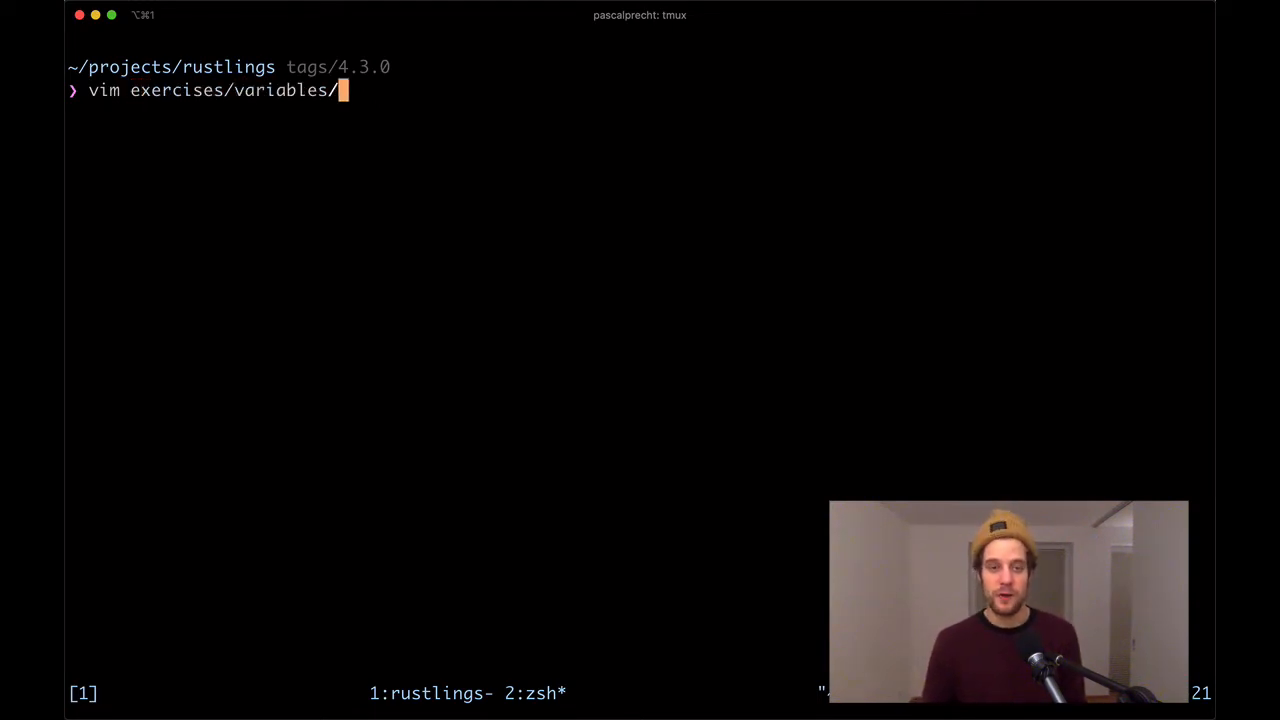
key(Return)
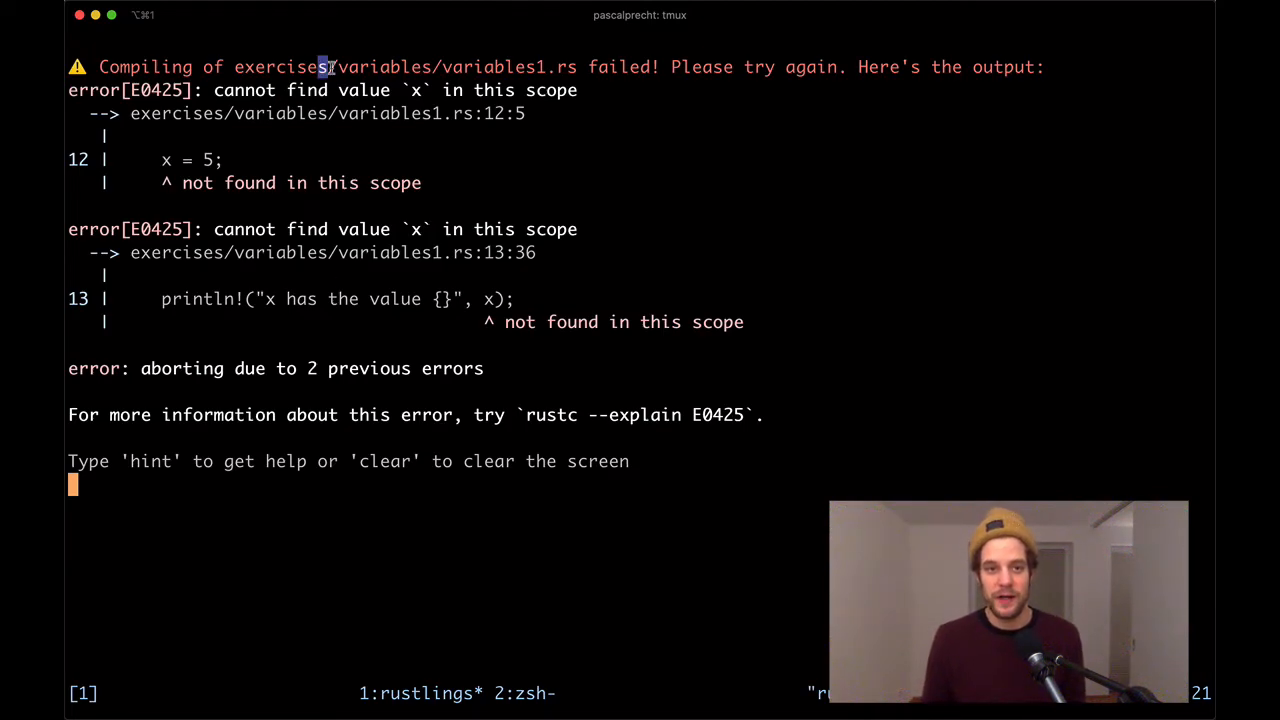
mouse_move(812, 203)
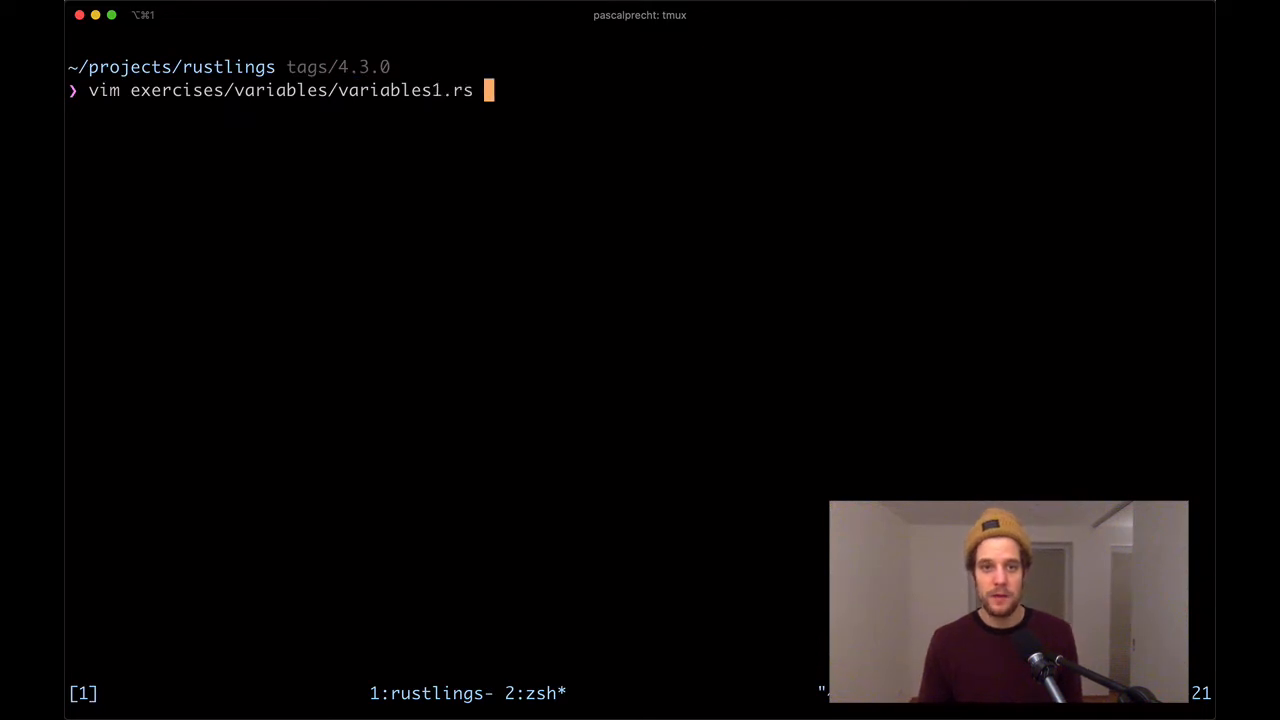
- Open variables1.rs in Neovim, read its hint comments, and view the 'cannot find value x' errors
key(Return)
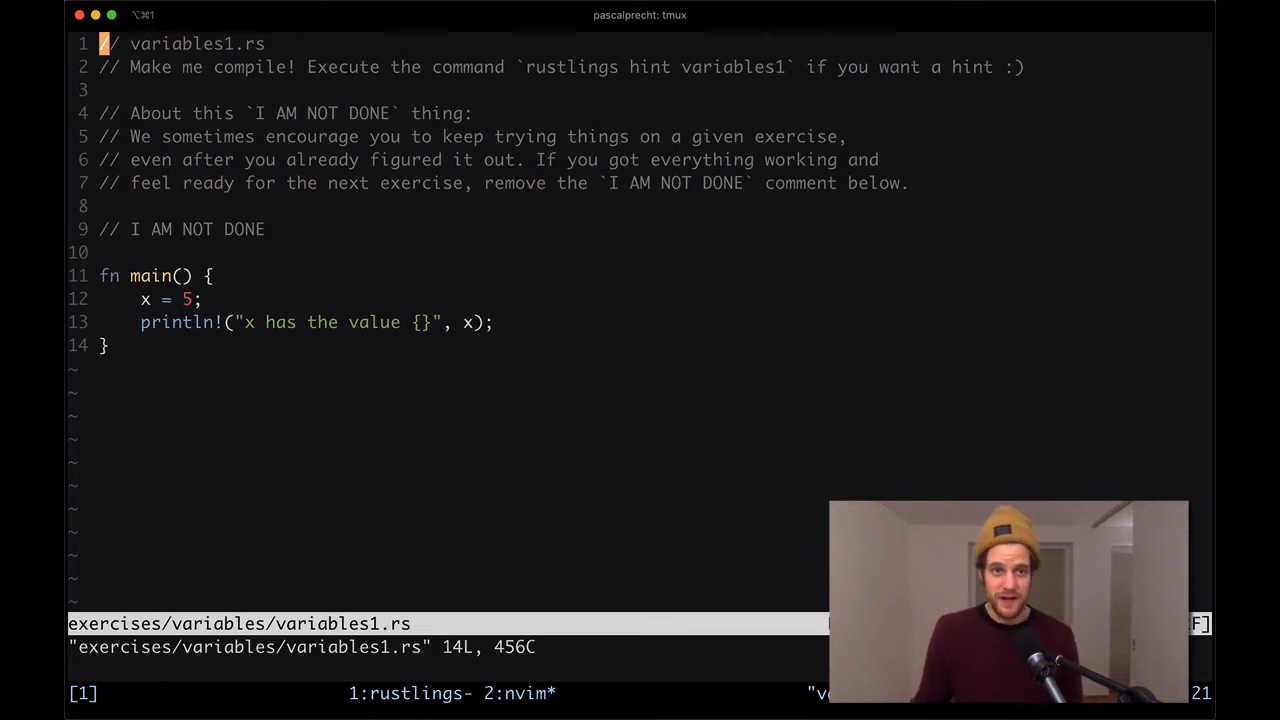
mouse_move(898, 199)
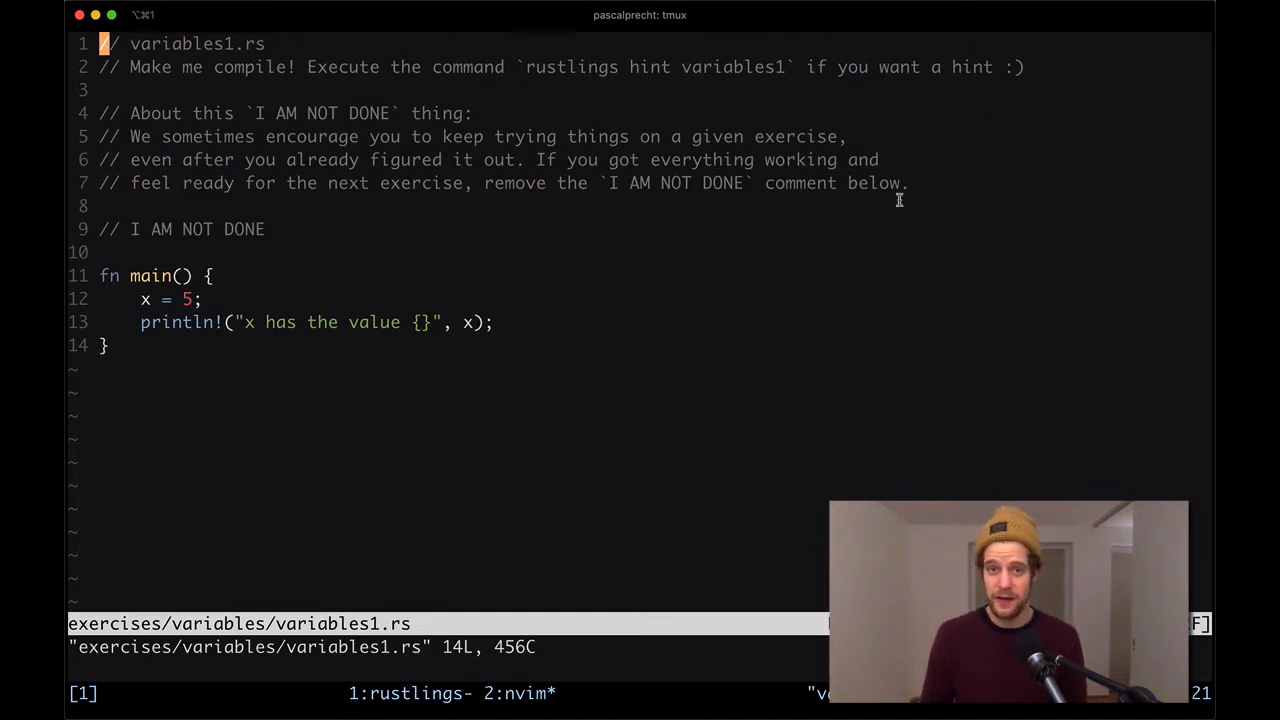
key(V)
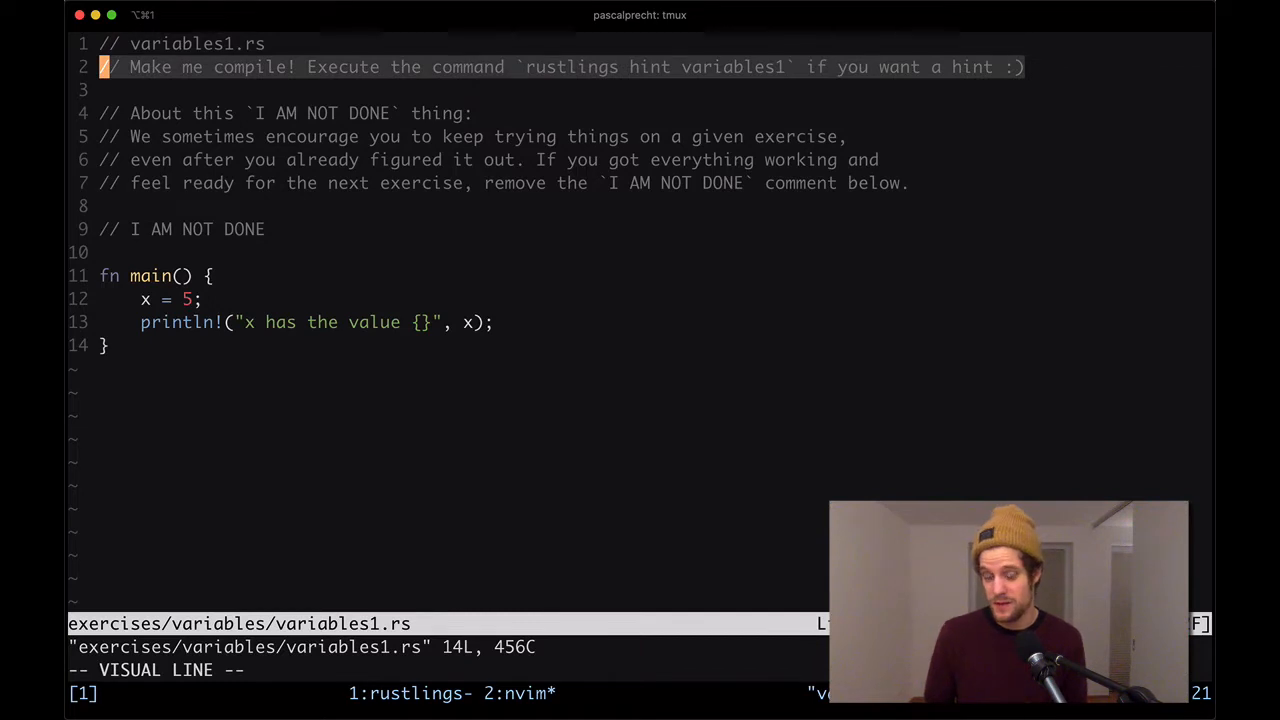
key(Escape)
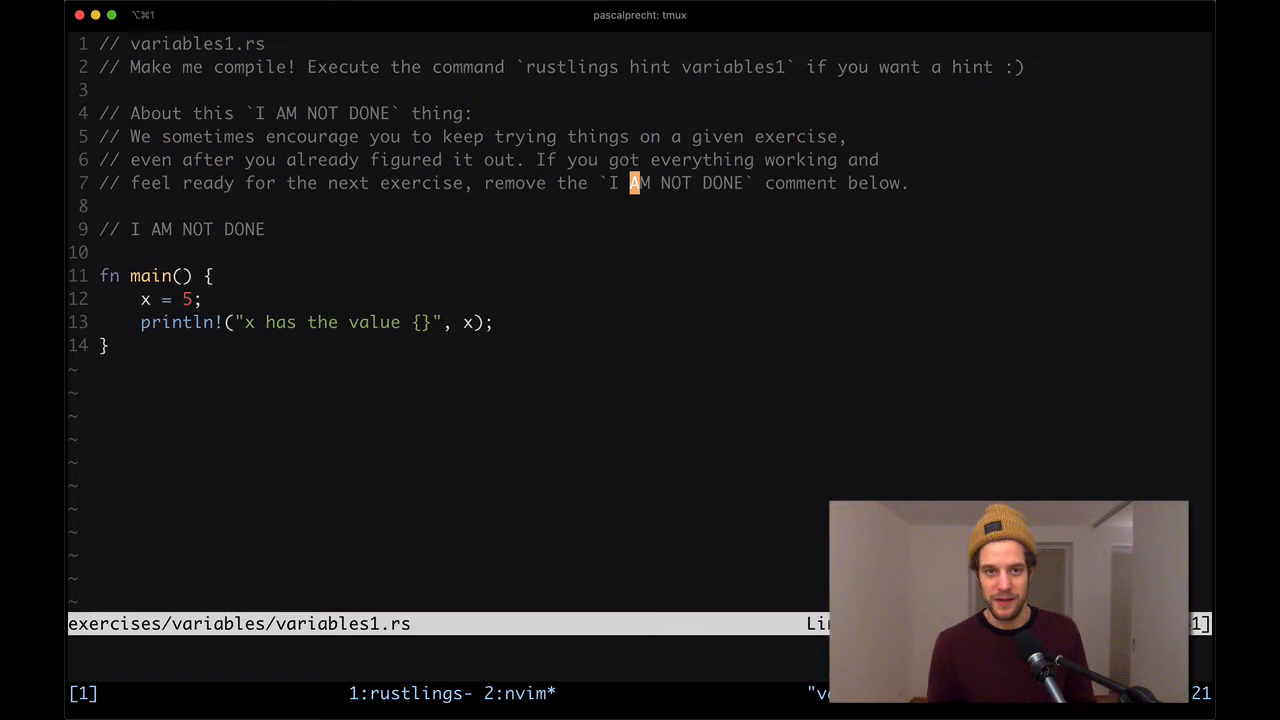
key(V)
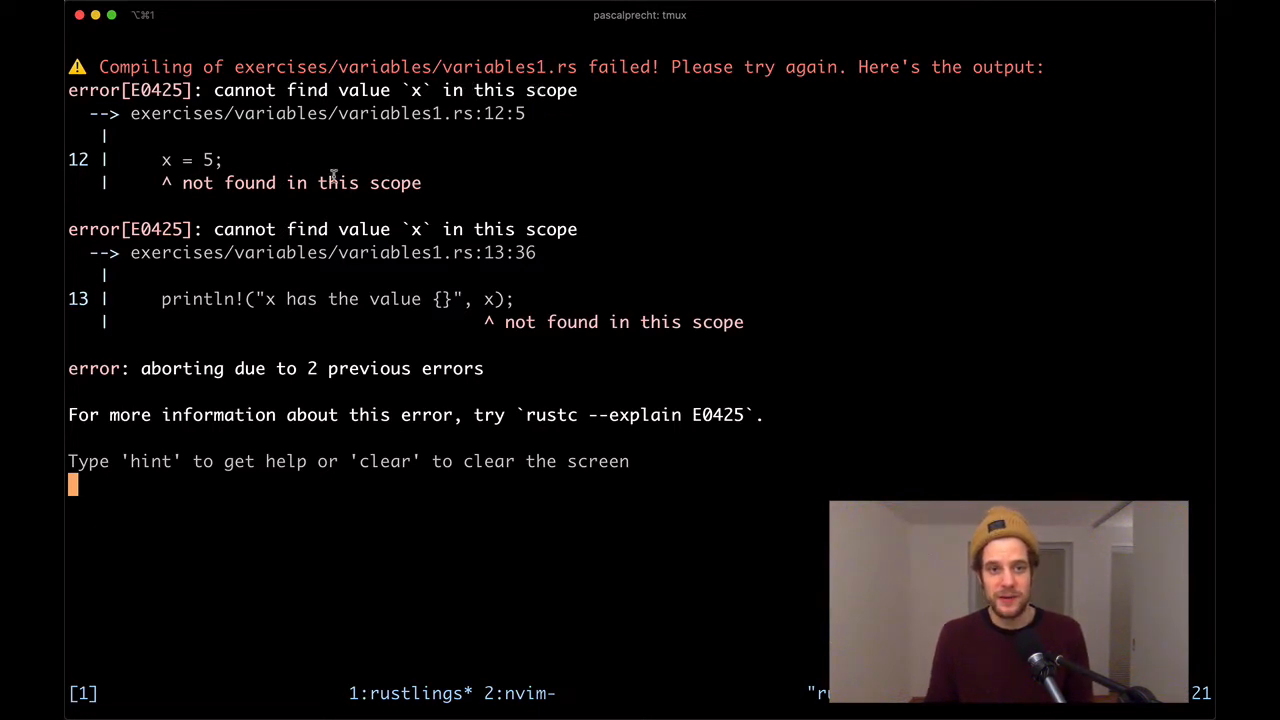
- Insert let before x = 5 on line 12 of variables1.rs
click(520, 693)
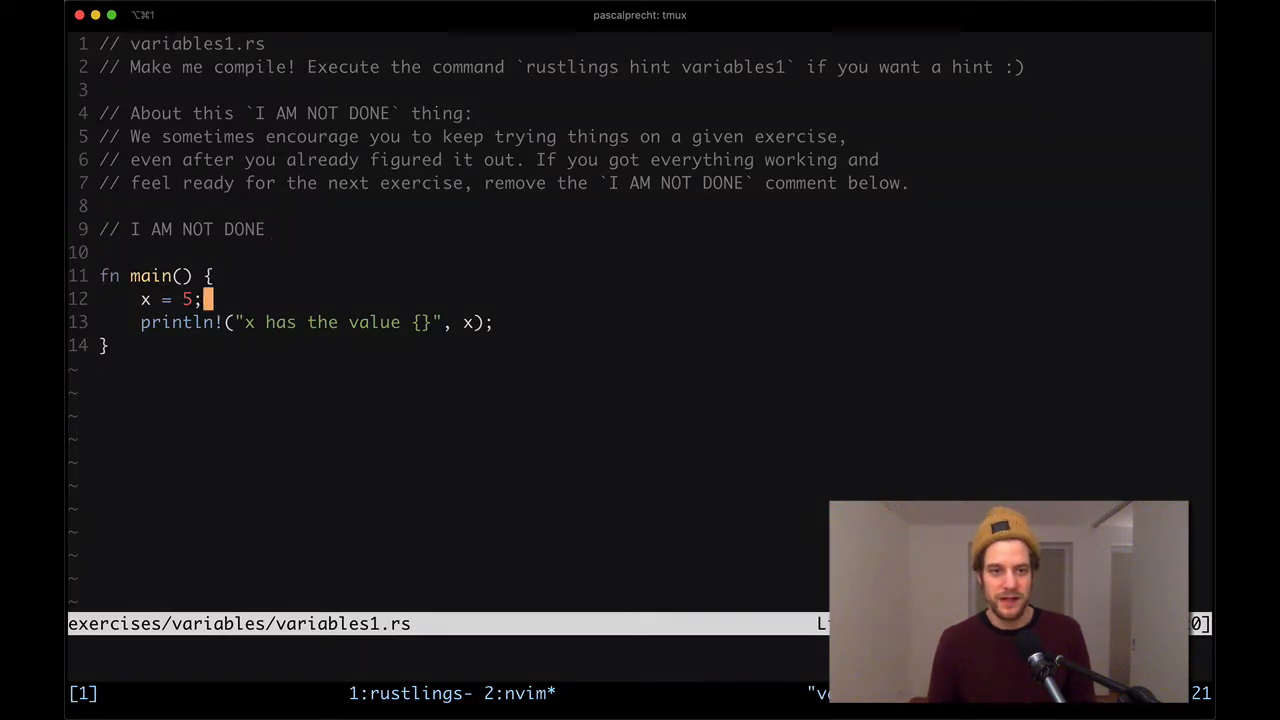
key(j)
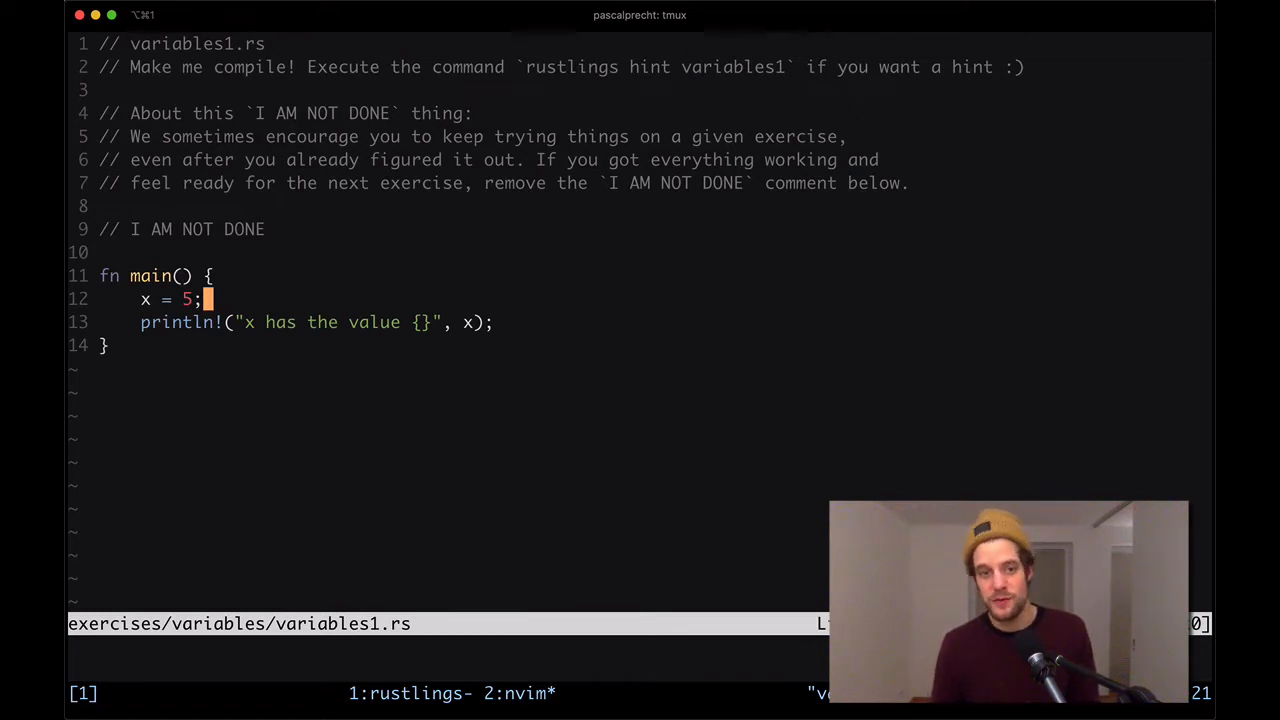
text(let)
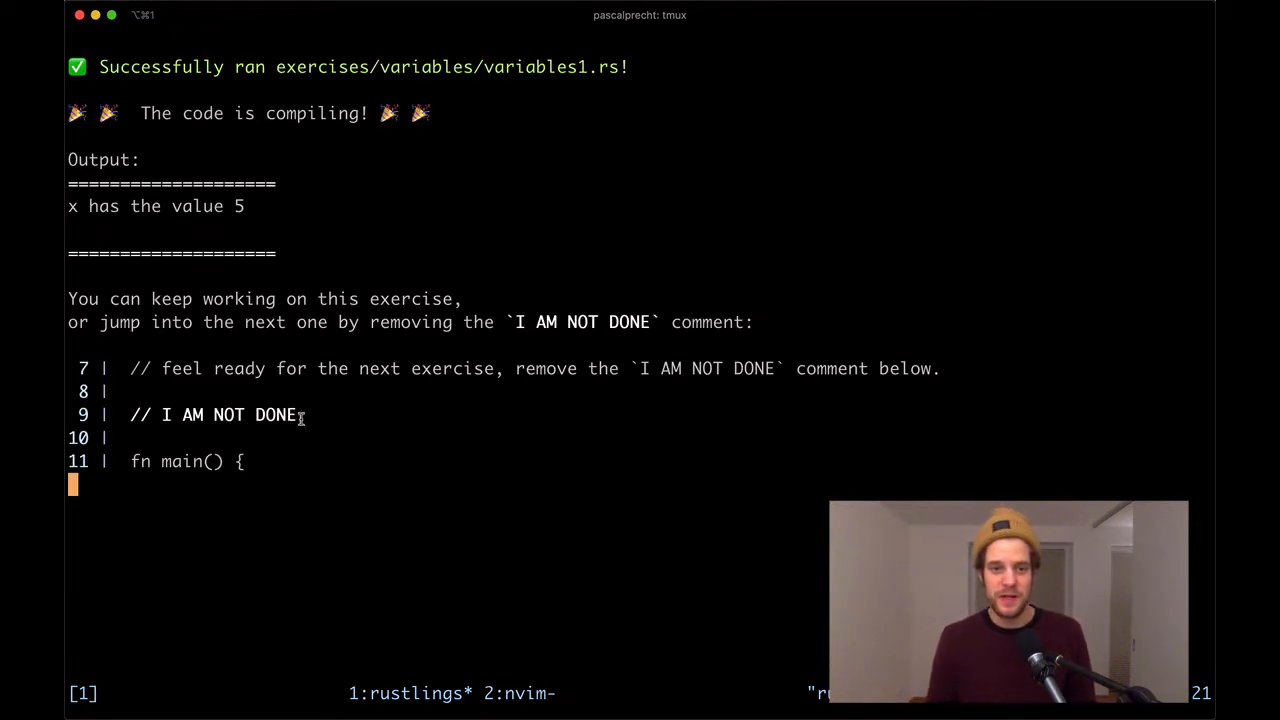
mouse_move(507, 398)
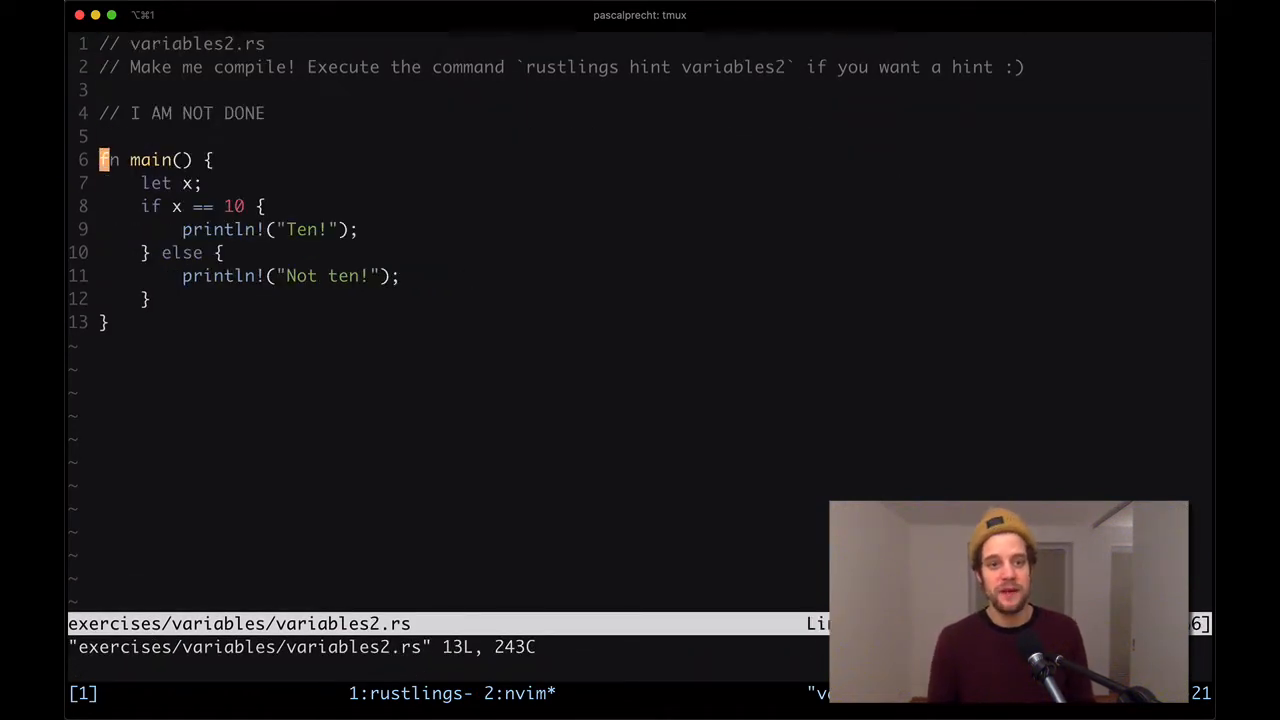
- Initialise x to 10 in variables2.rs after trying a u32 annotation, and check the output
key(j)
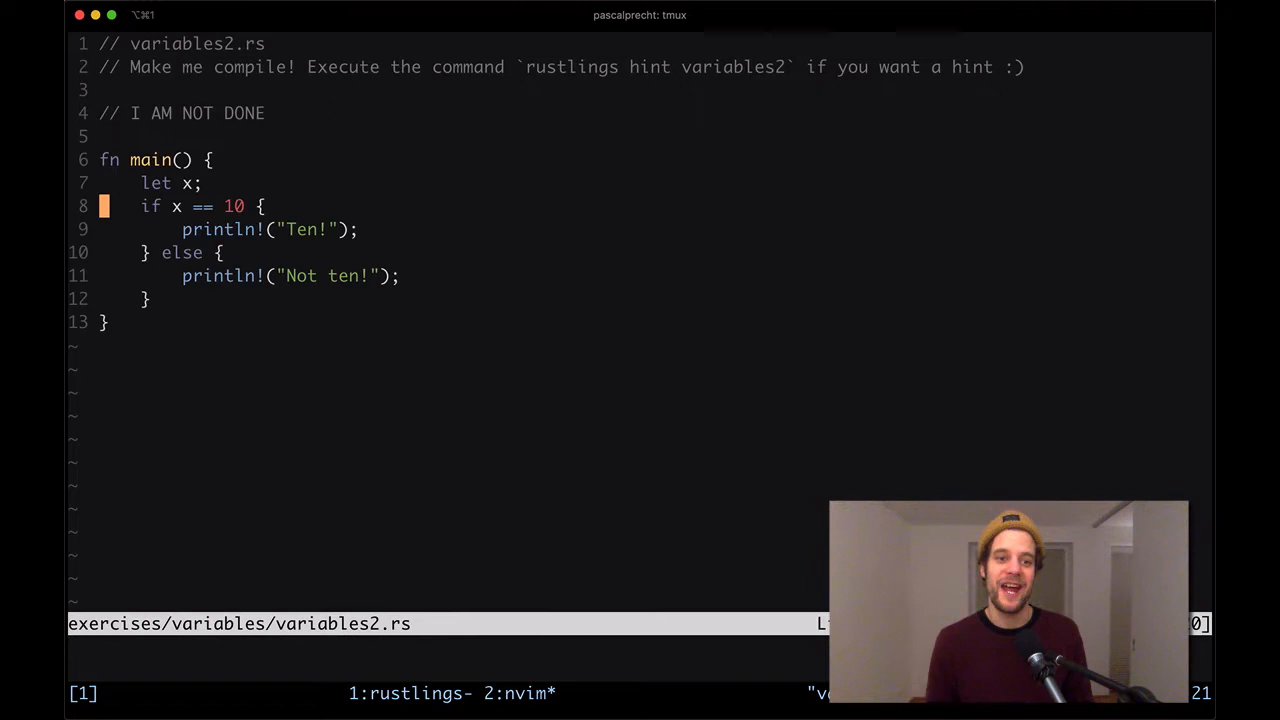
key(V)
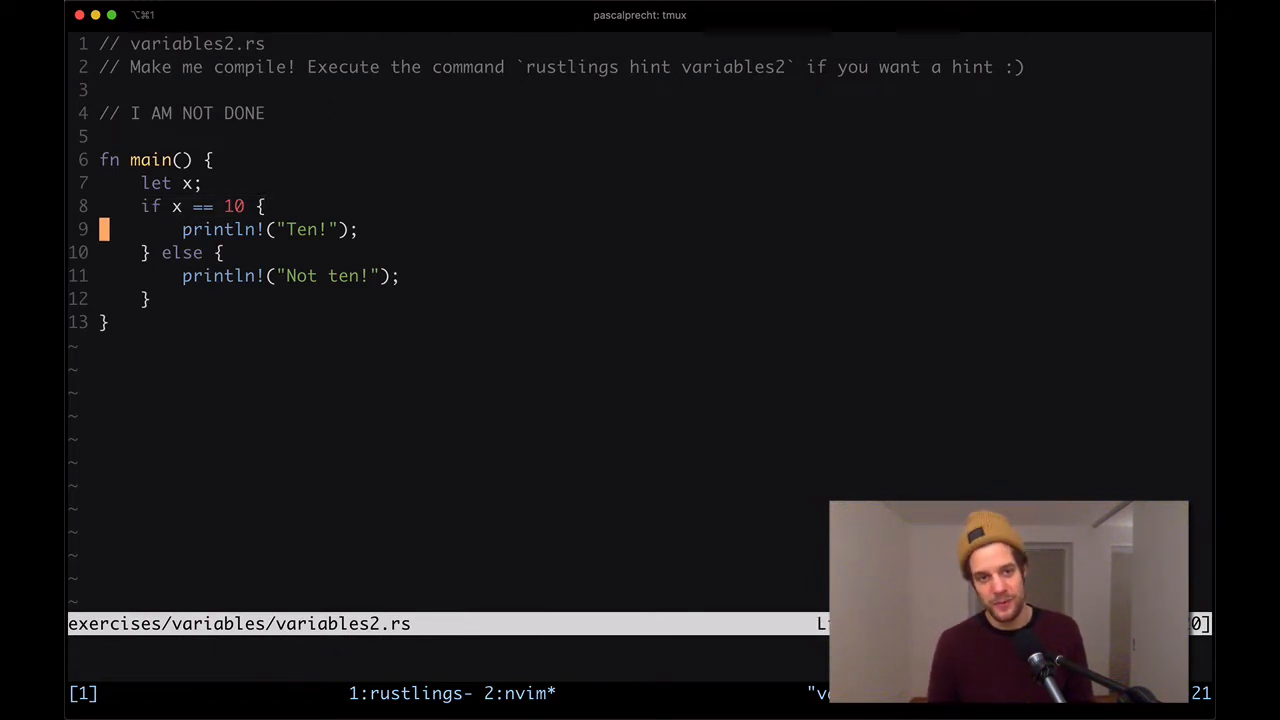
key(j)
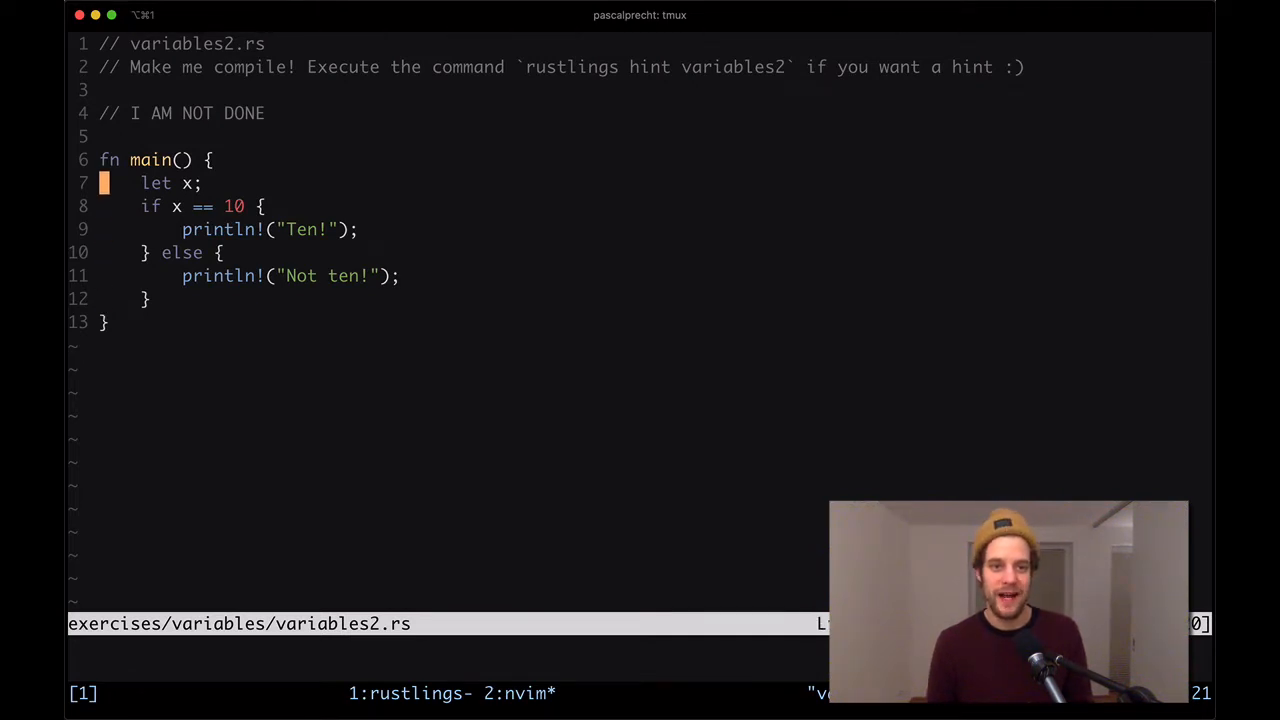
key(j)
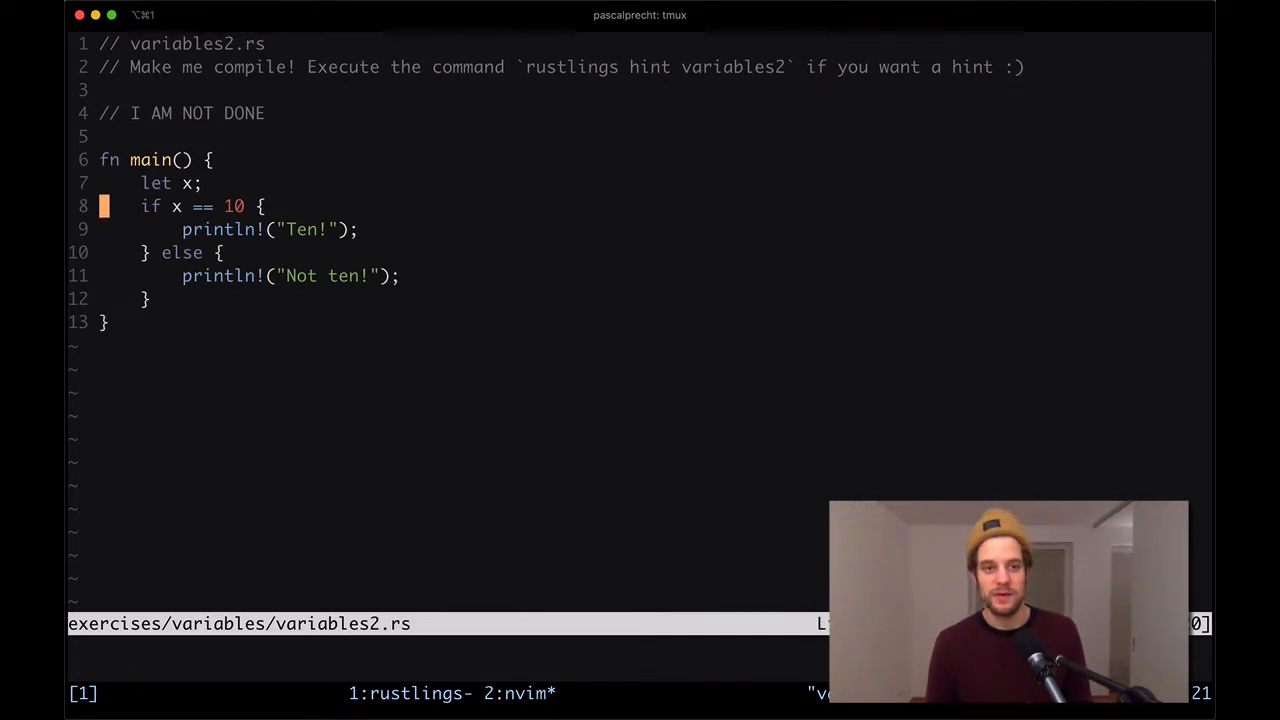
key(V)
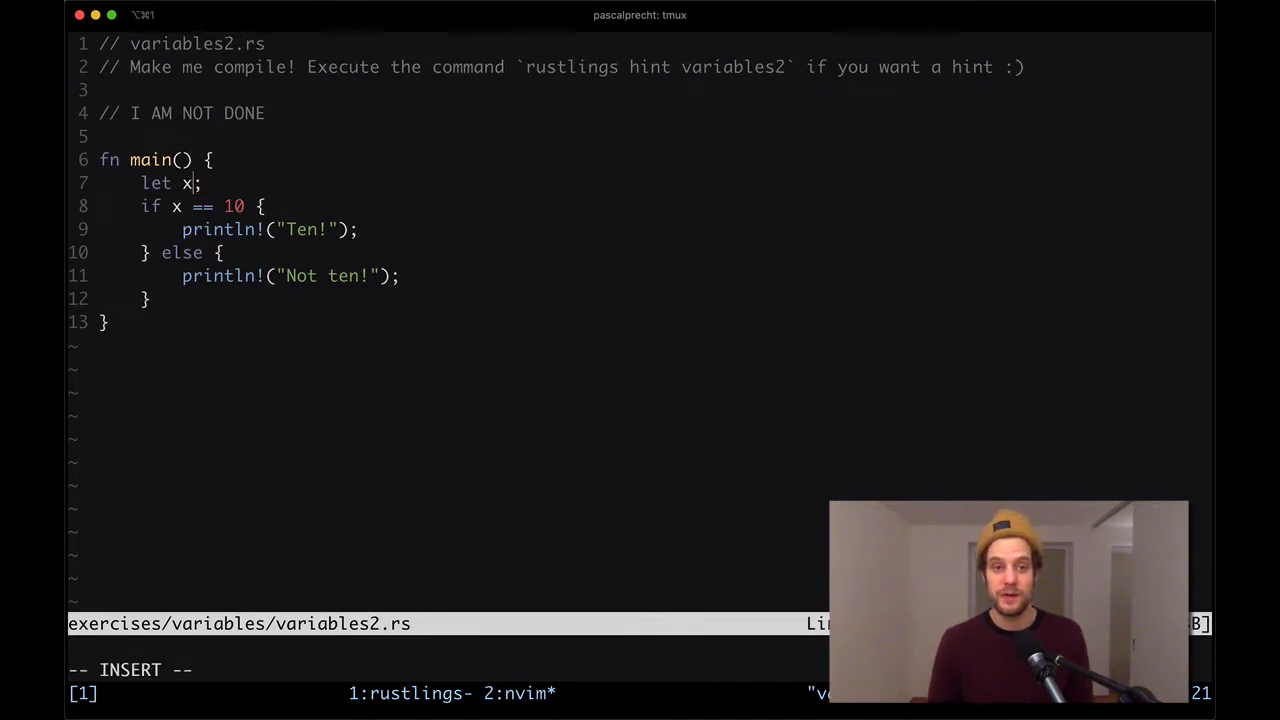
text(:)
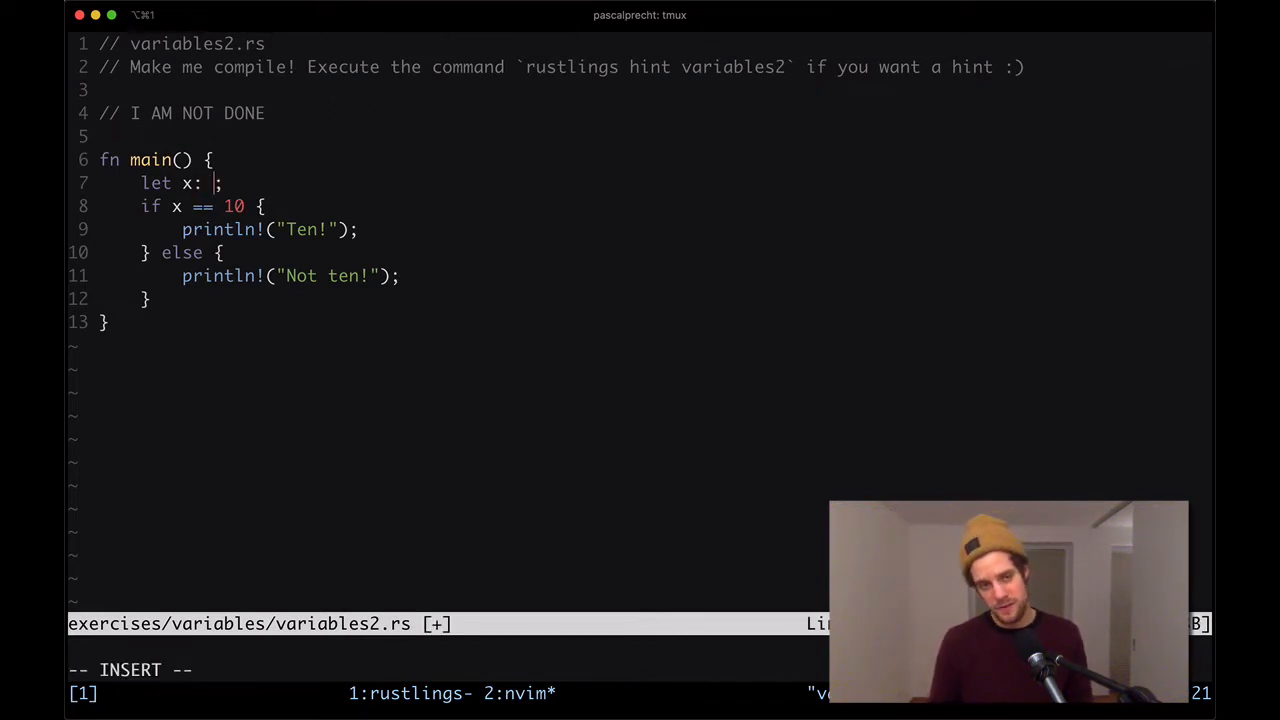
text(u)
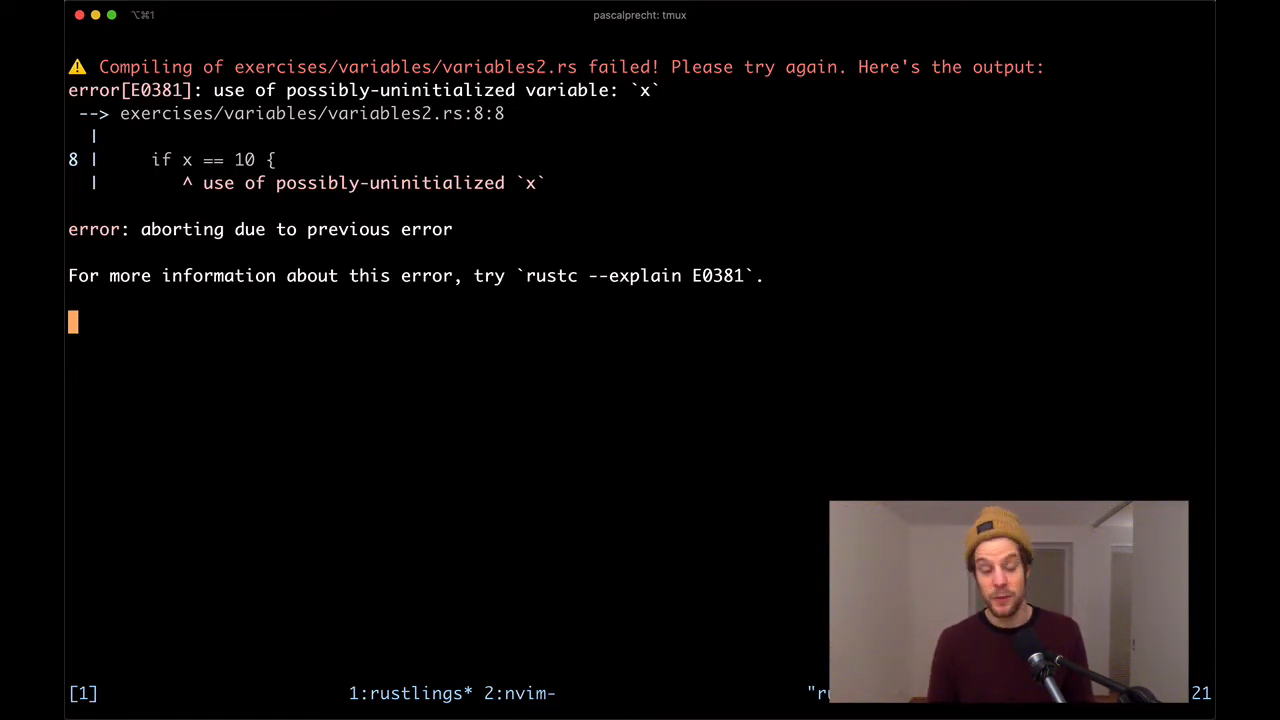
text(hint)
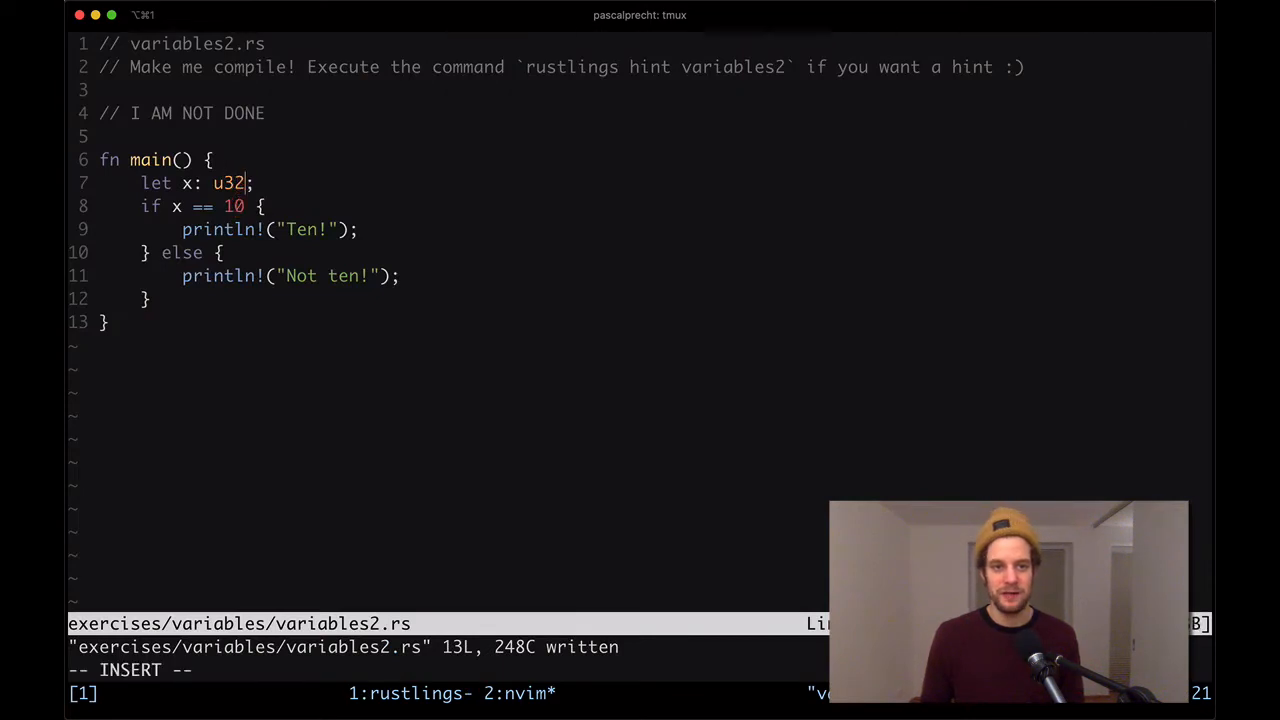
text(= 0)
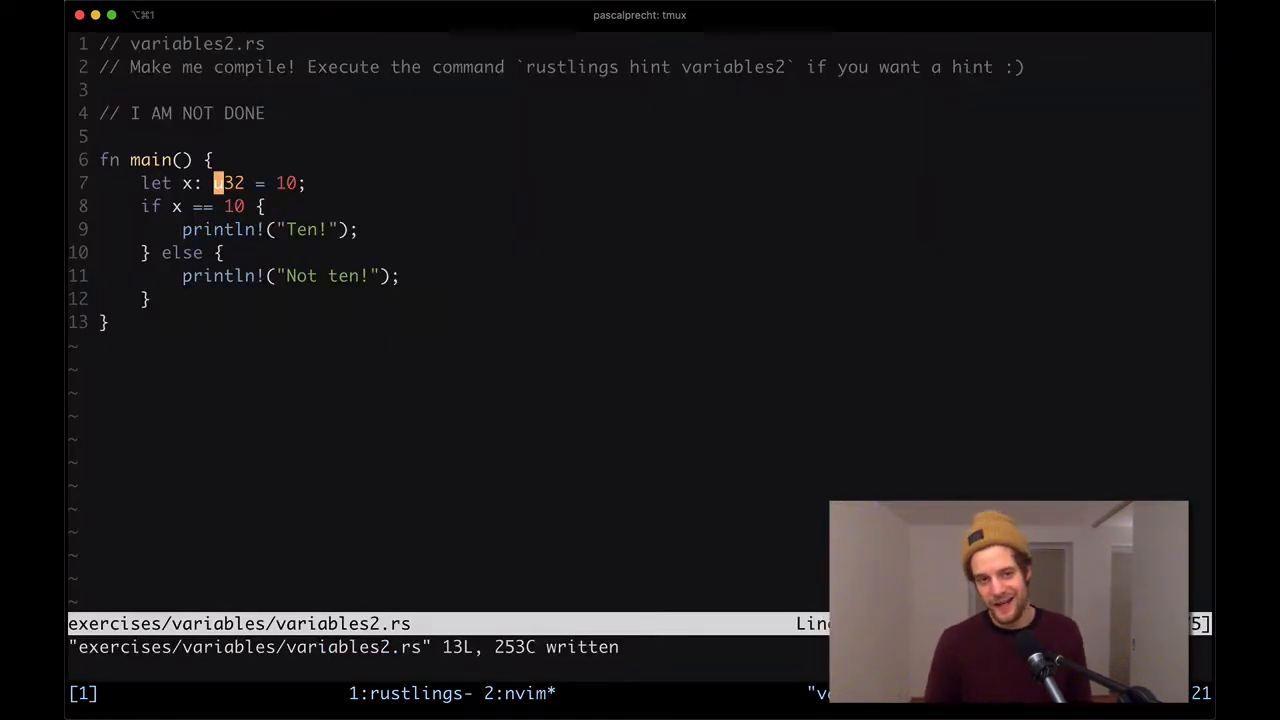
key(v)
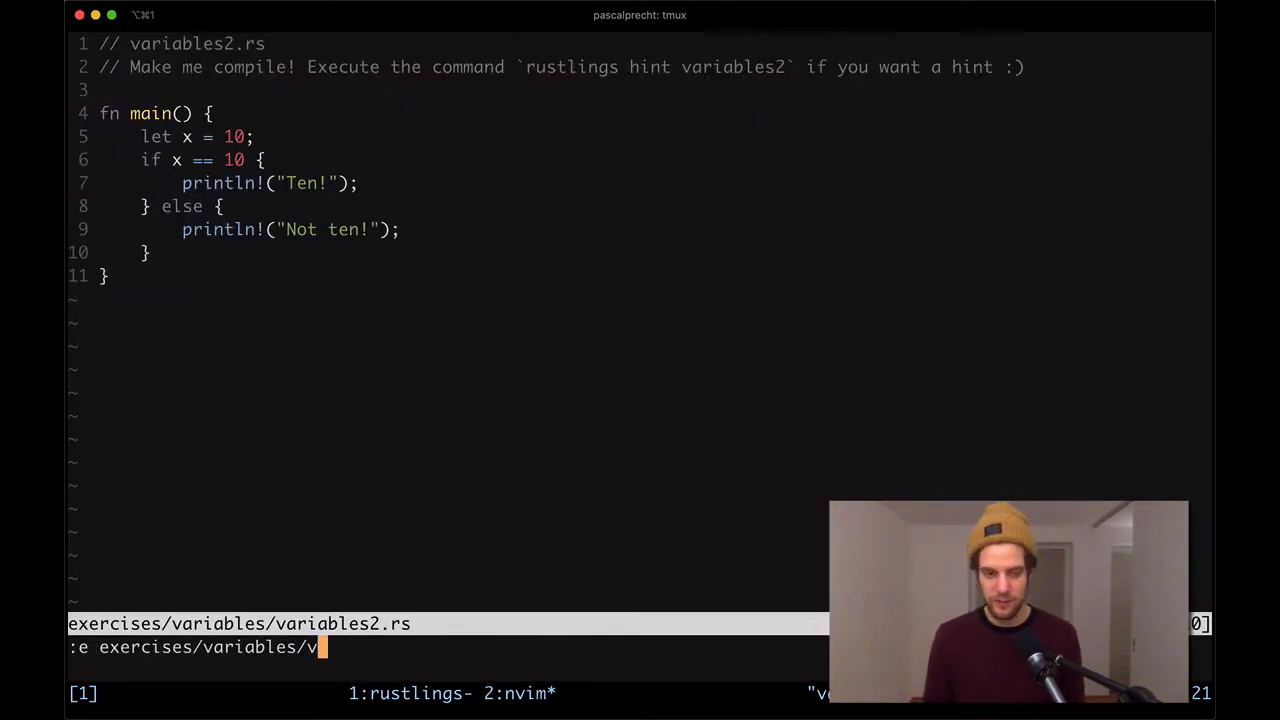
- Open variables3.rs and change the declaration to let mut x = 3
key(Return)
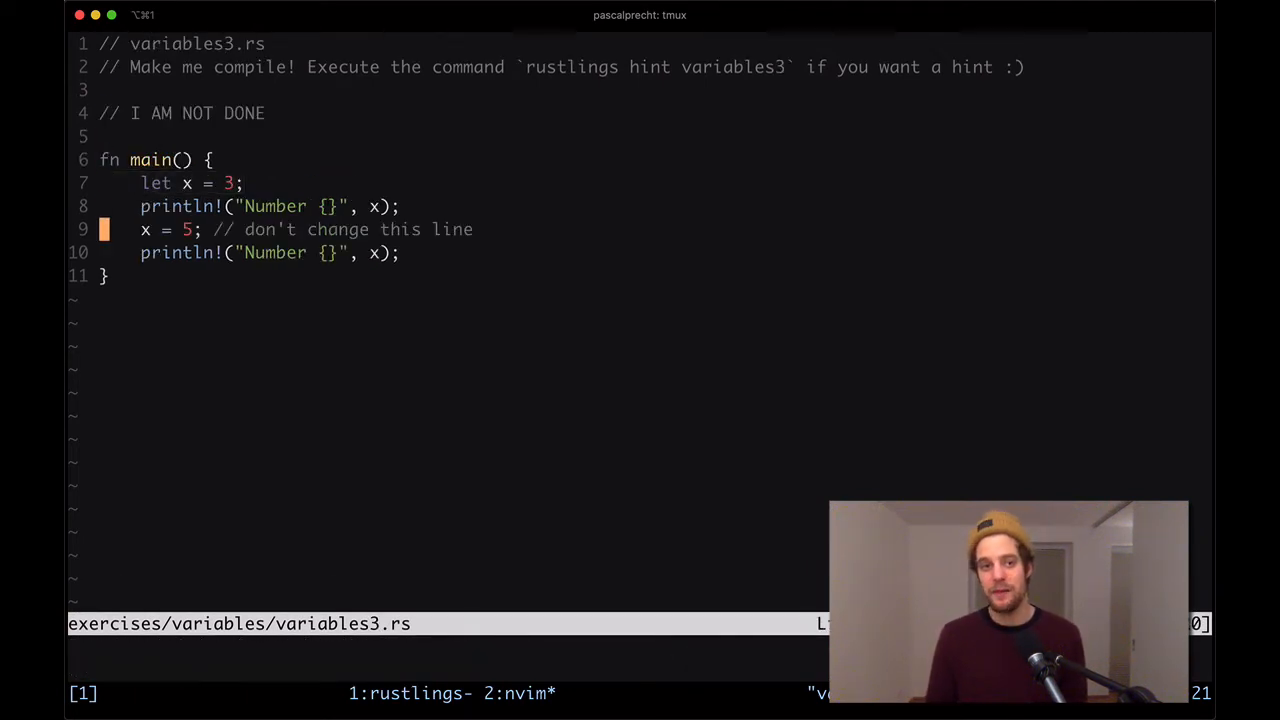
key(V)
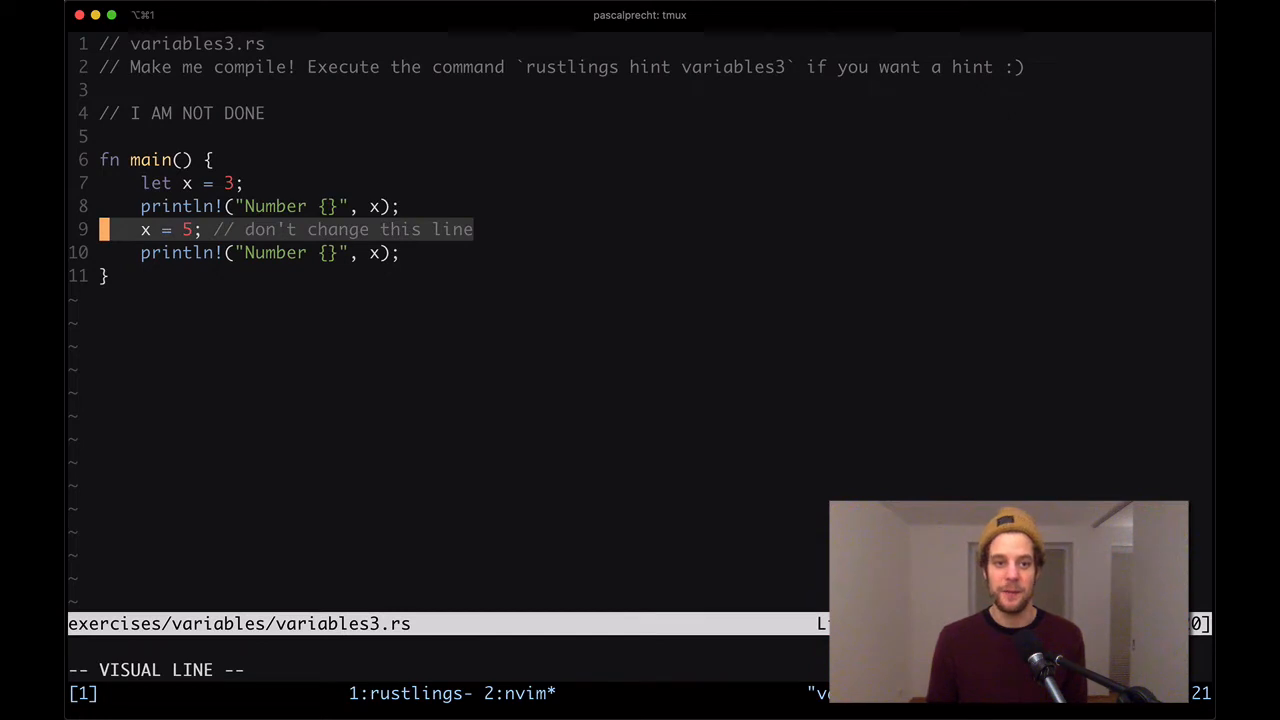
key(Escape)
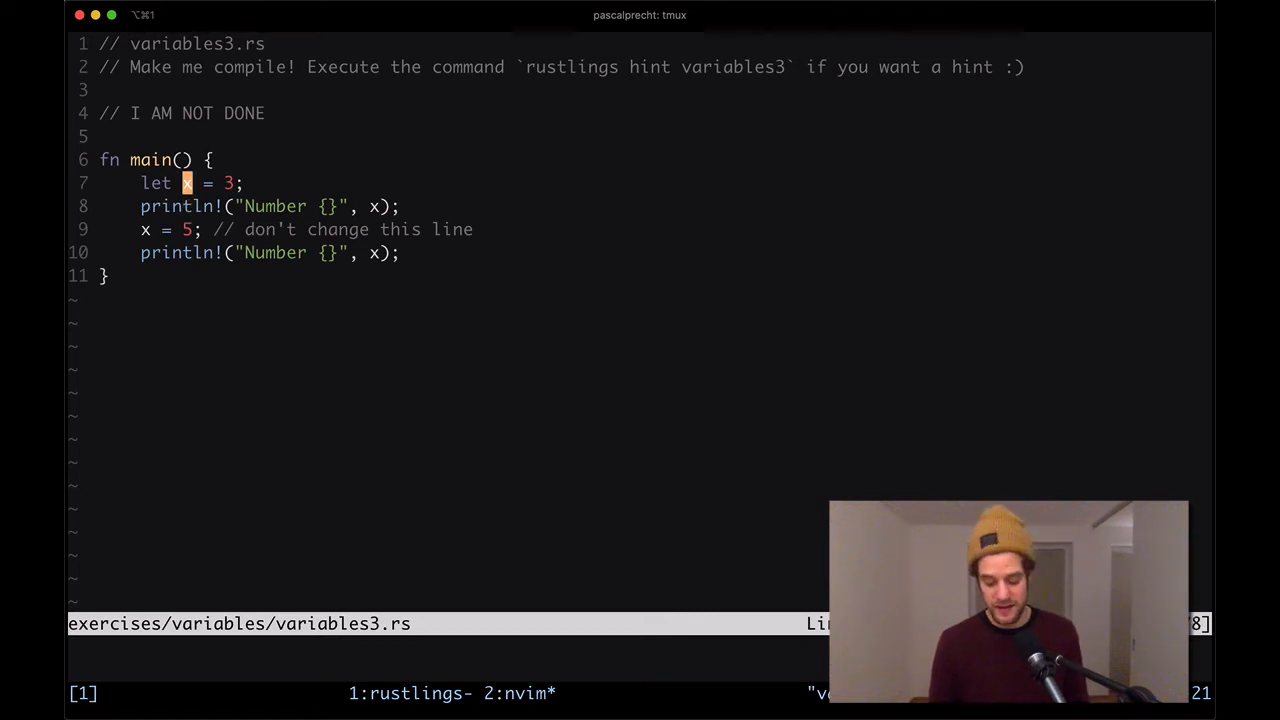
text(mut)
click(448, 647)
text(:e exercises/variables/v)
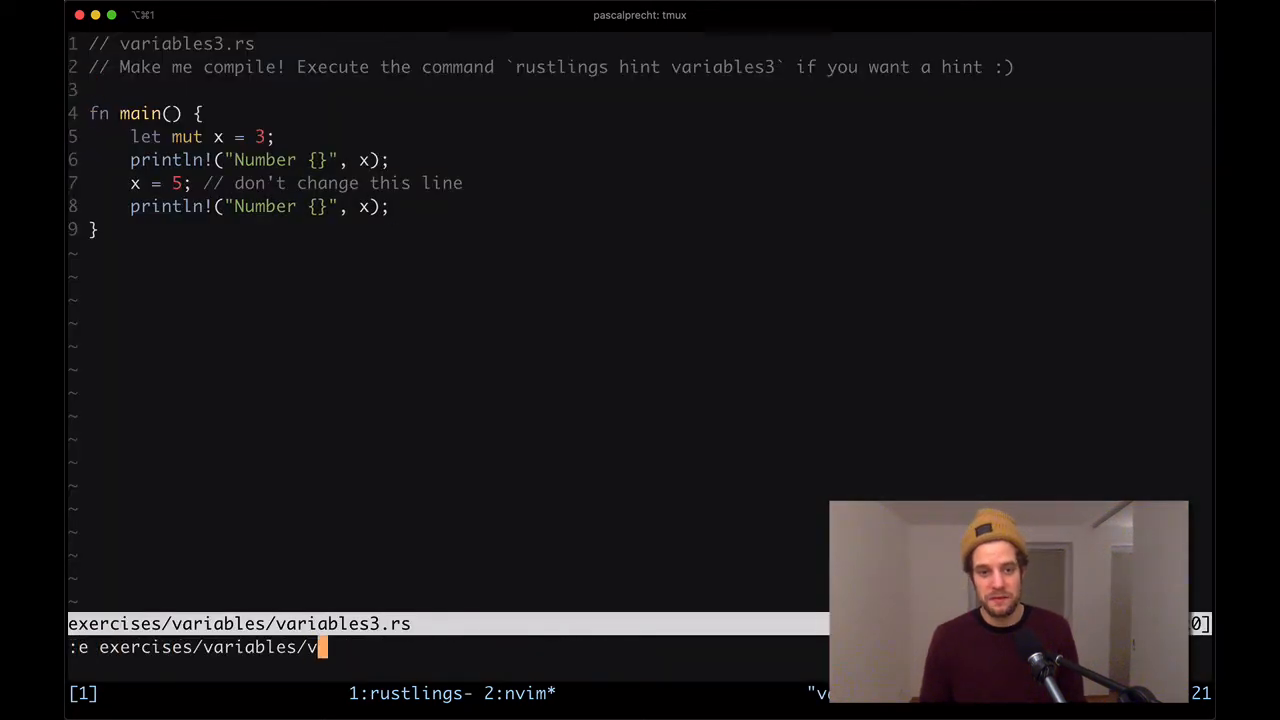
- Open variables4.rs, check the hint, and replace let x: i32; with let x = 0
key(Return)
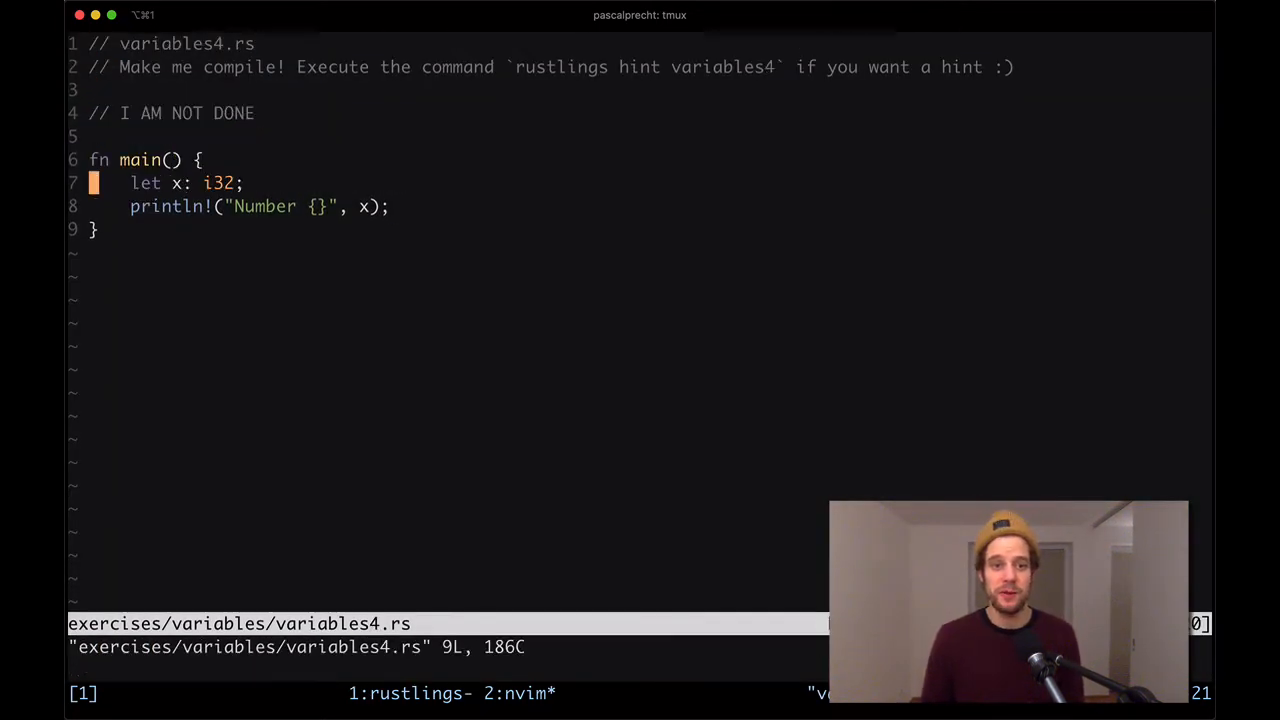
key(j)
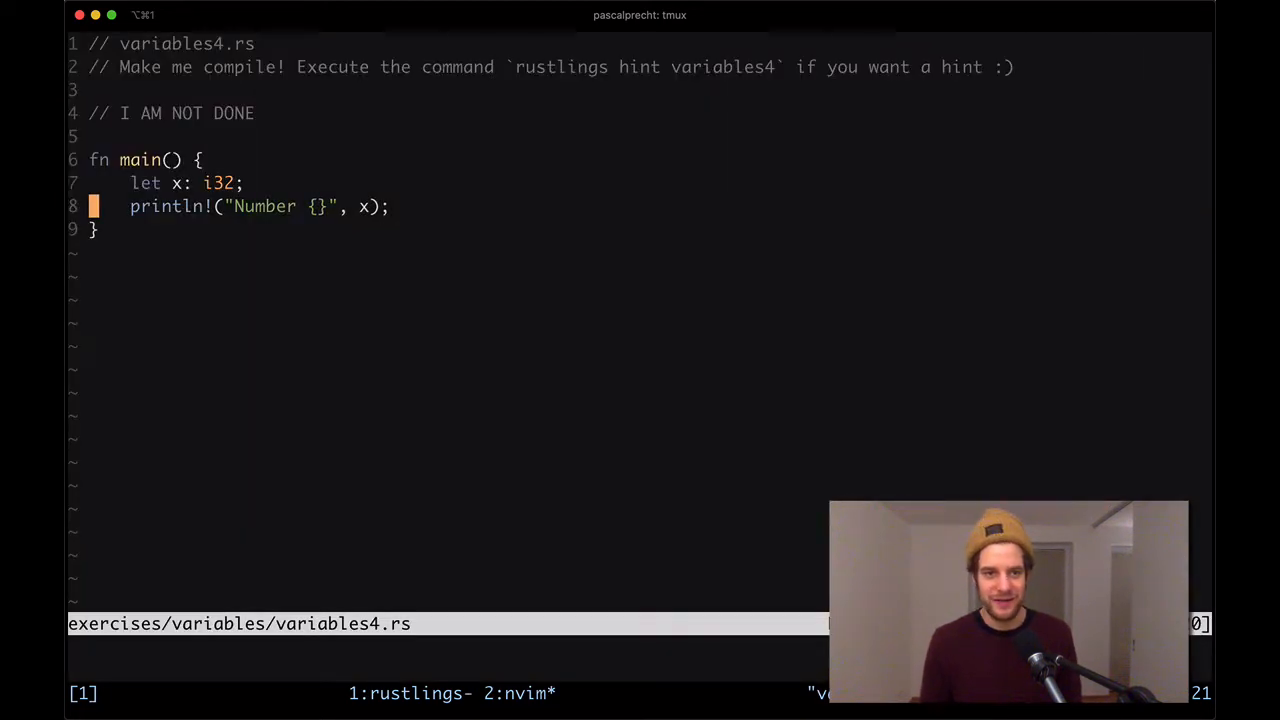
text(=)
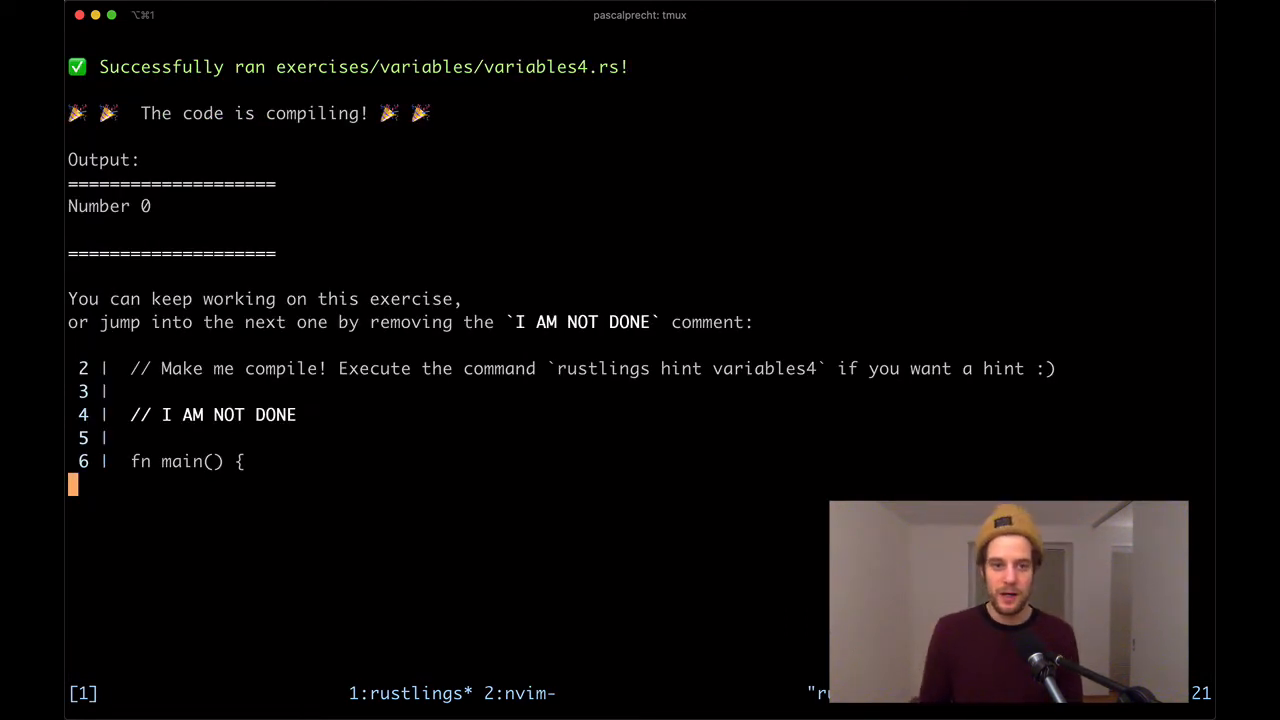
text(hiny)
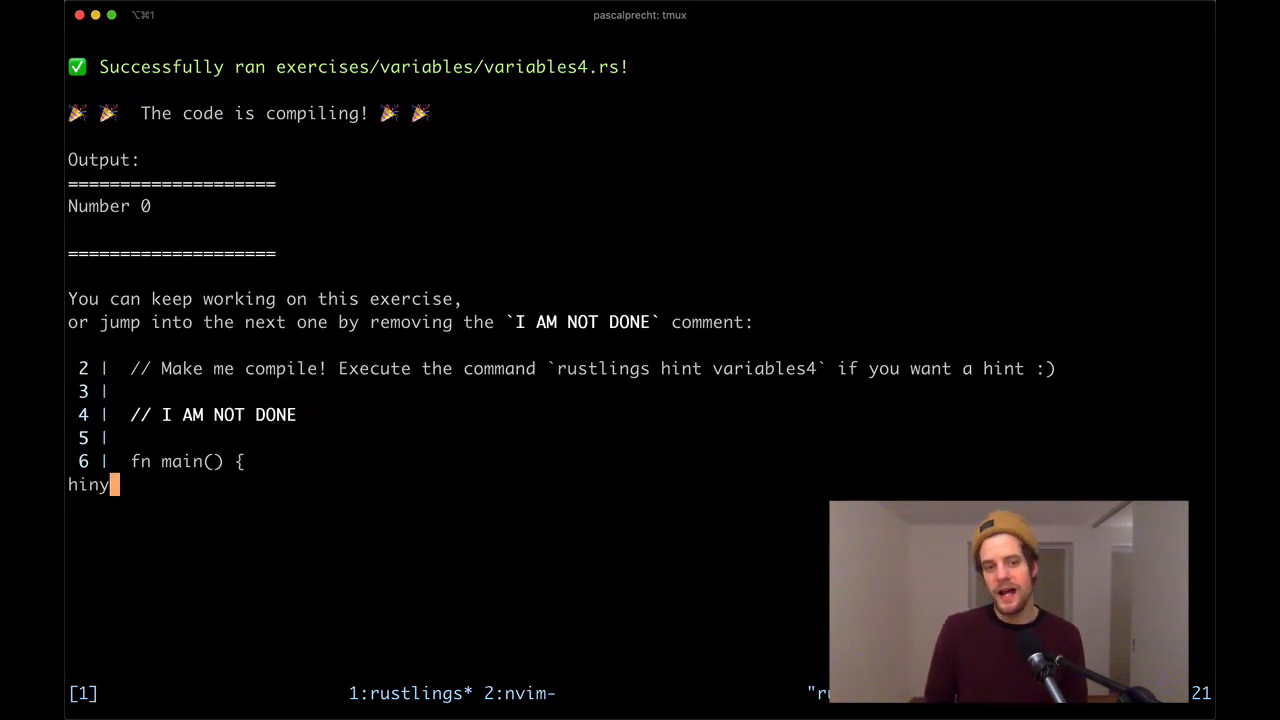
key(Return)
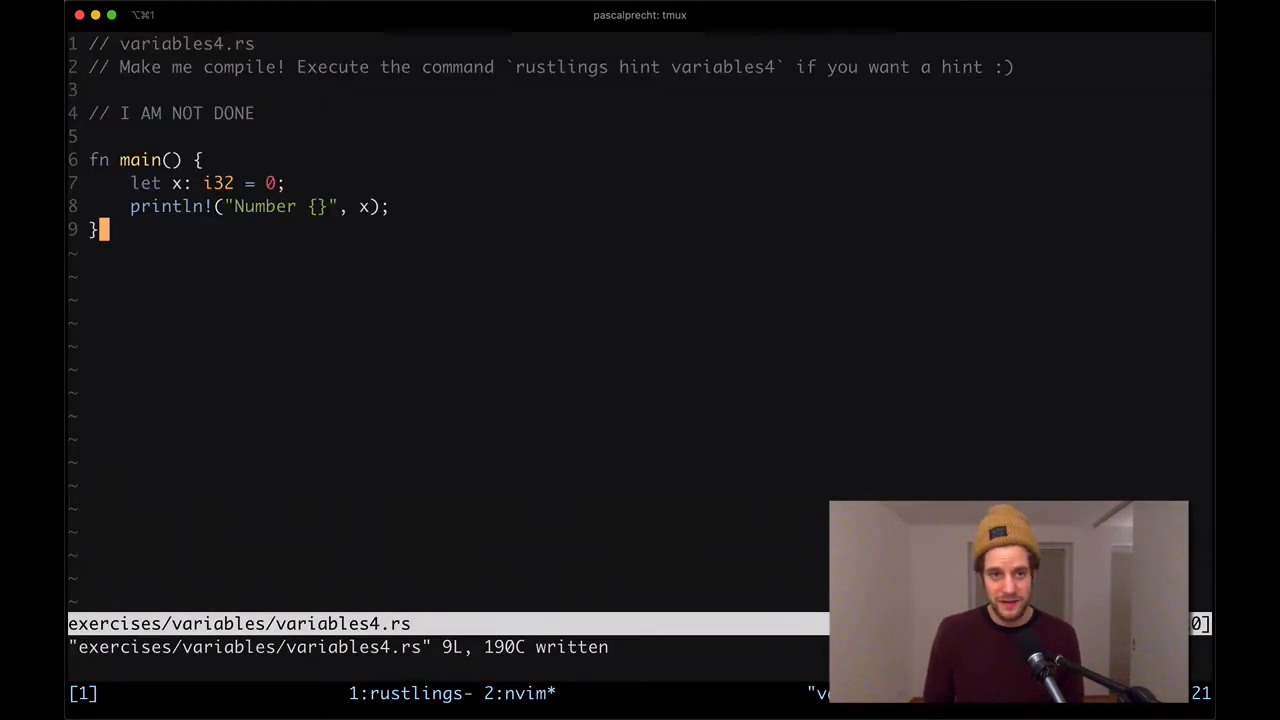
key(v)
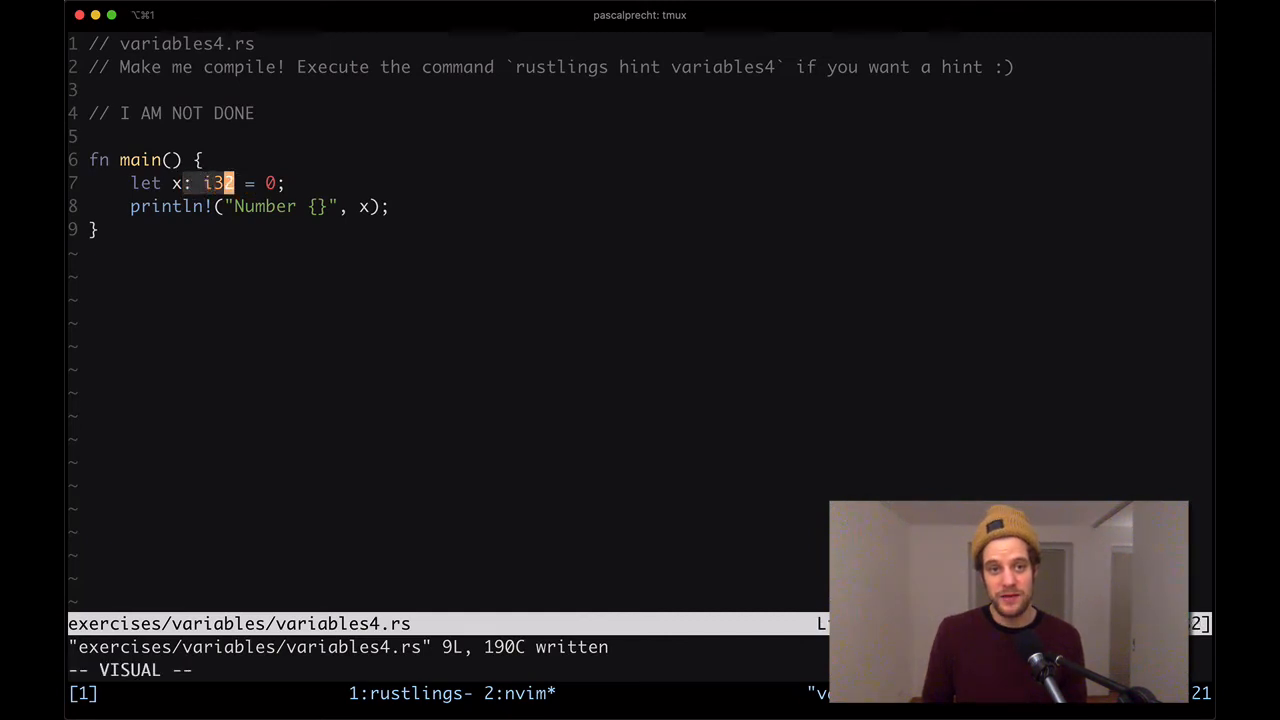
key(d)
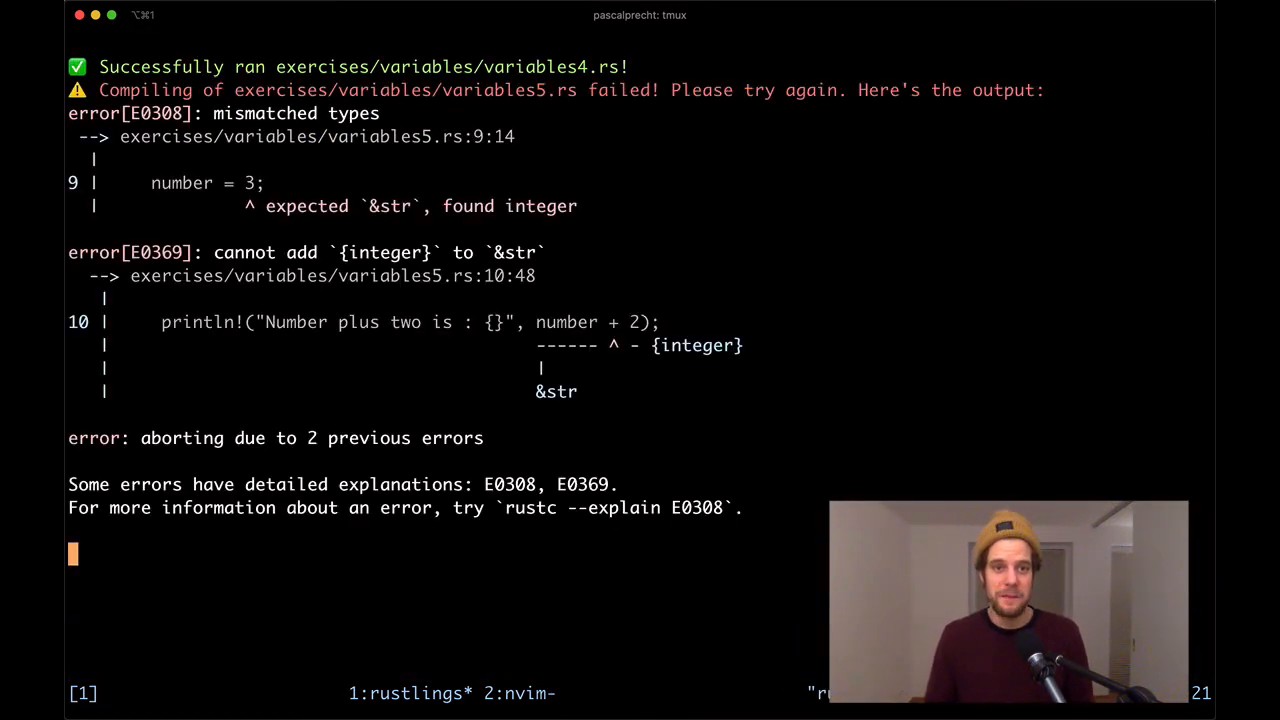
mouse_move(527, 30)
text(:e )
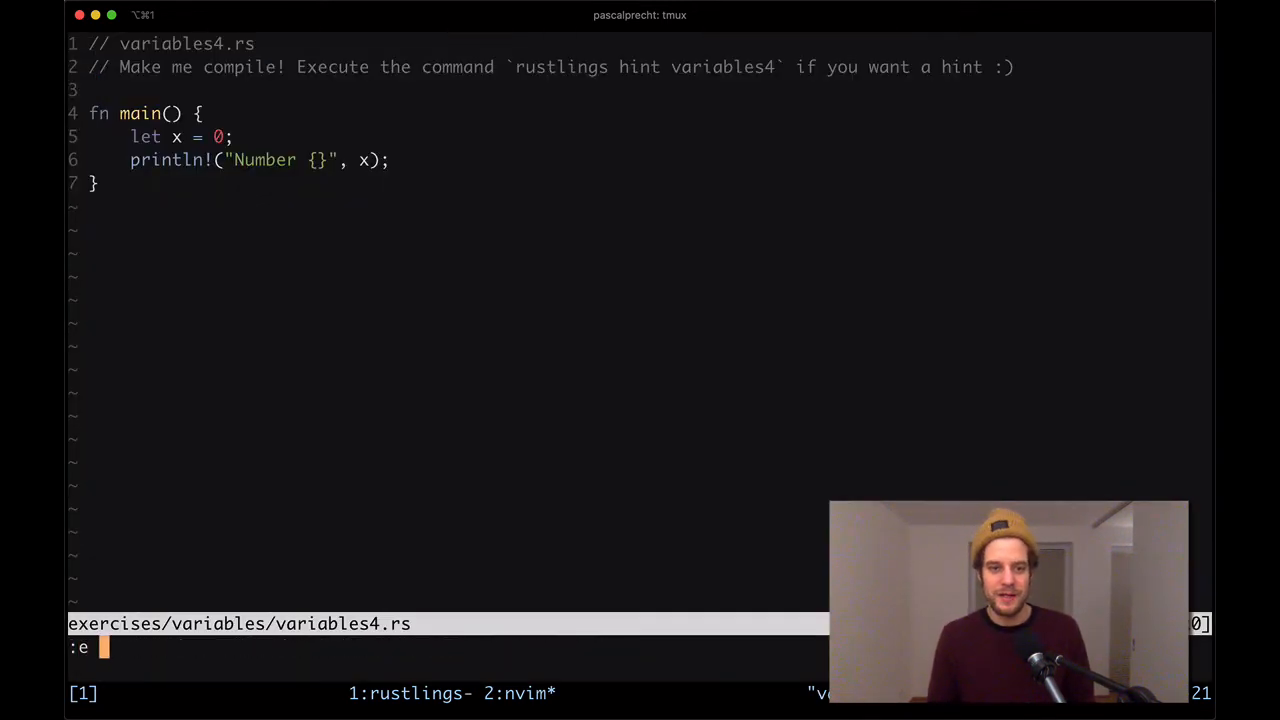
- Open variables5.rs, read the hint, and shadow number with let number = 3
text(exercises/variables/variables5.rs" 11L, 284C)
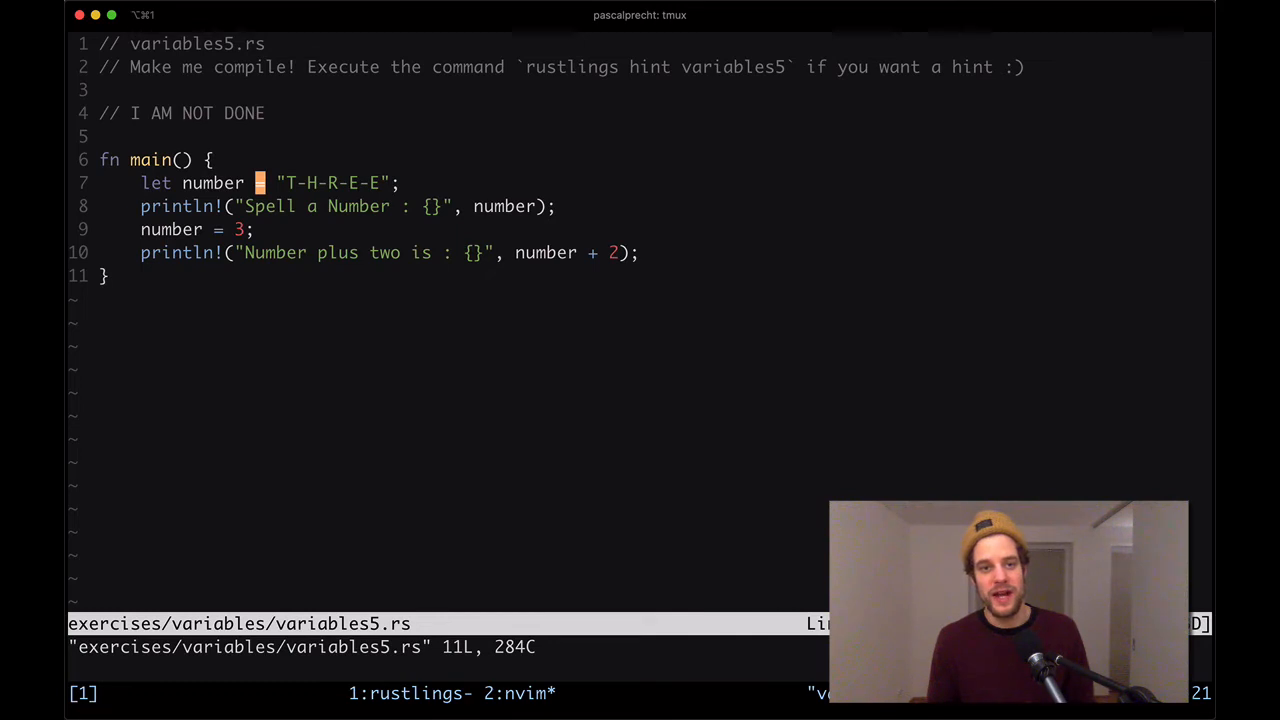
mouse_move(300, 206)
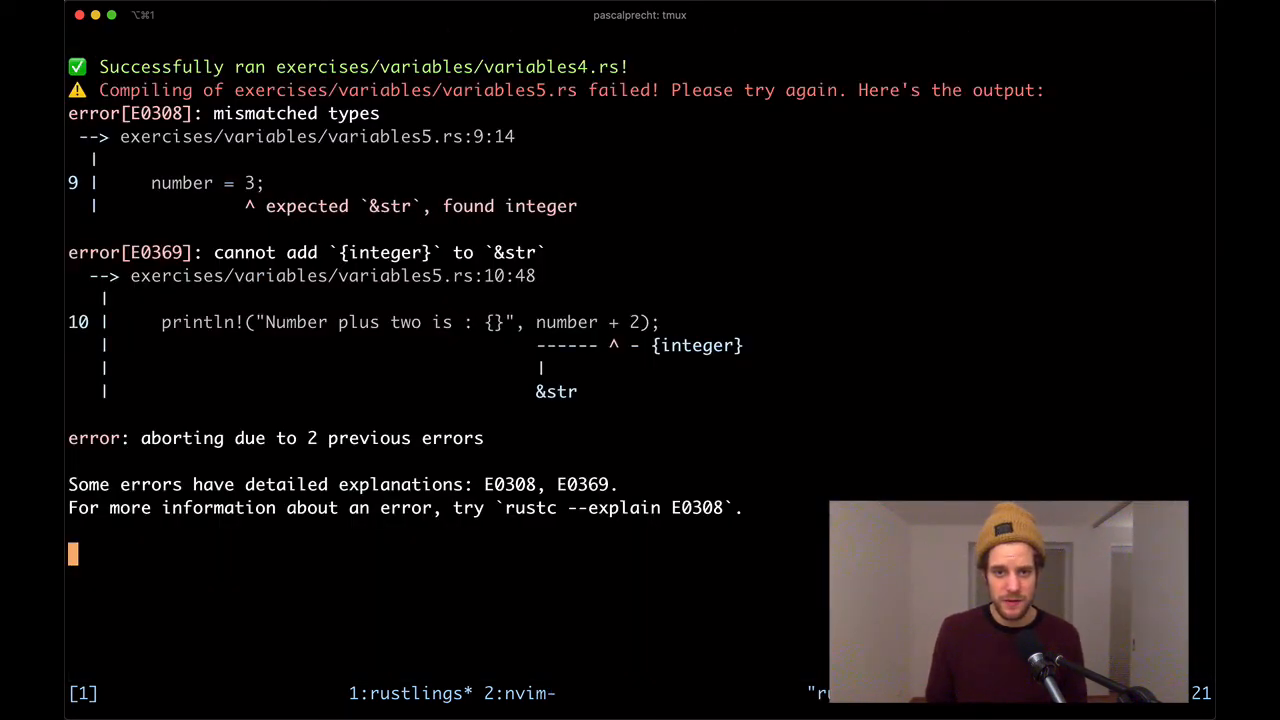
text(hiny)
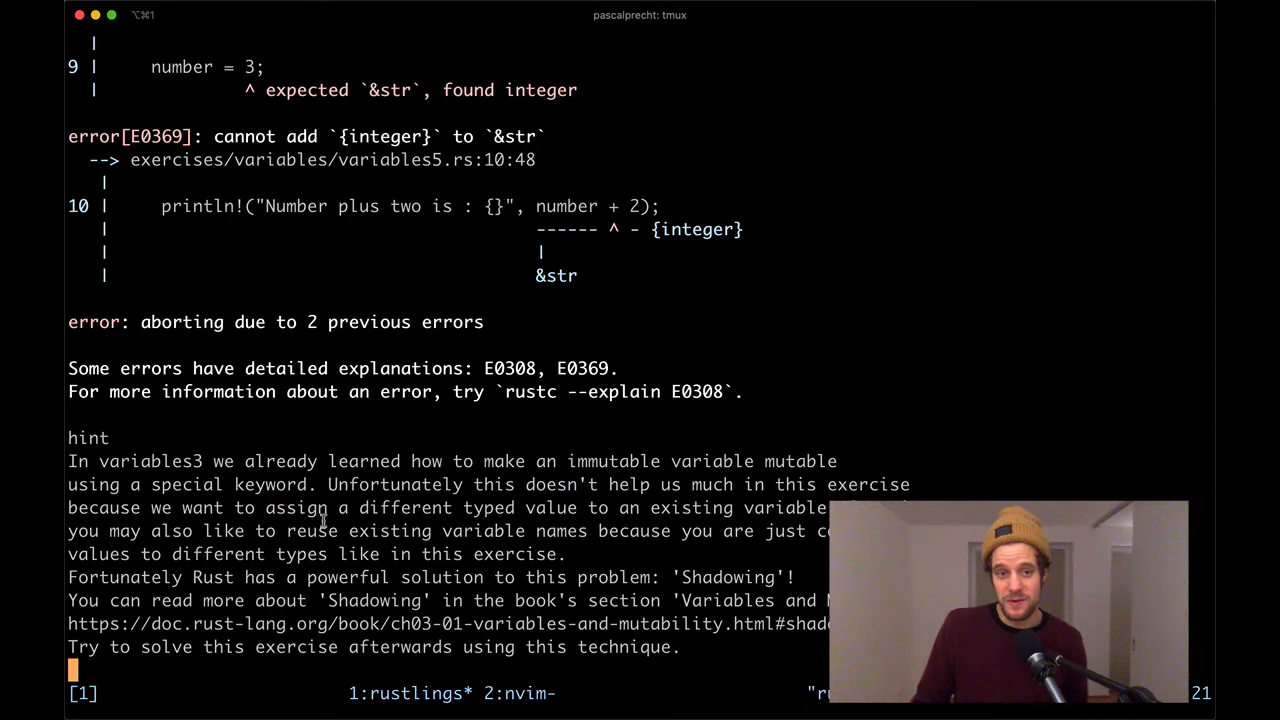
mouse_move(380, 537)
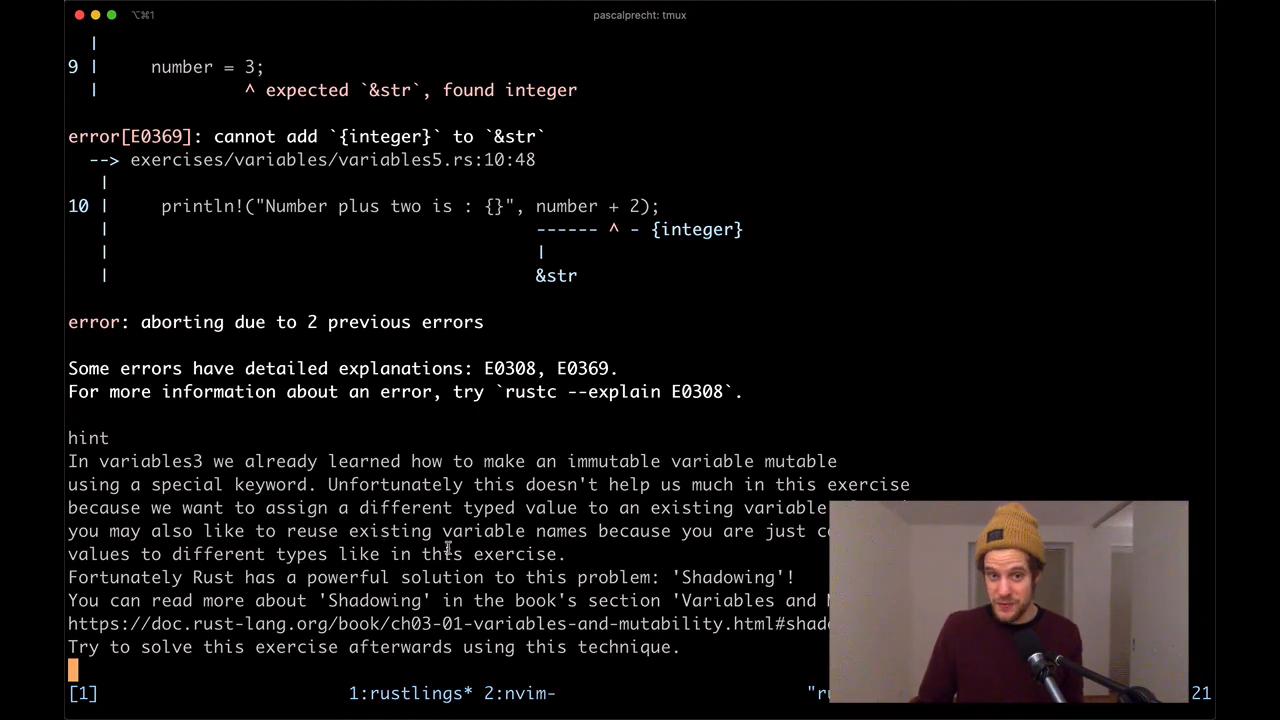
mouse_move(858, 395)
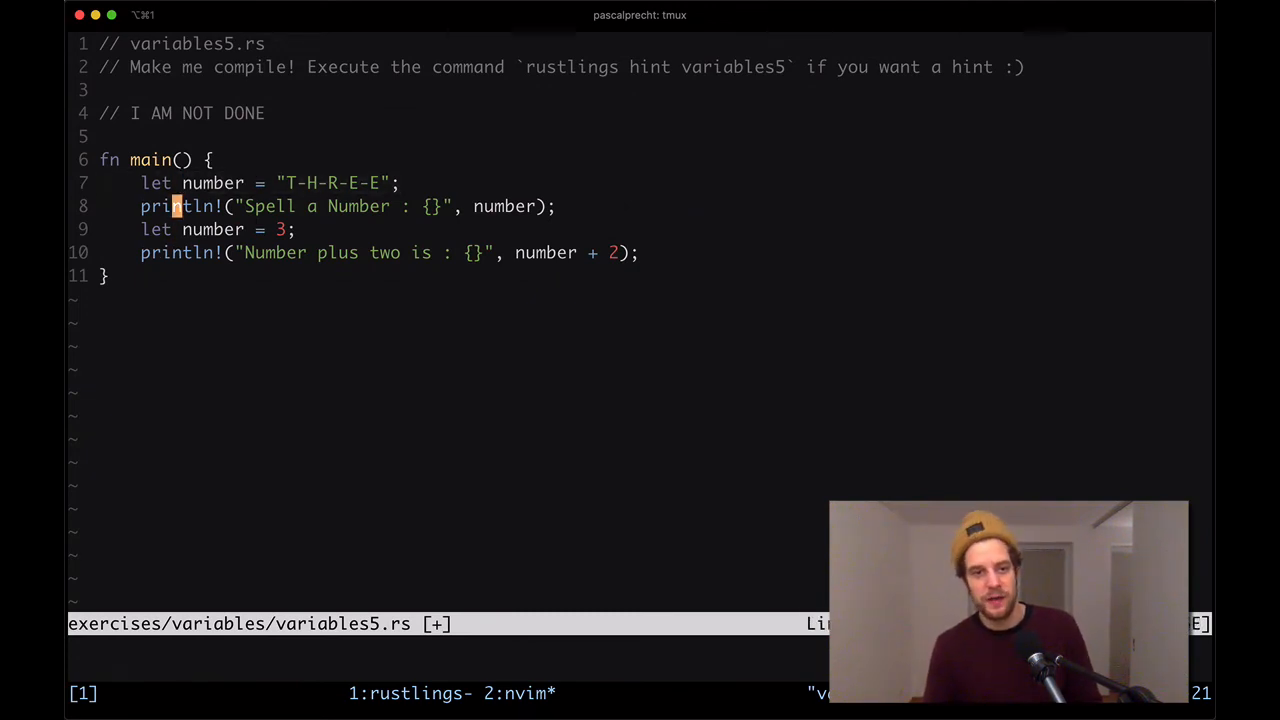
key(j)
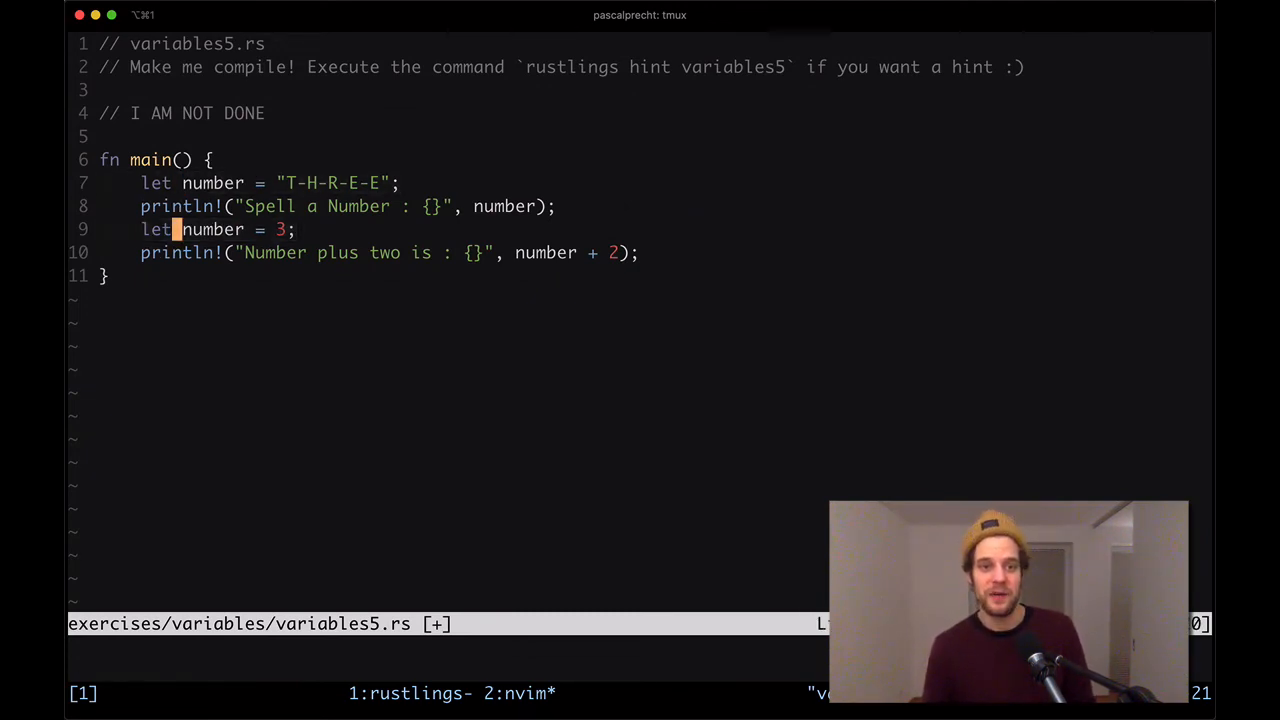
key(j)
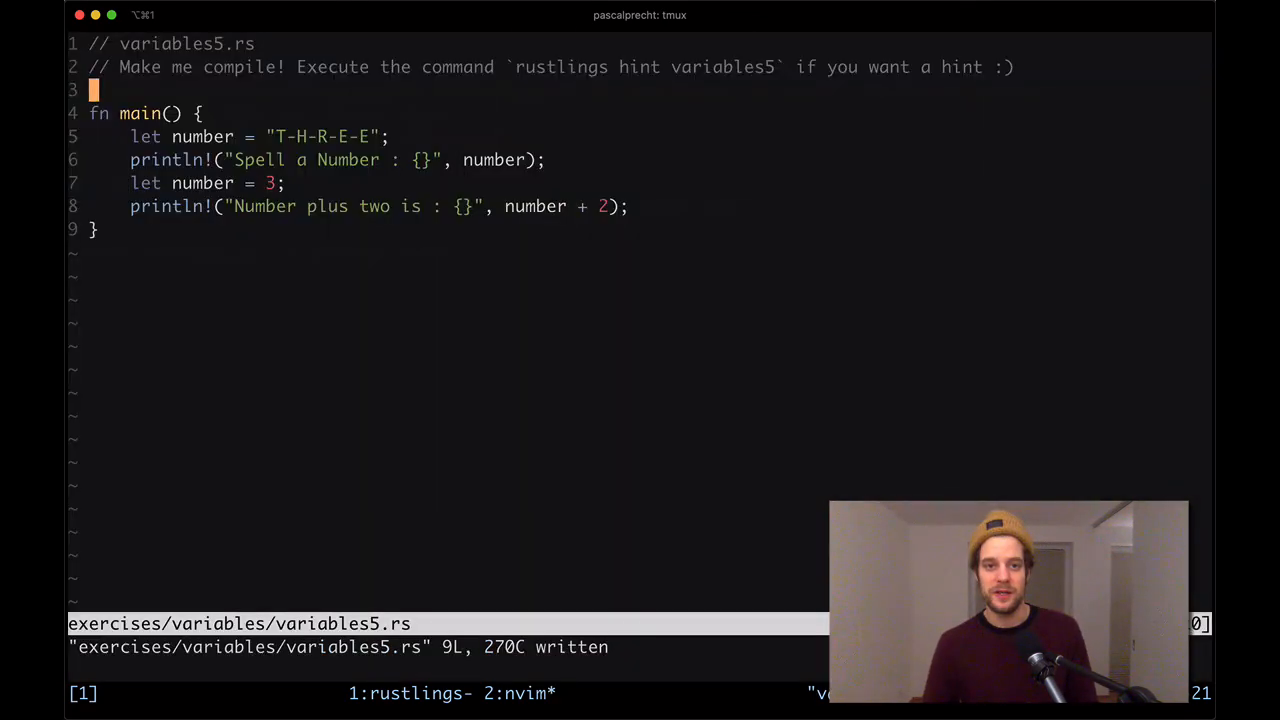
- Open exercises/variables/variables6.rs and type : u32 after const NUMBER on line 6
text(:e exercises/variables/v)
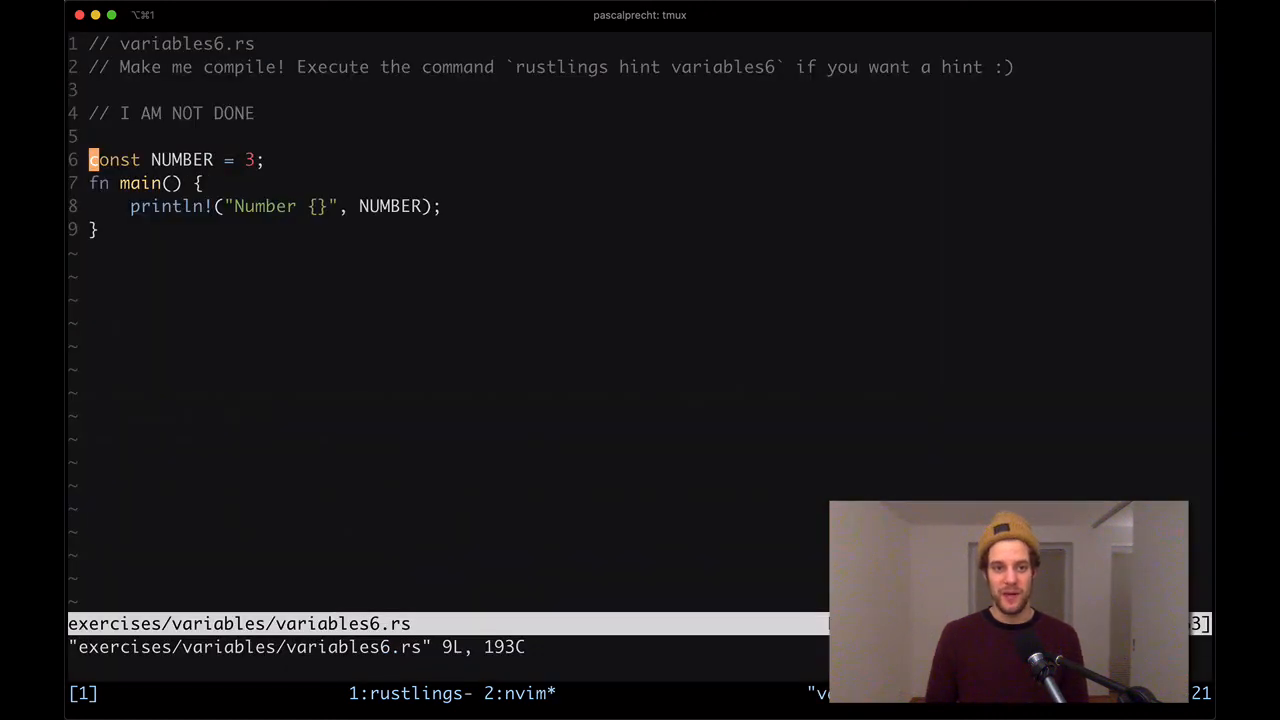
text(: u32)
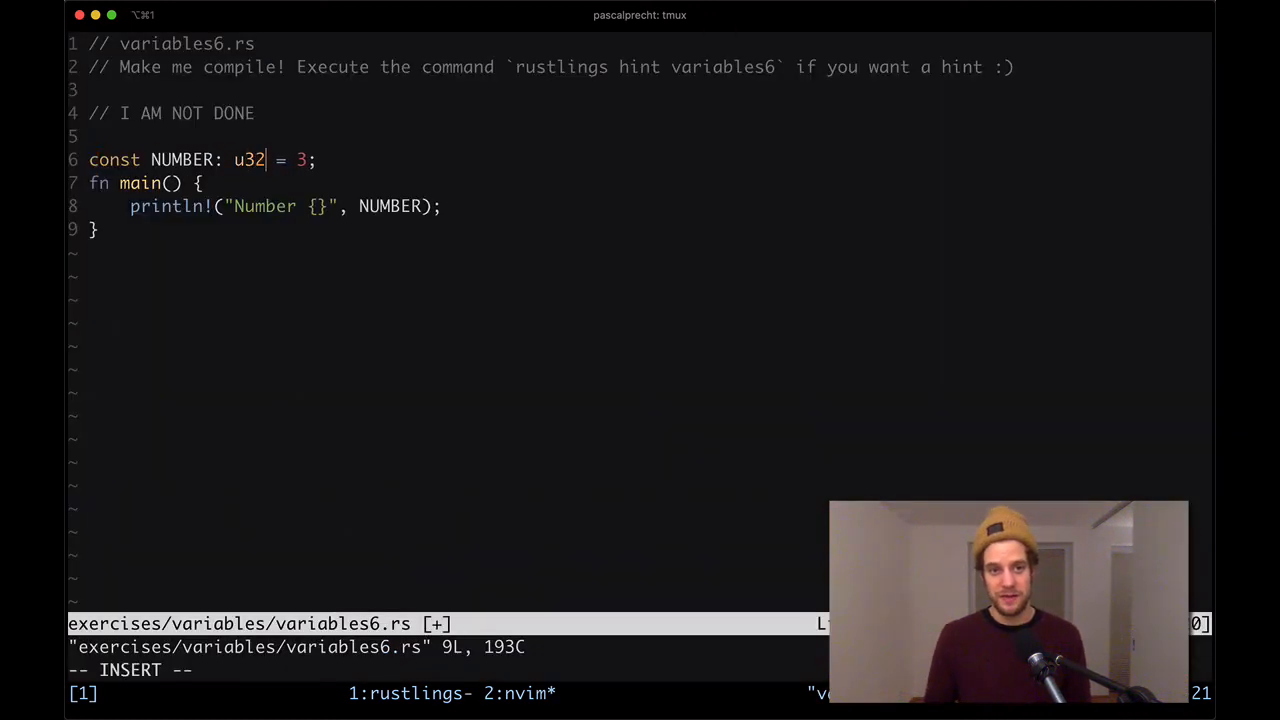